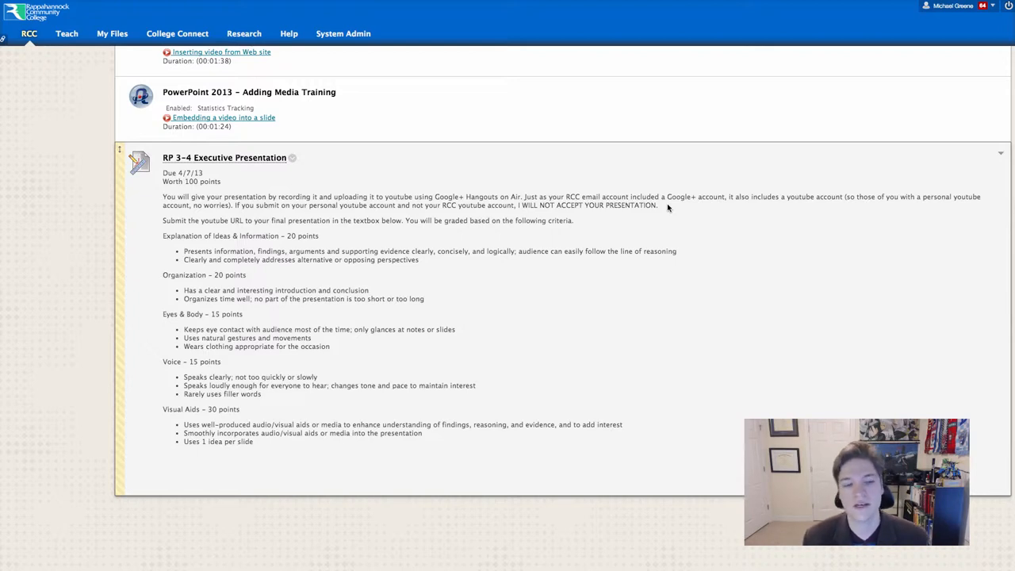
mouse_move(504, 211)
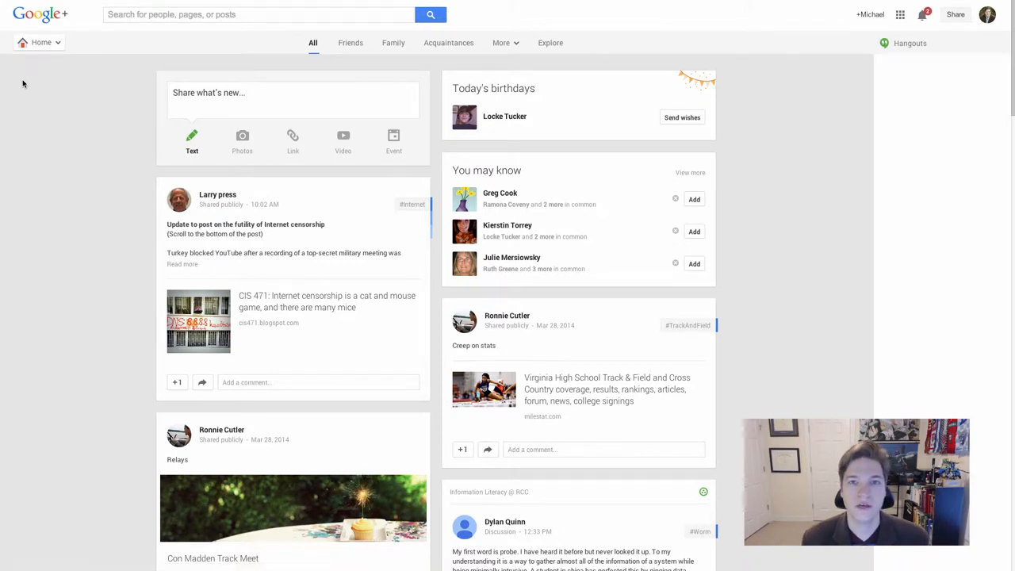
Step: Go from the Google+ Home dropdown menu to the Hangouts page
left_click(909, 43)
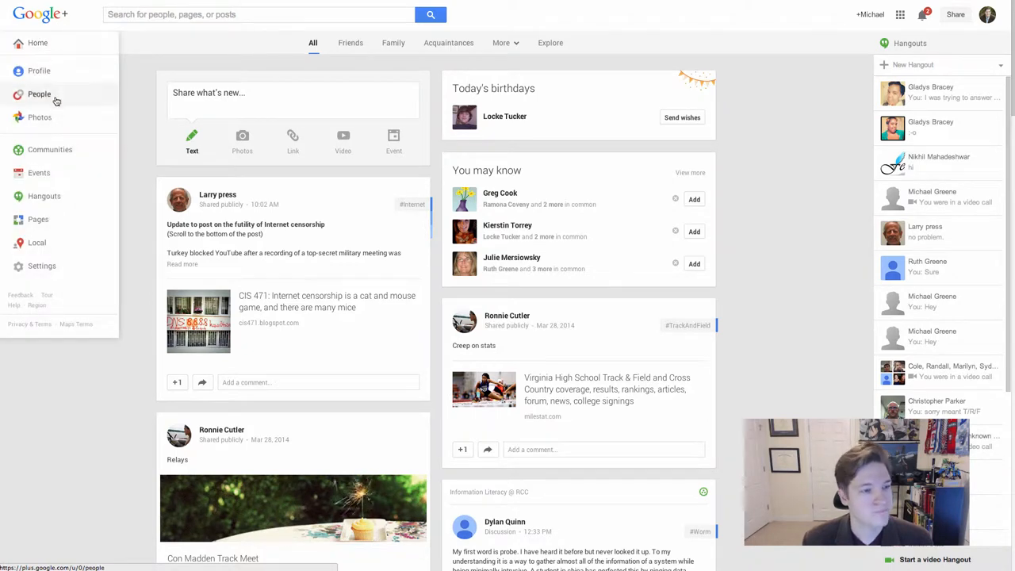
mouse_move(766, 74)
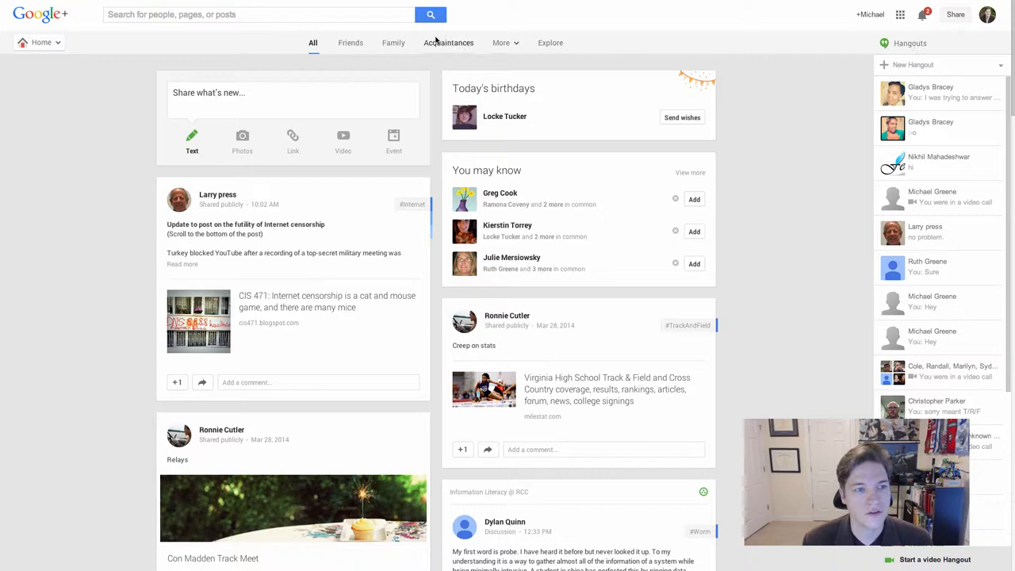
left_click(41, 42)
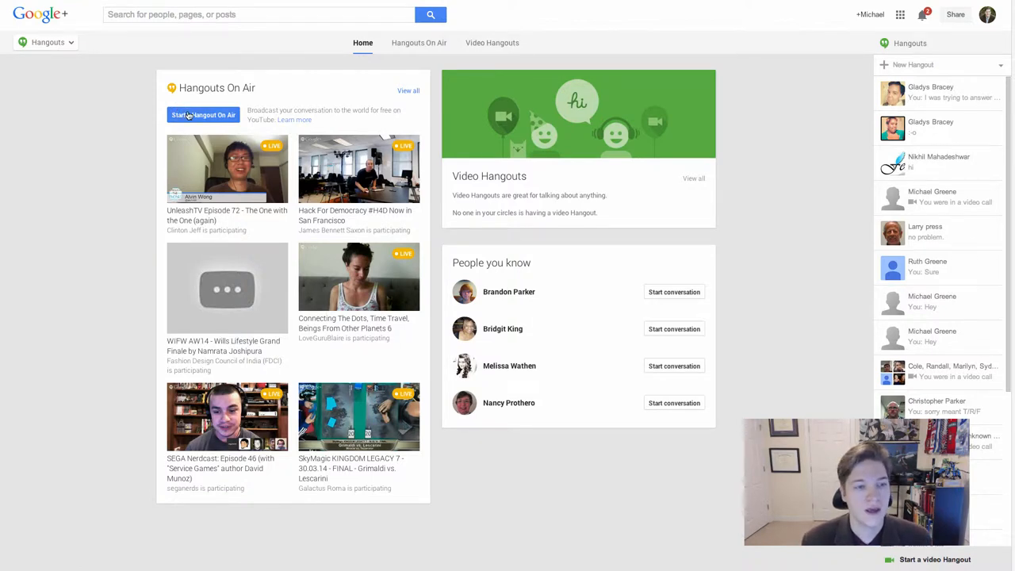
Step: Start a Hangout On Air, cancel the first setup dialog, and reopen a blank form
left_click(203, 115)
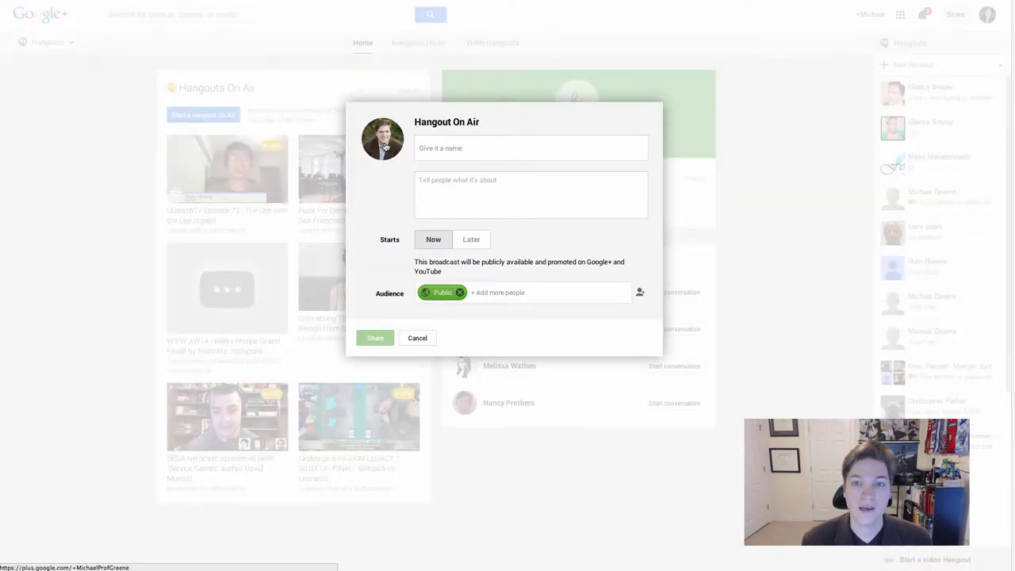
mouse_move(383, 138)
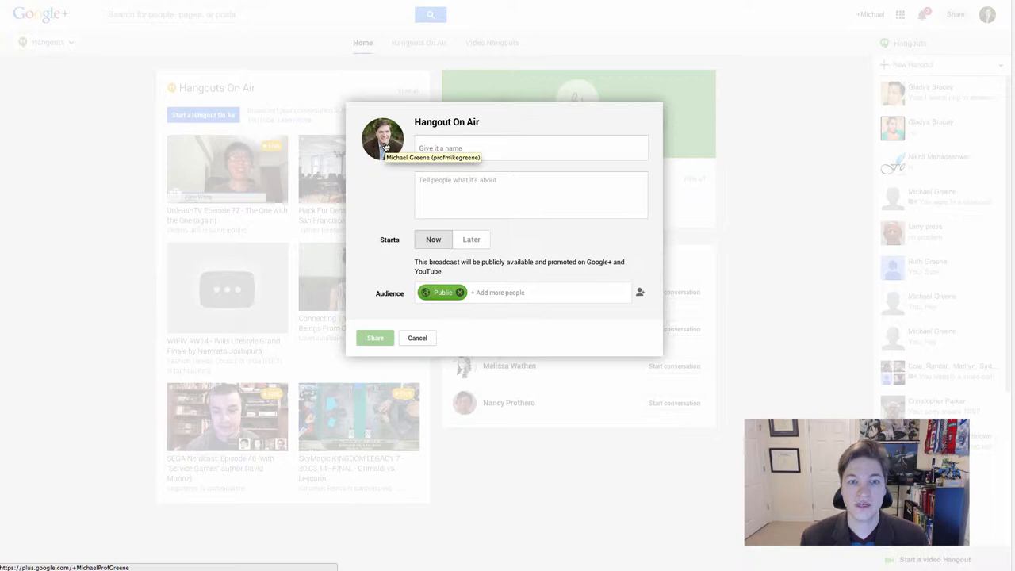
left_click(531, 148)
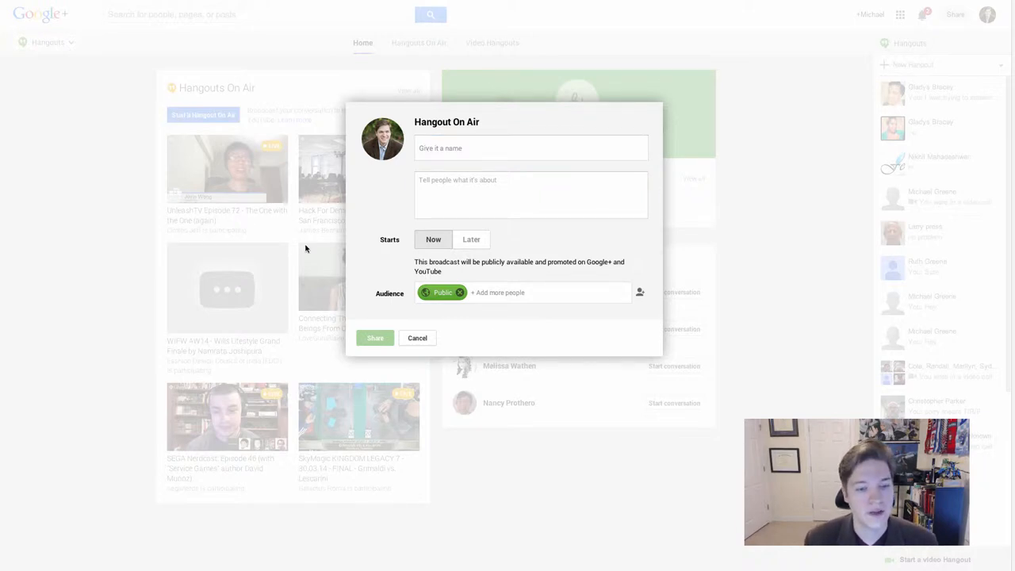
left_click(417, 337)
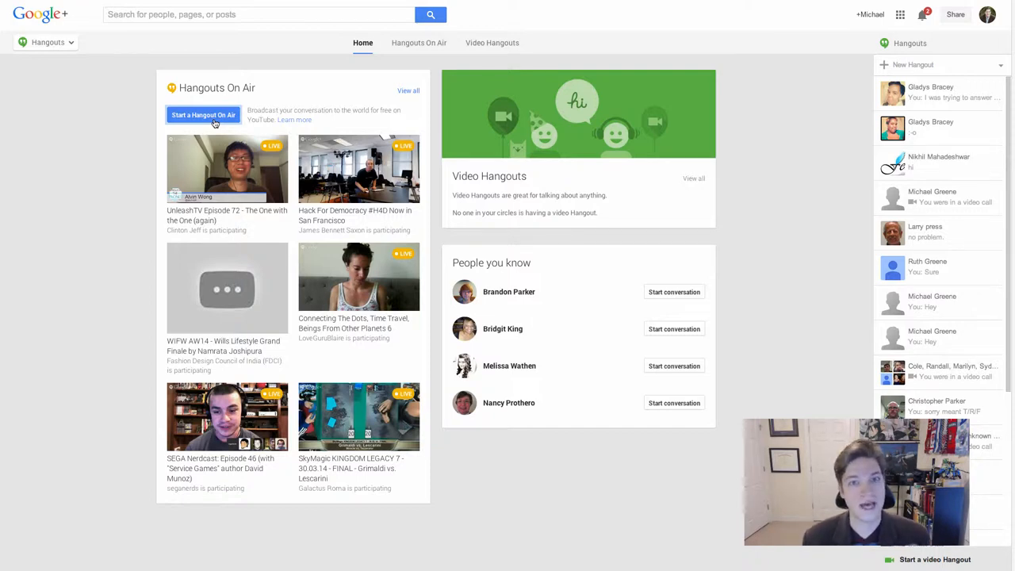
left_click(203, 115)
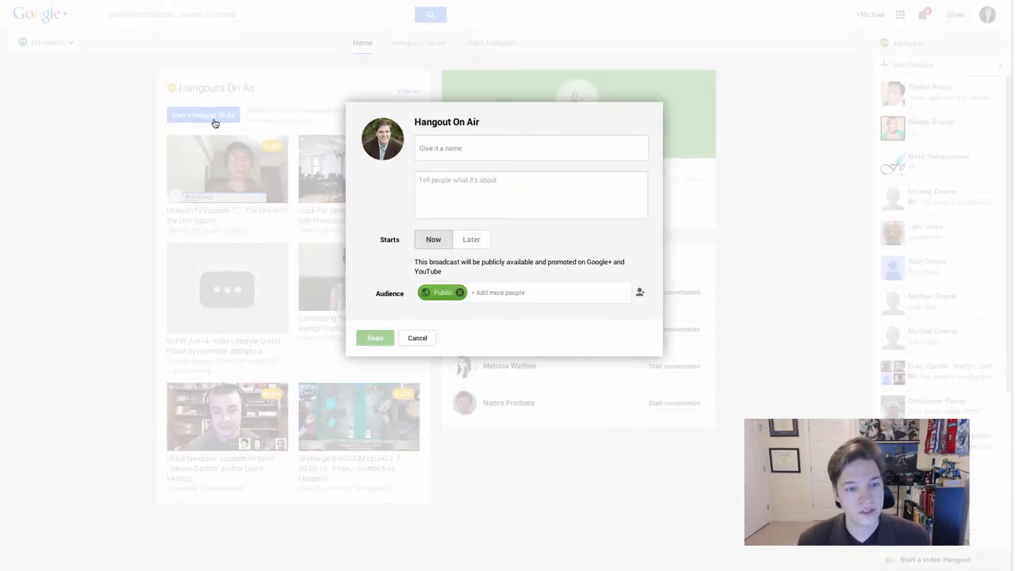
mouse_move(236, 129)
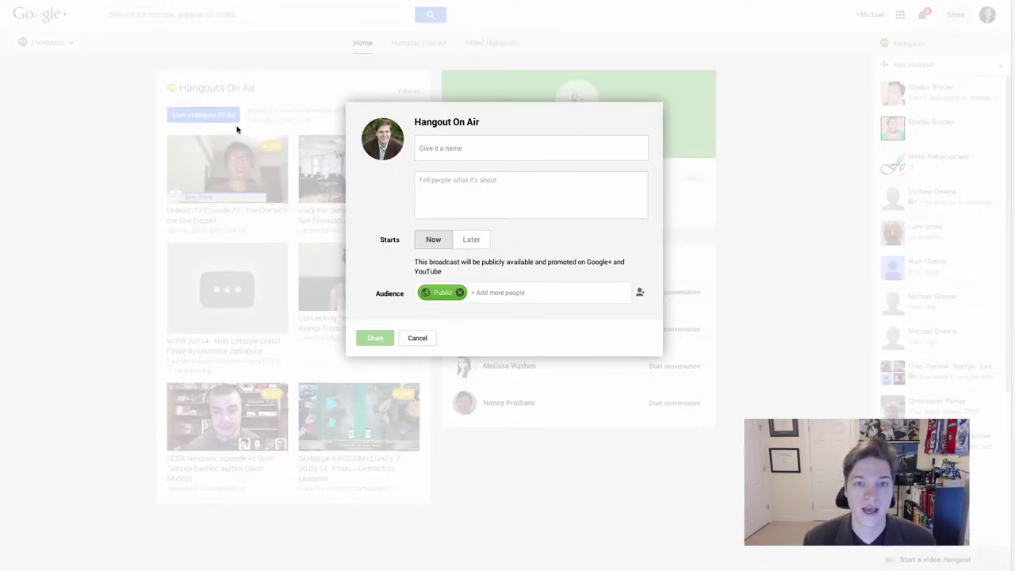
Step: Name the Hangout On Air 'ITE 119 Research Presentation'
left_click(531, 148)
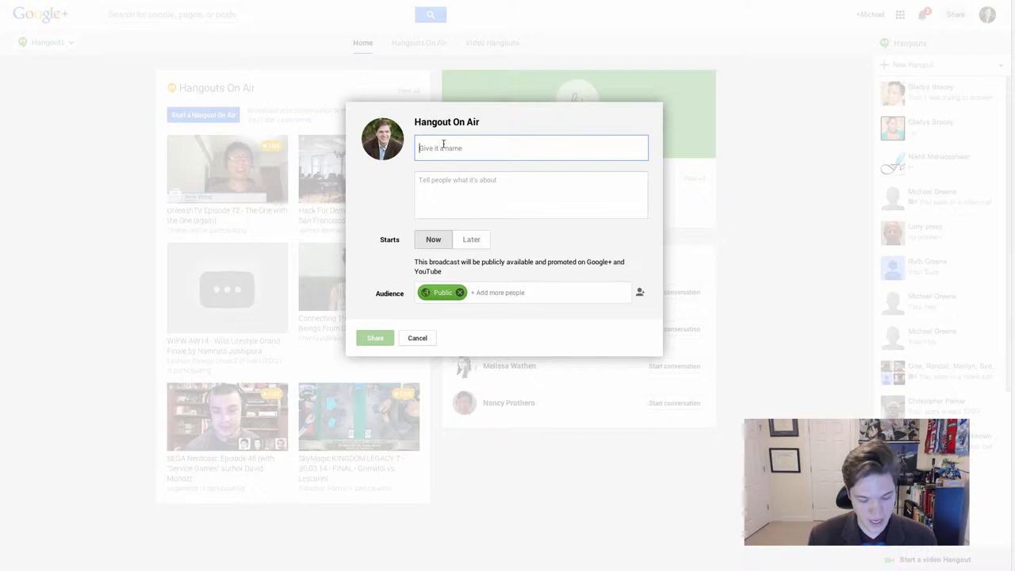
type("ITE")
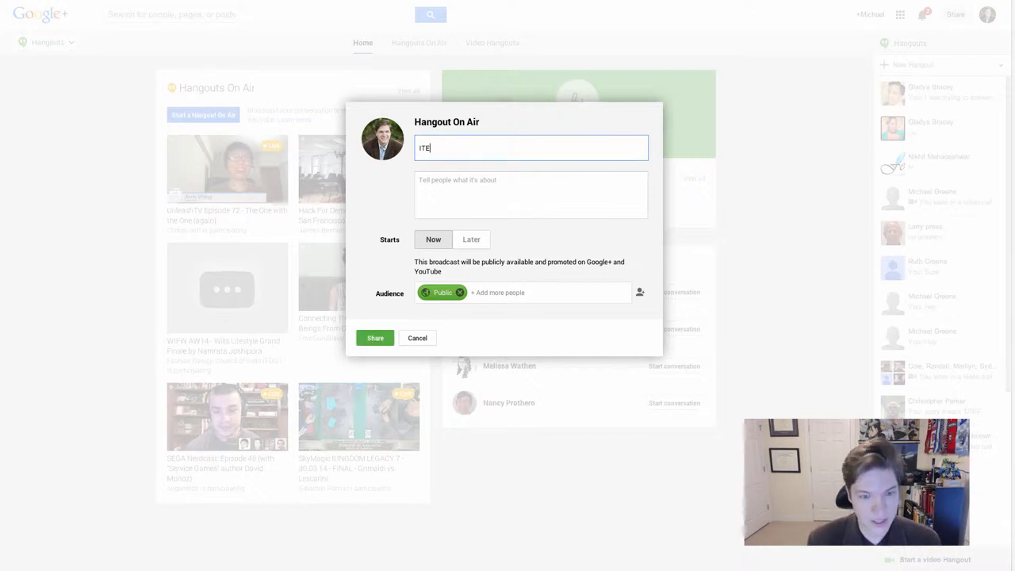
type("119 Resear")
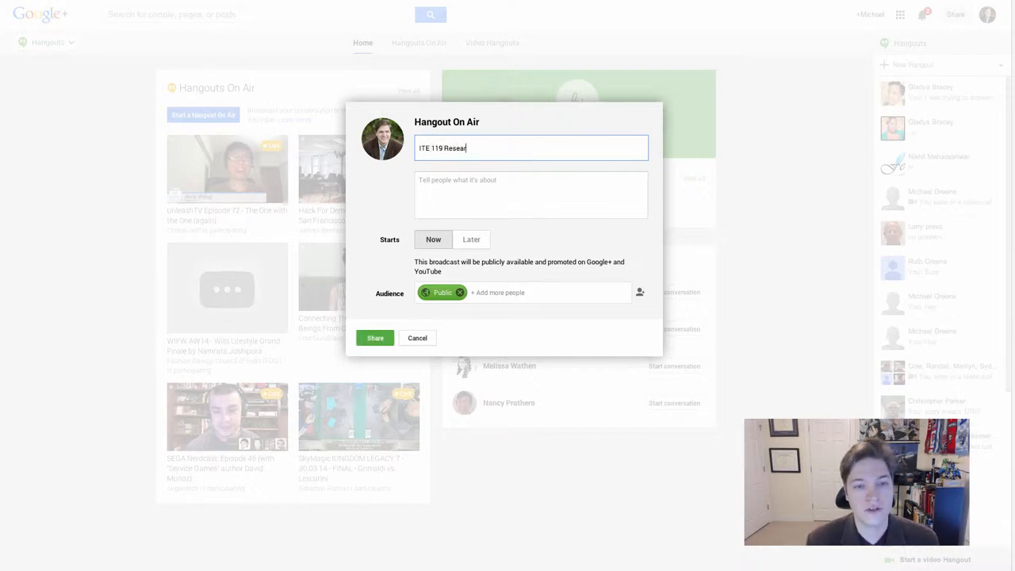
type("ch P")
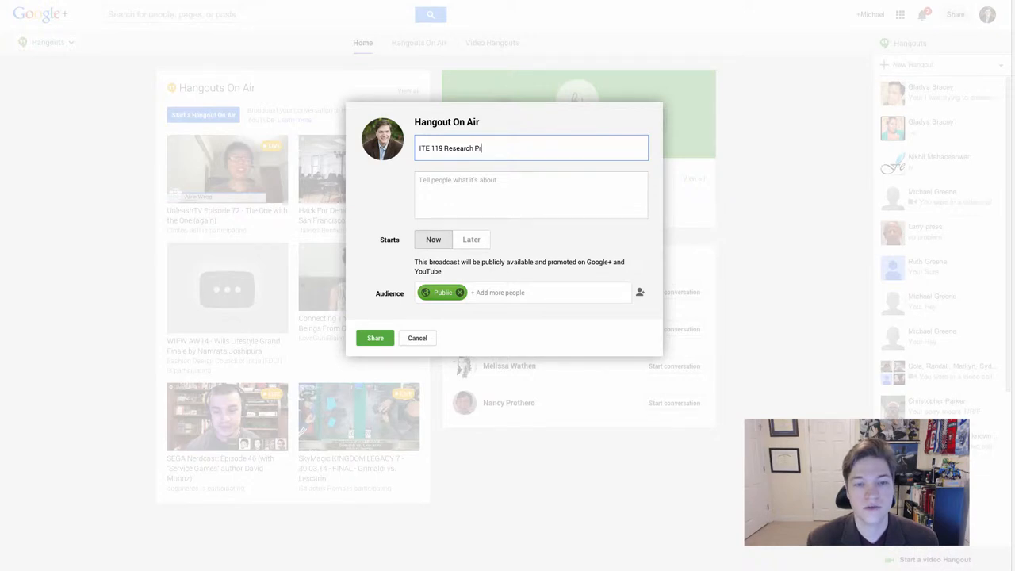
type("resentation")
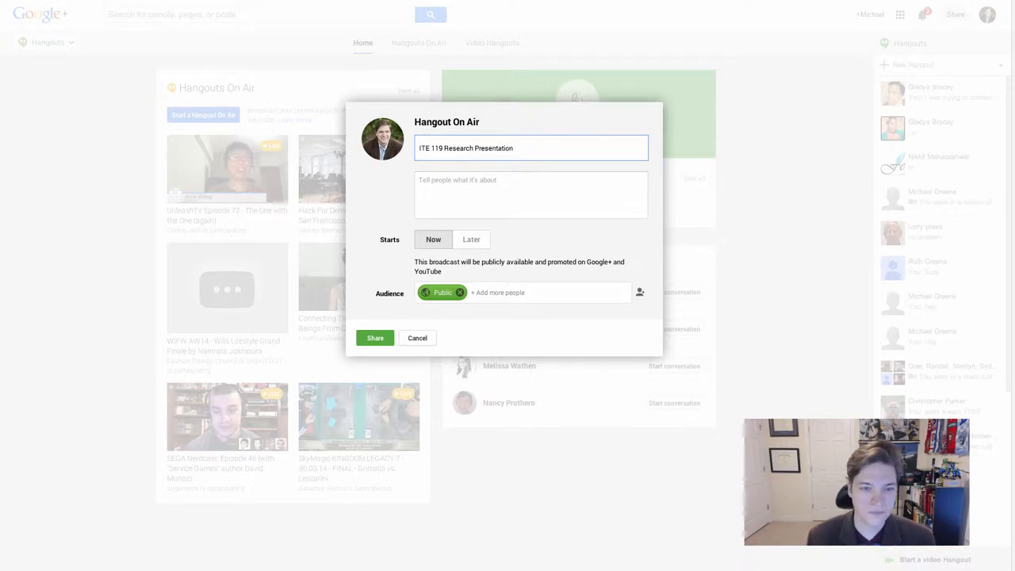
Step: Try scheduling the broadcast for later, then set it back to start now
left_click(530, 194)
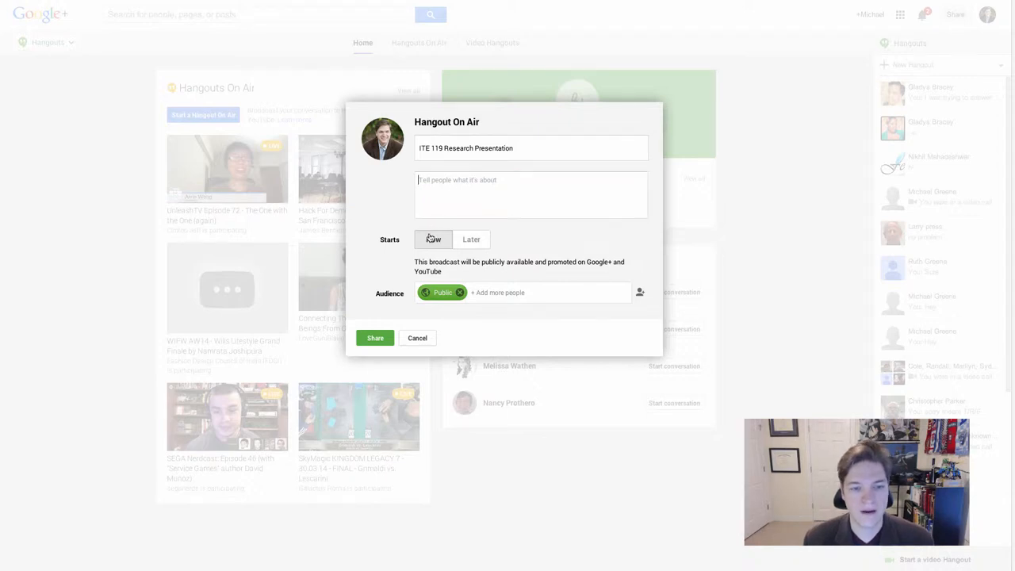
mouse_move(434, 239)
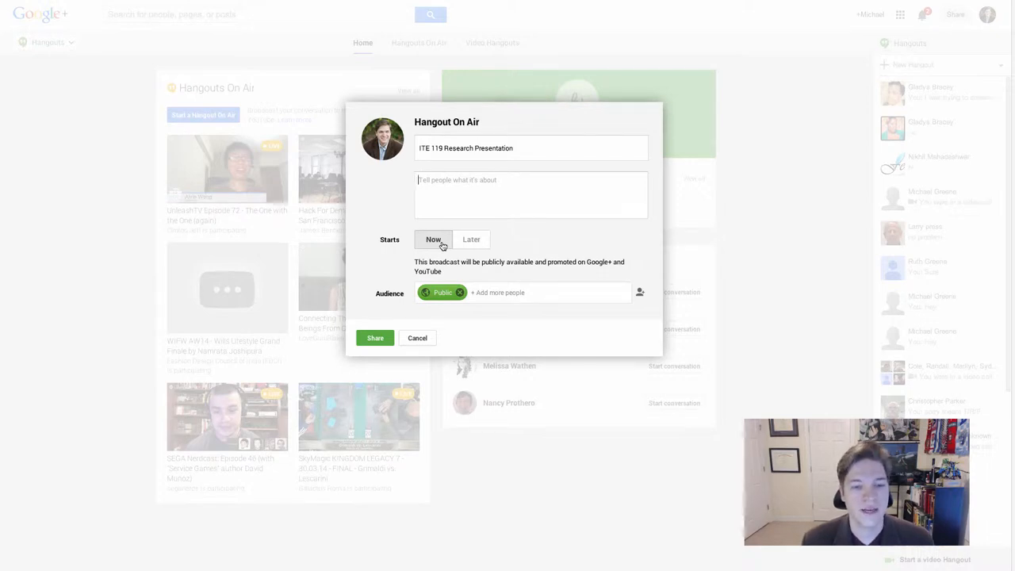
left_click(471, 239)
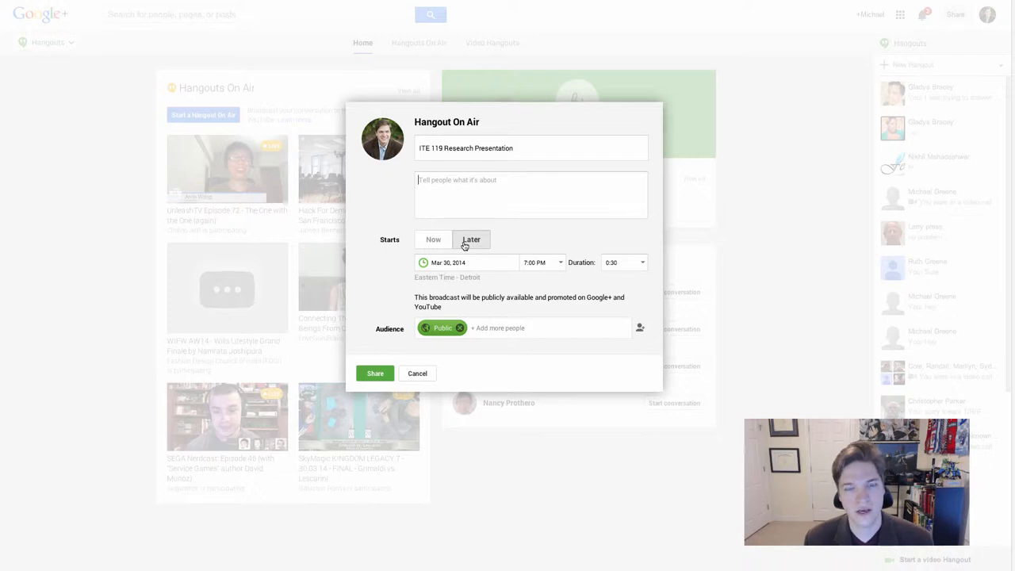
mouse_move(432, 239)
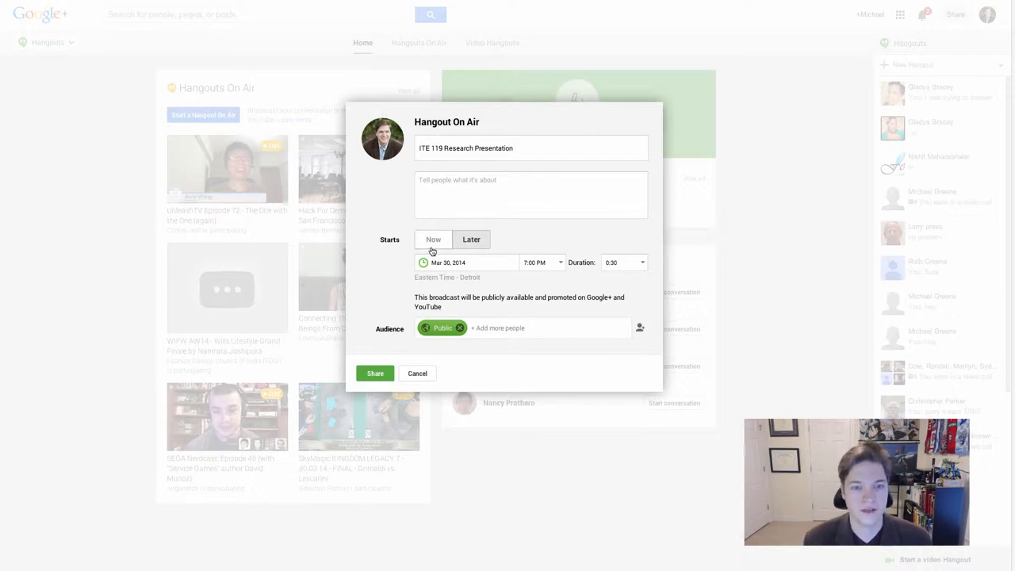
left_click(433, 239)
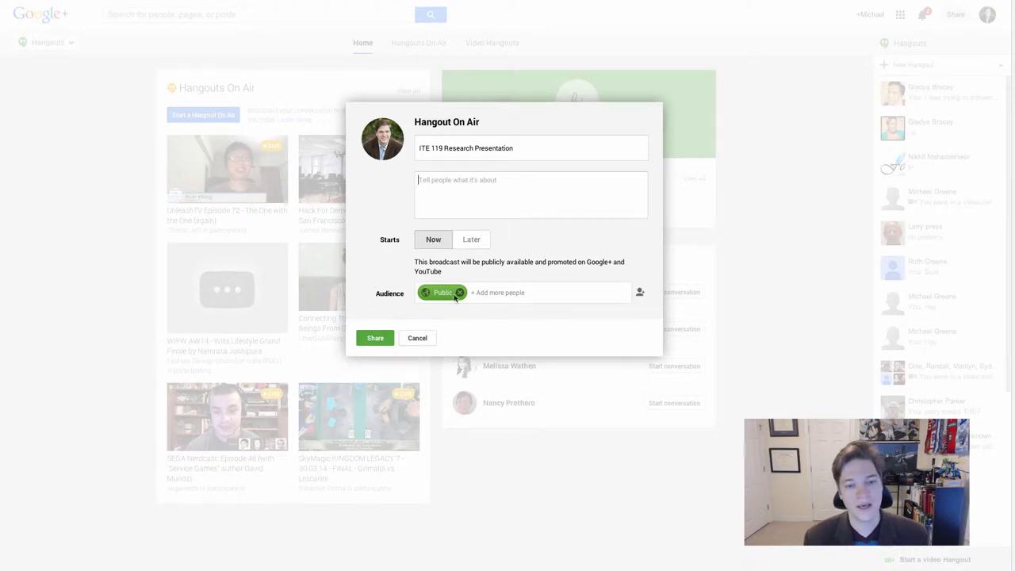
mouse_move(442, 293)
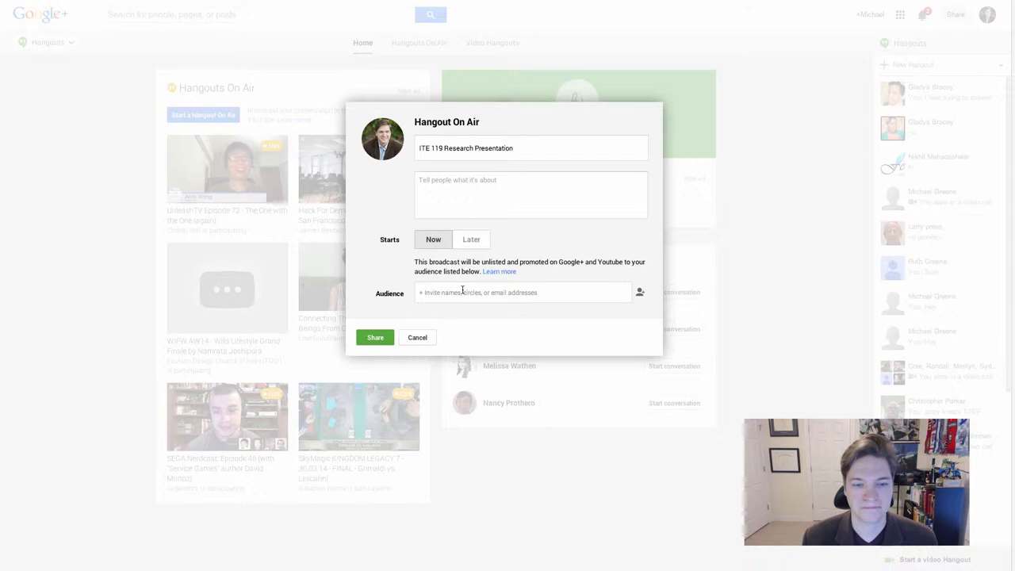
Step: Open the audience list and search contacts for 'Michael' to invite
left_click(523, 292)
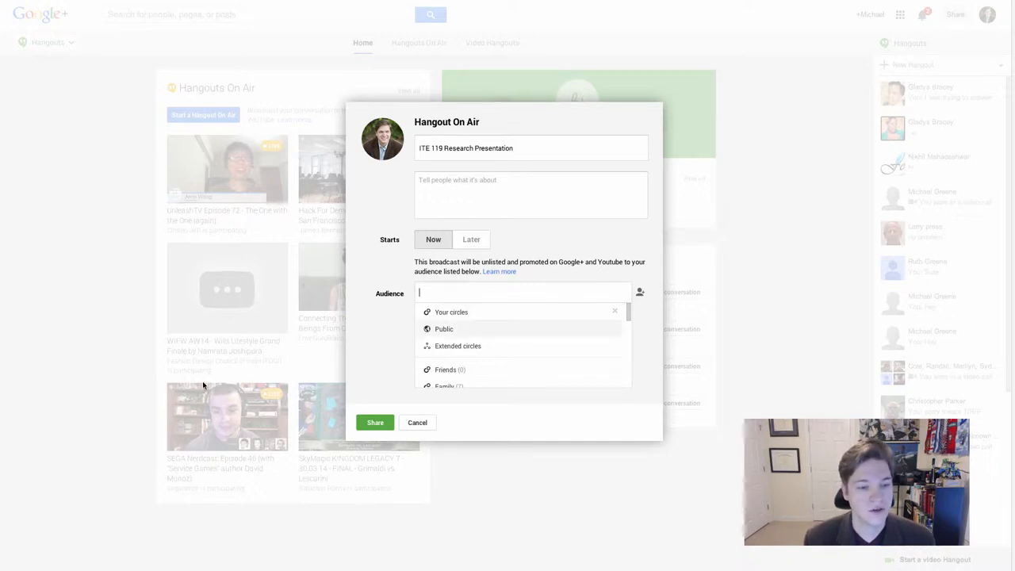
mouse_move(165, 310)
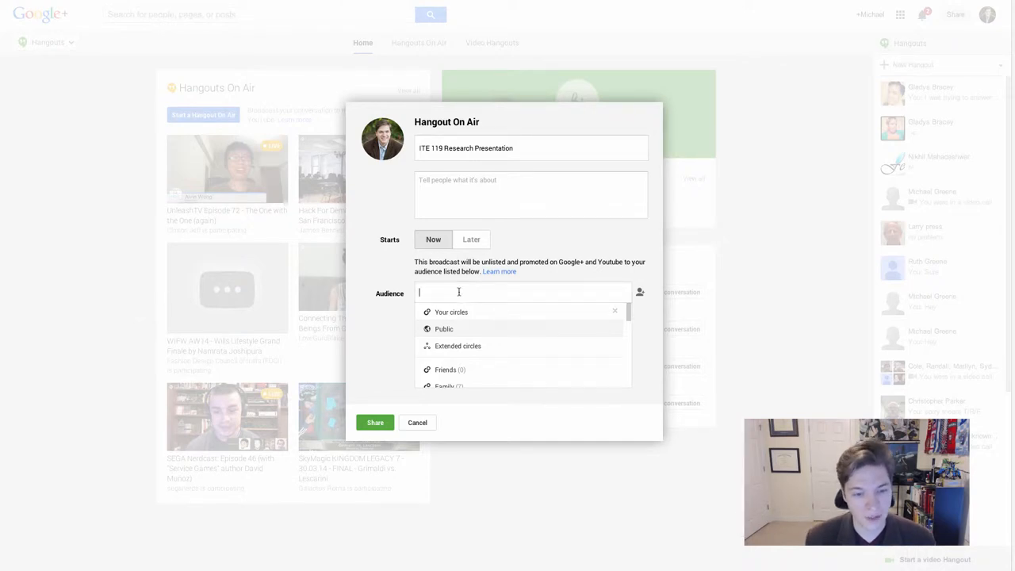
type("Michael")
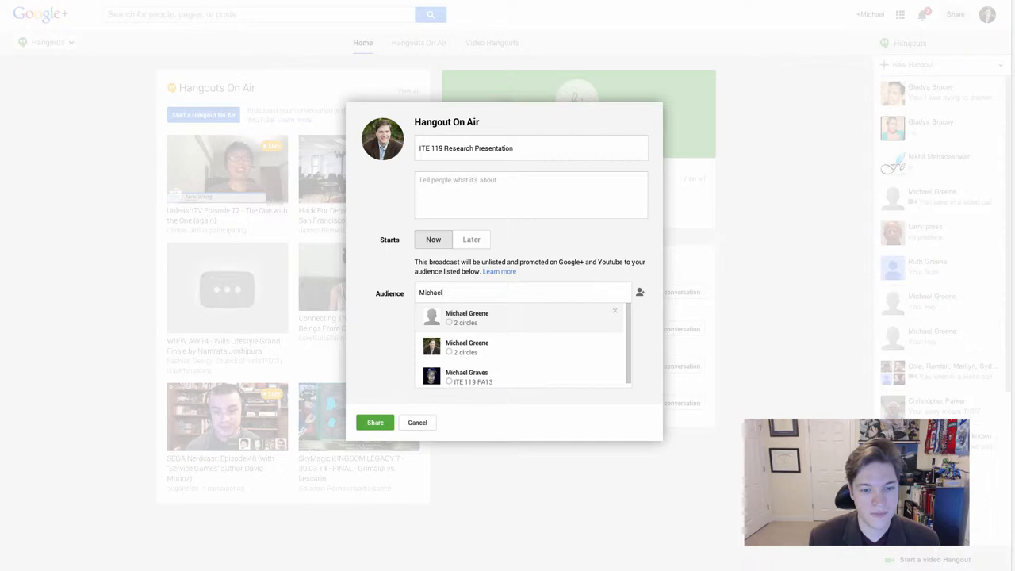
mouse_move(462, 347)
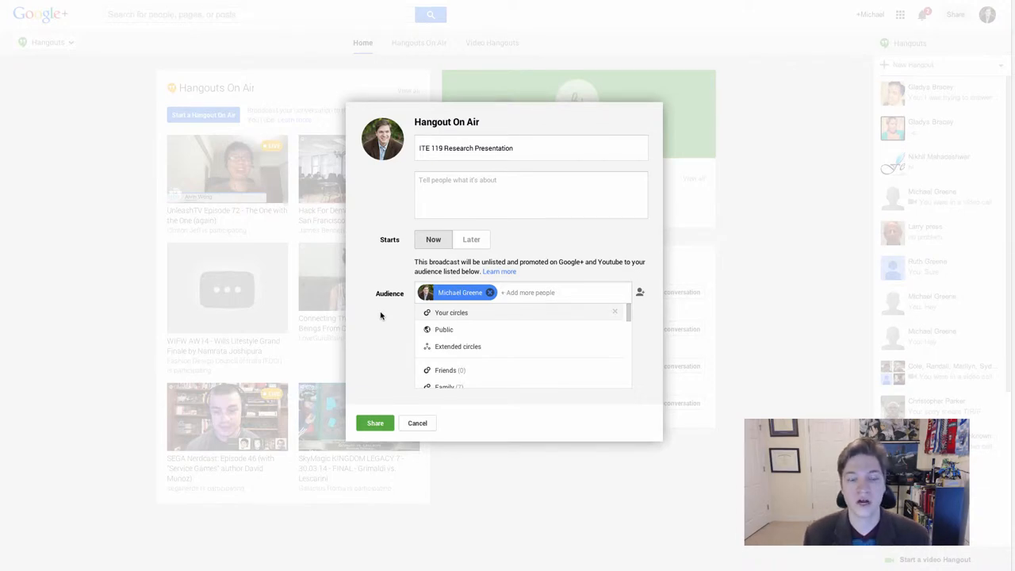
mouse_move(392, 314)
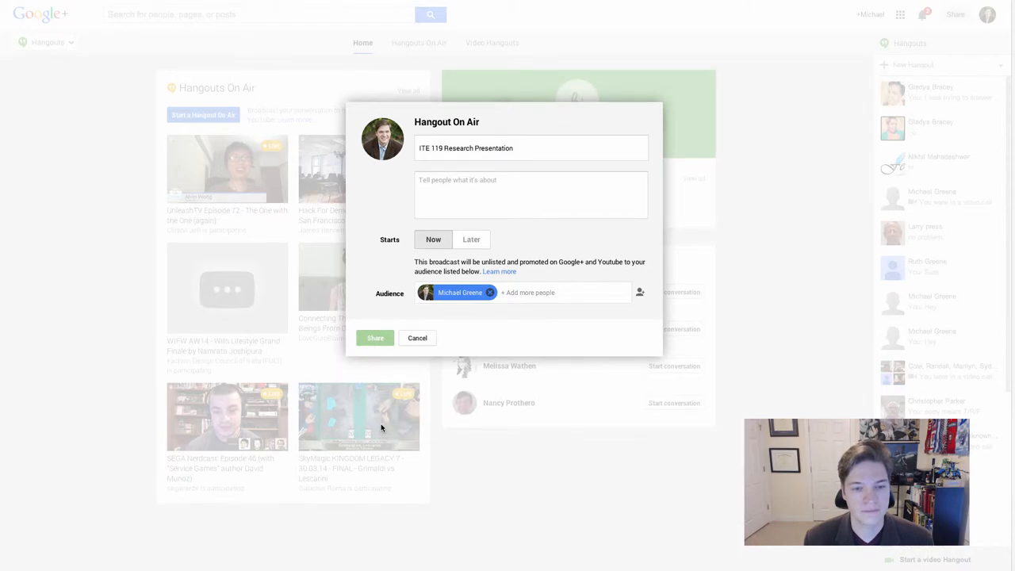
left_click(374, 338)
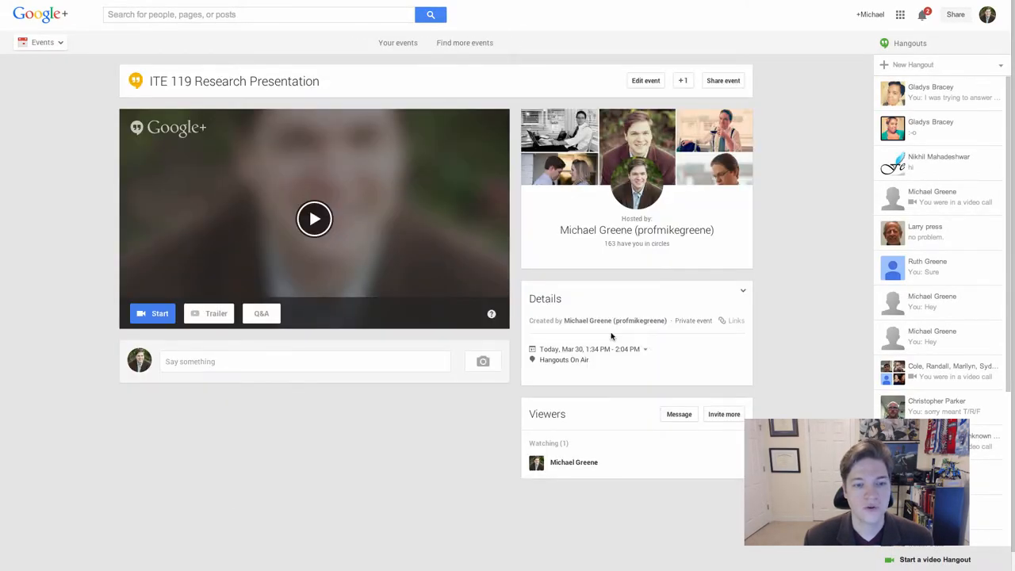
mouse_move(320, 456)
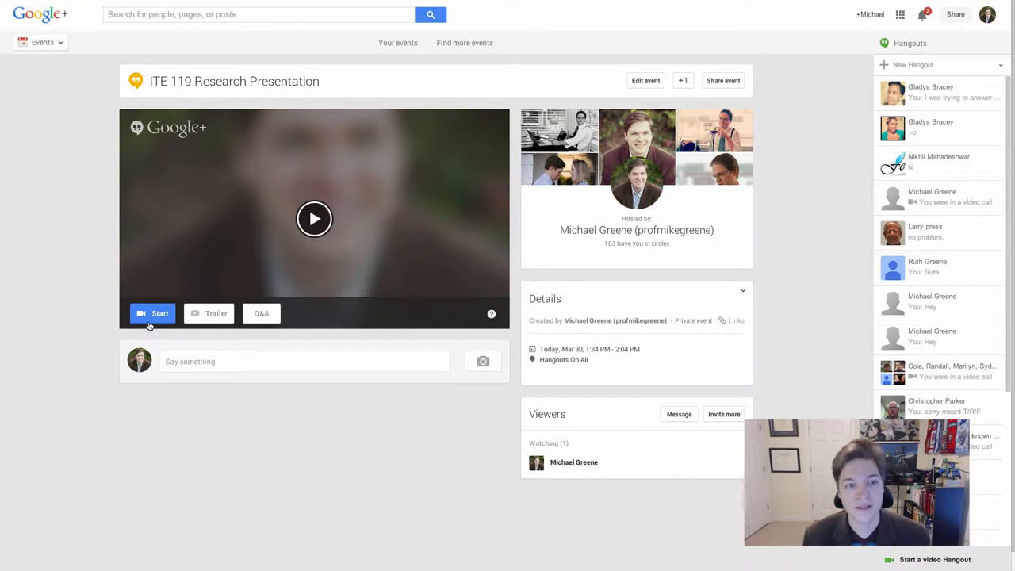
mouse_move(166, 212)
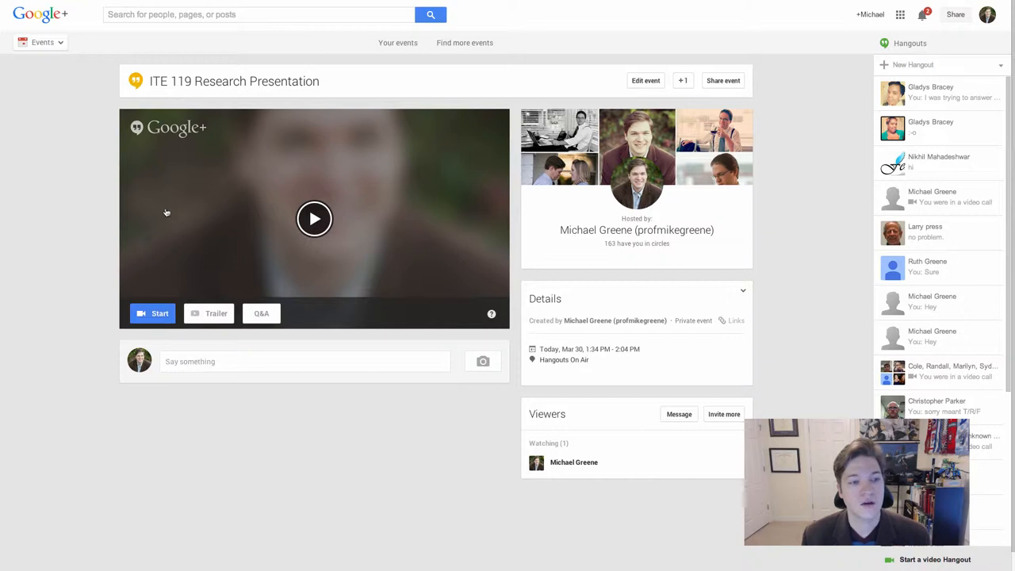
mouse_move(325, 440)
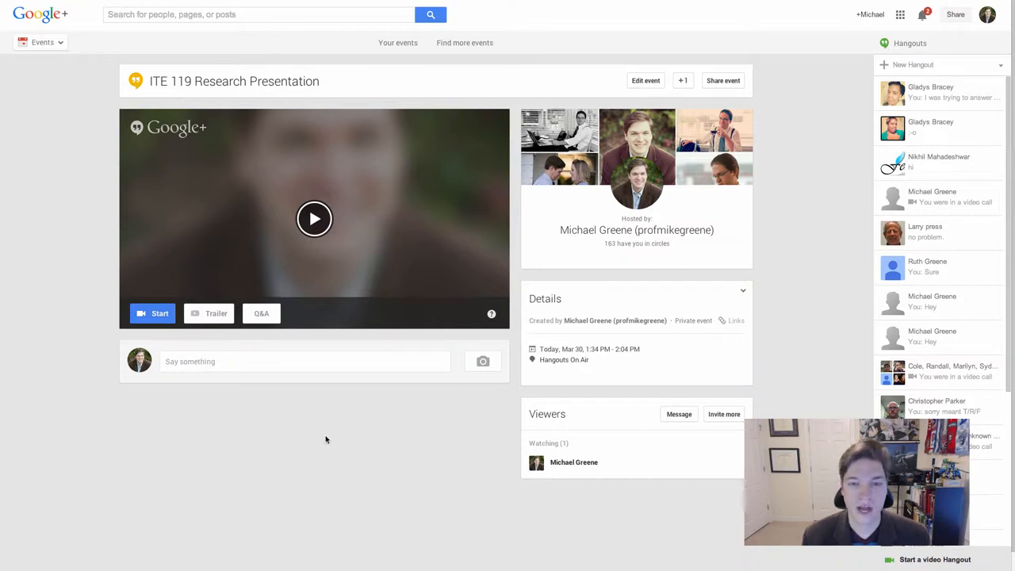
mouse_move(103, 313)
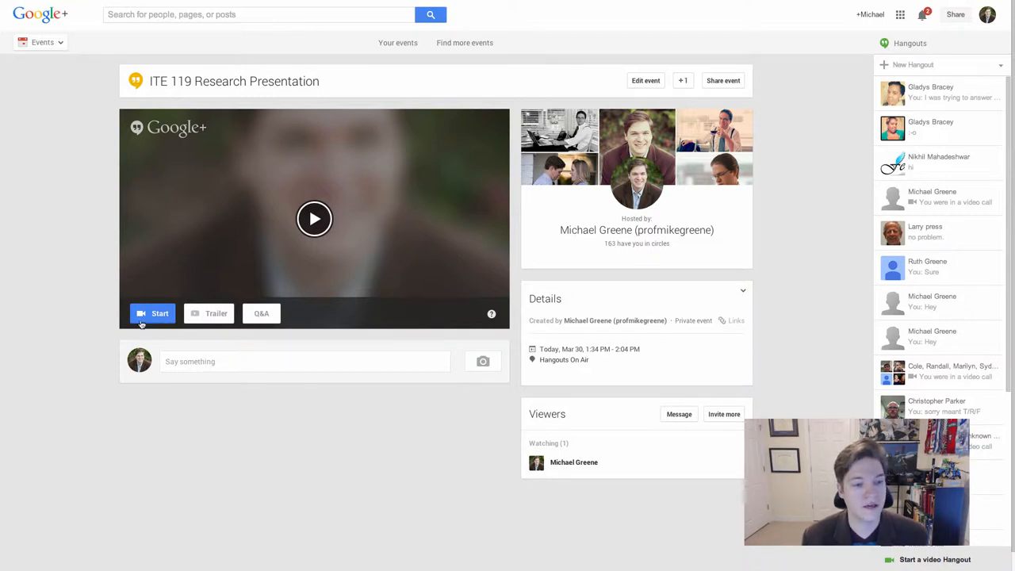
Step: Start the On Air hangout and install the Google+ Hangouts plugin
left_click(152, 313)
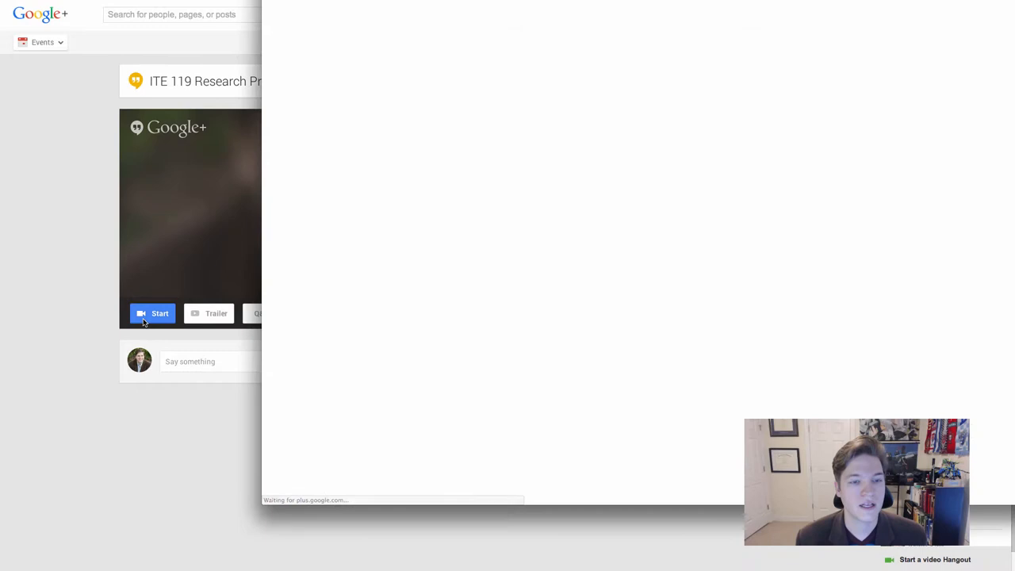
left_click(152, 312)
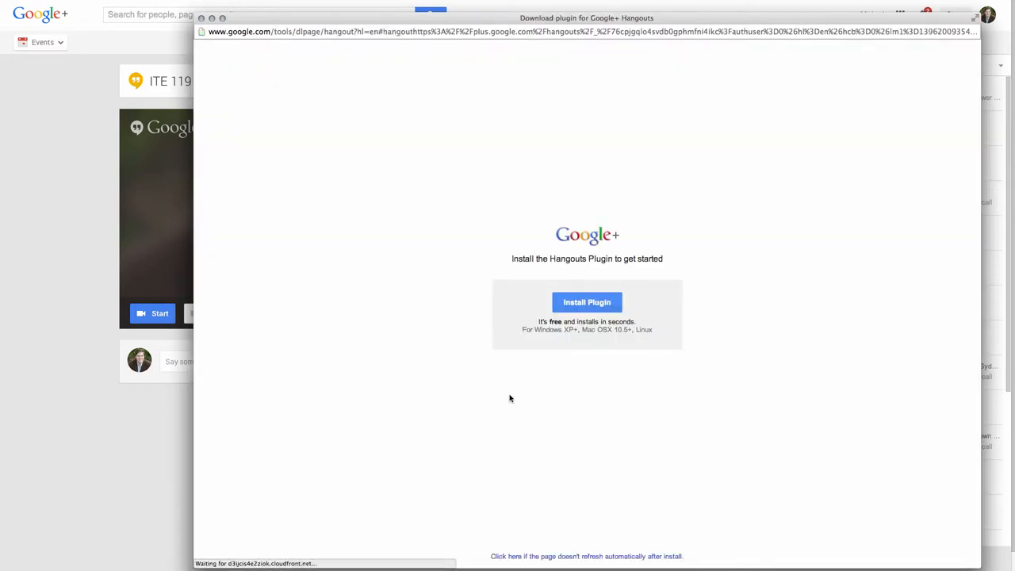
mouse_move(434, 119)
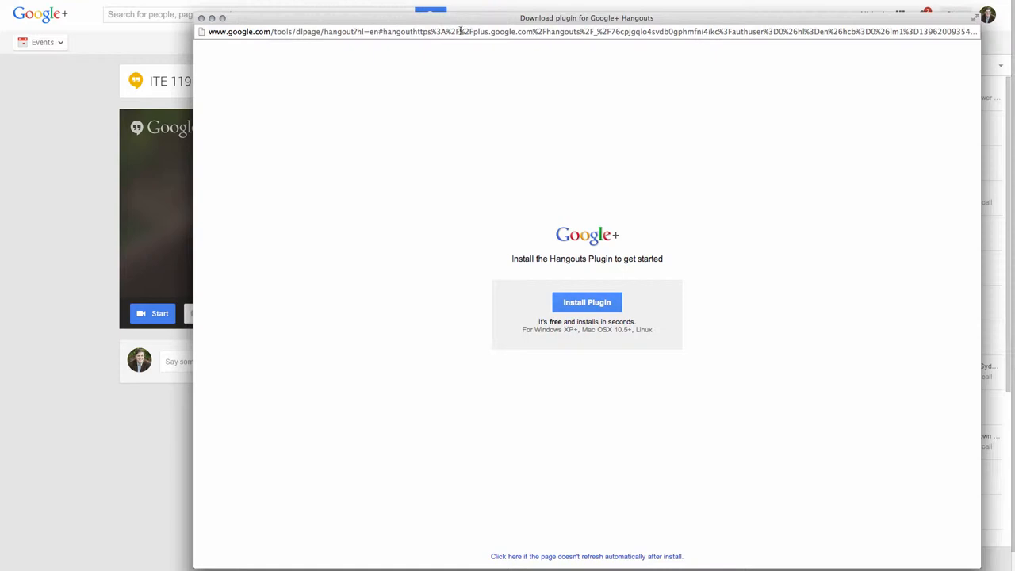
left_click(587, 302)
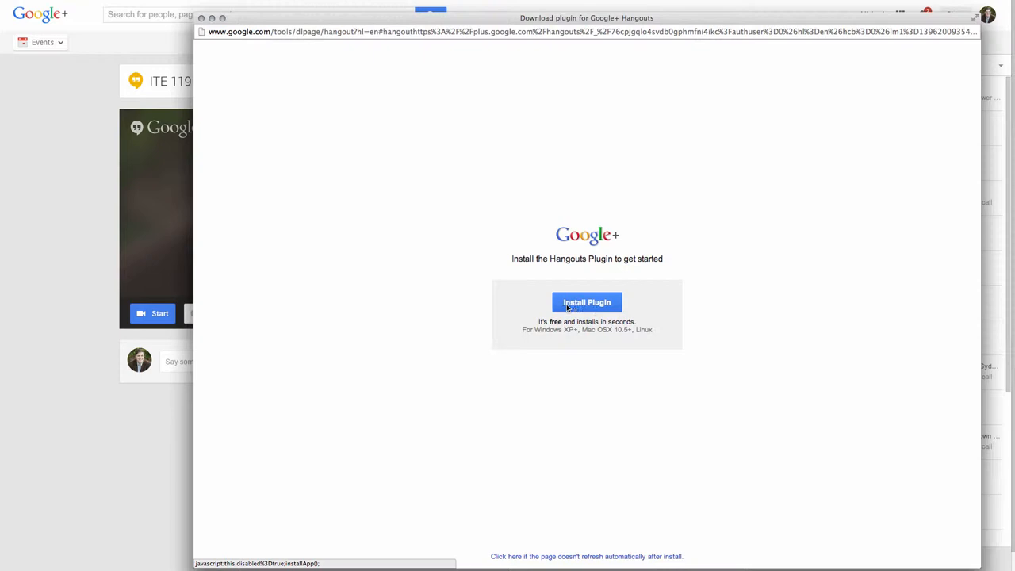
left_click(587, 302)
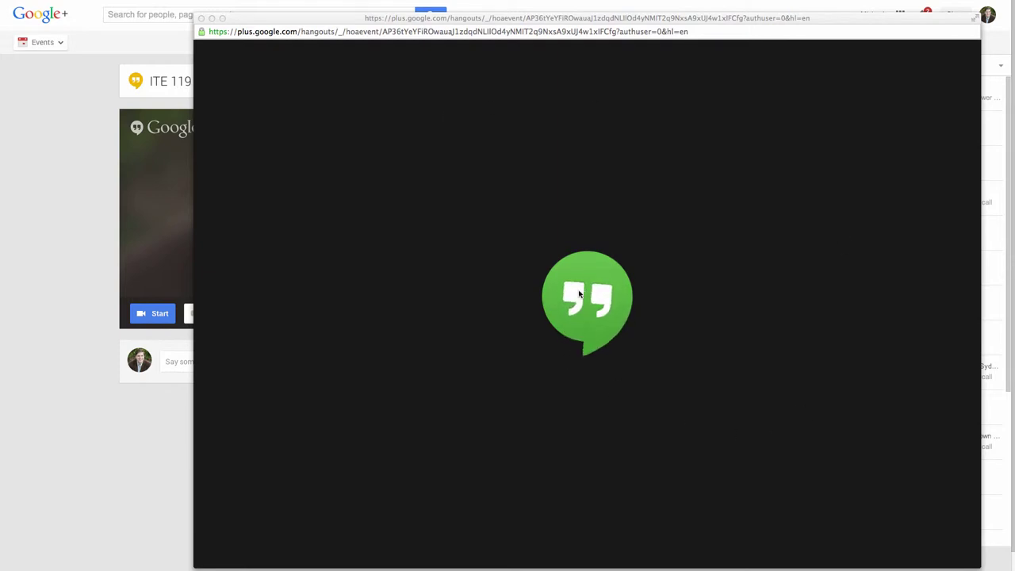
mouse_move(536, 266)
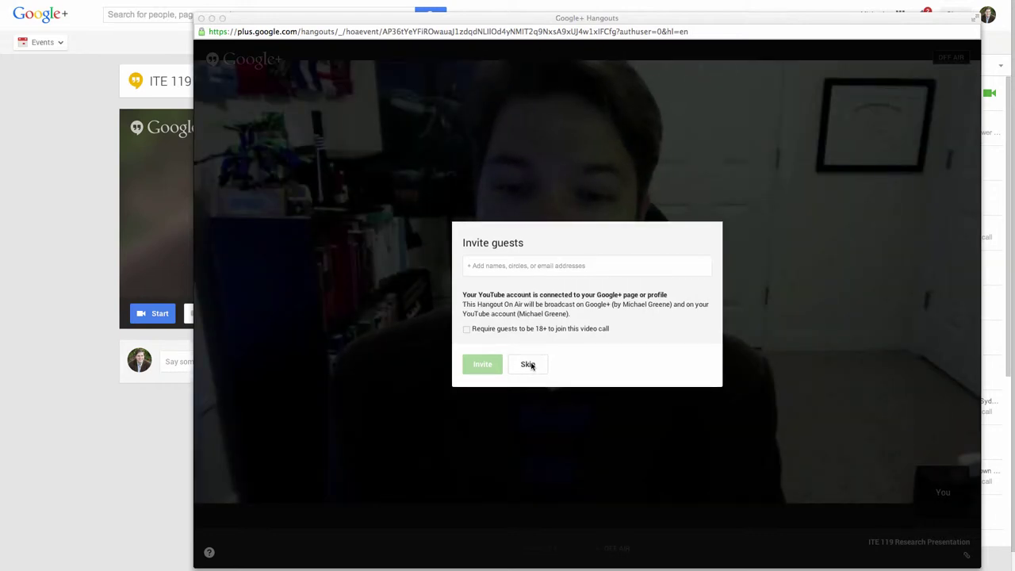
mouse_move(527, 364)
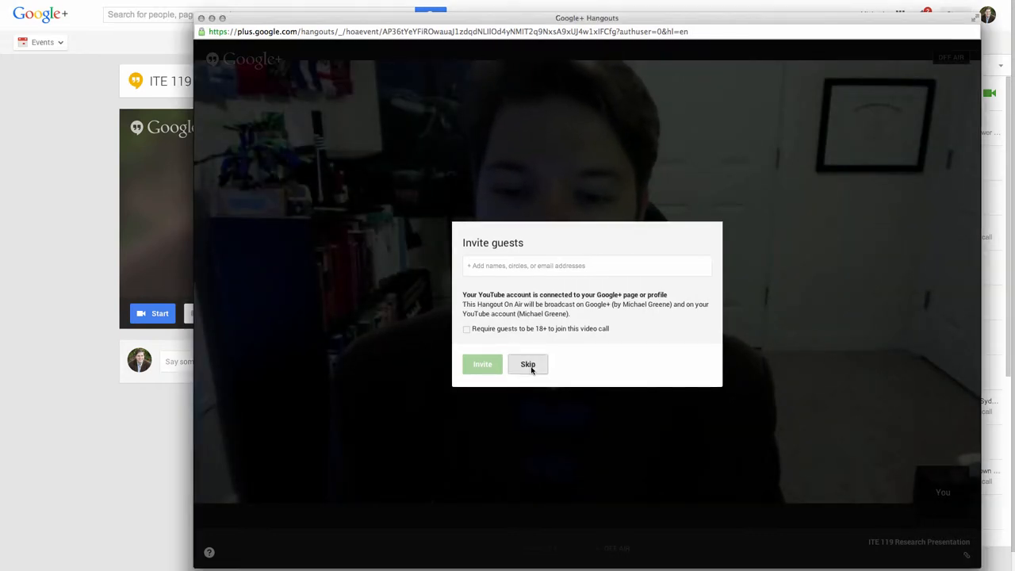
Step: Skip guest invitations to reach the off-air hangout with the live camera feed
left_click(527, 364)
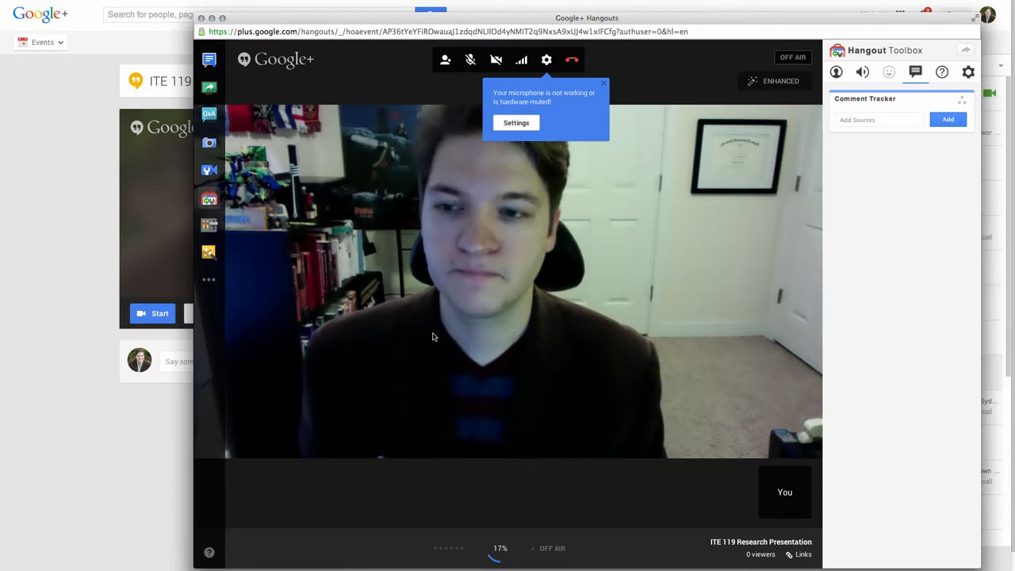
mouse_move(550, 118)
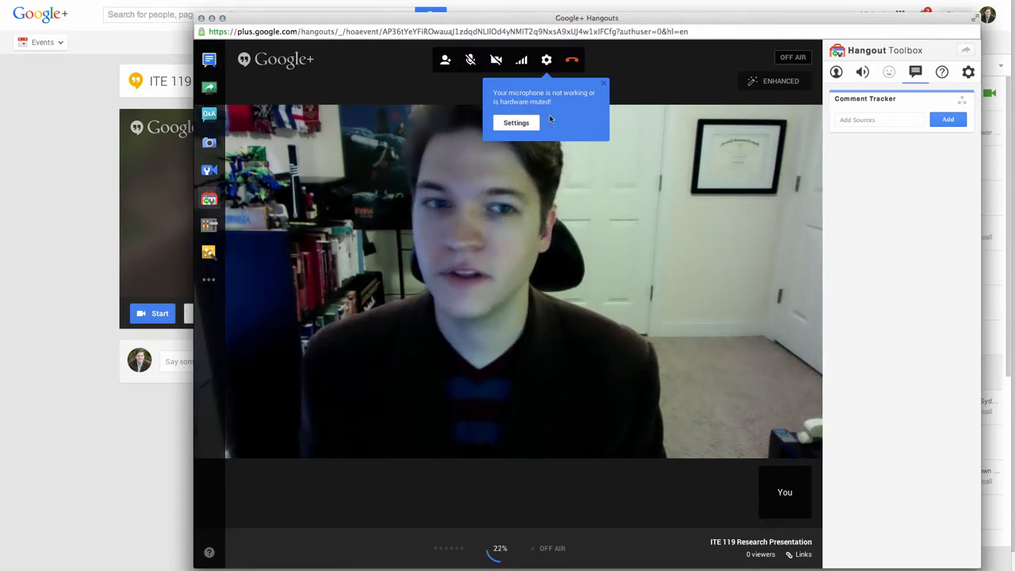
mouse_move(845, 191)
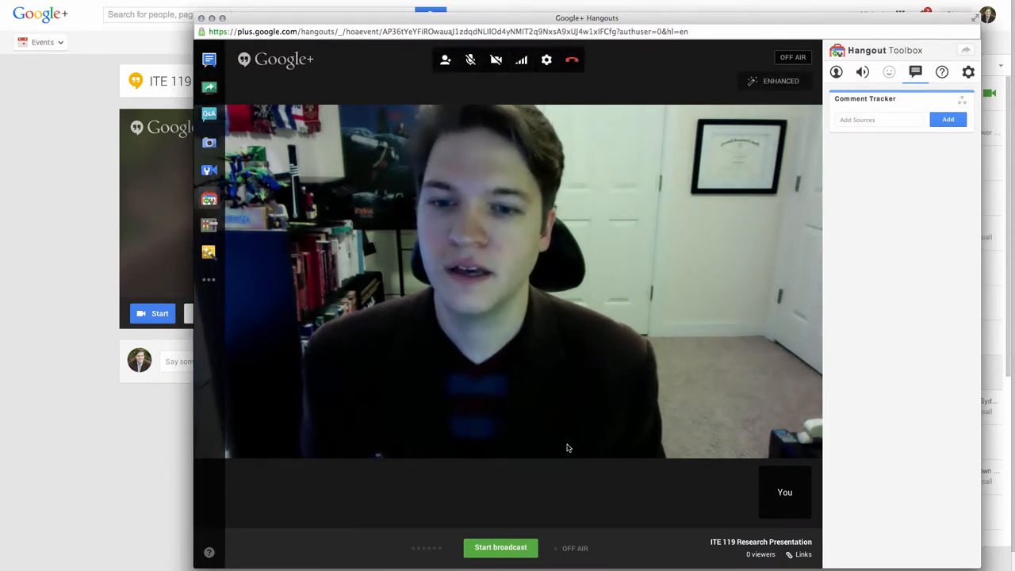
mouse_move(602, 564)
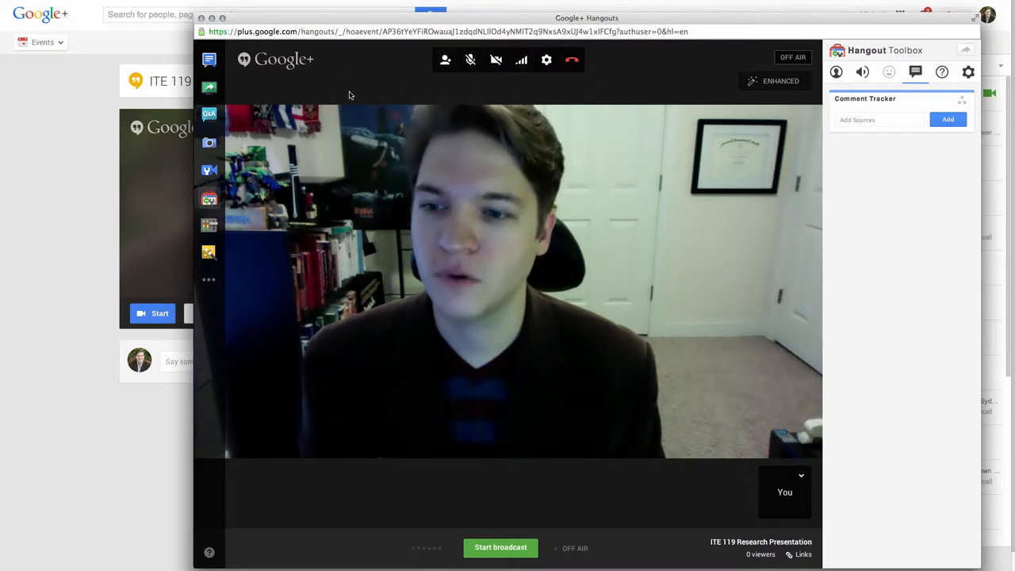
mouse_move(445, 59)
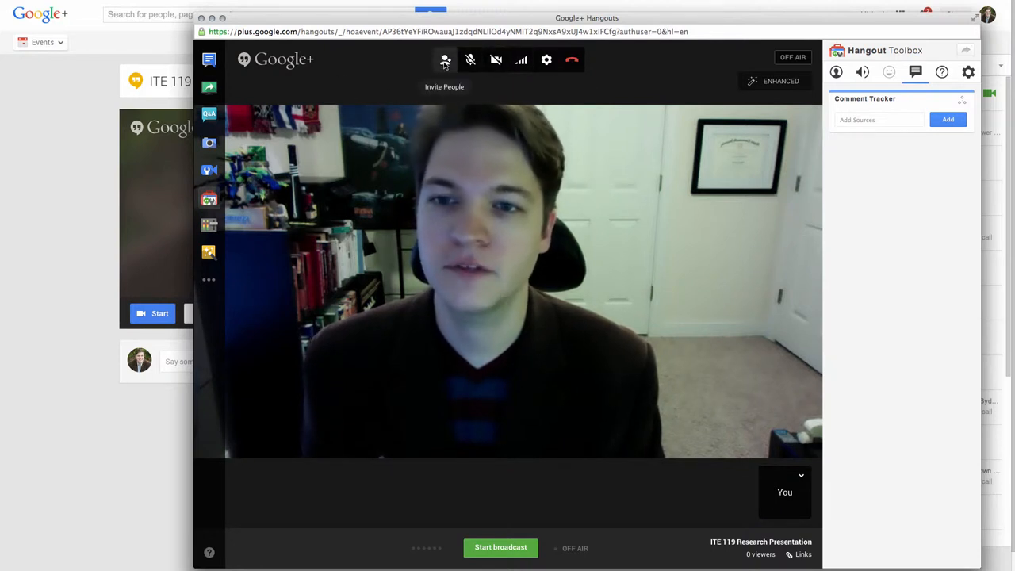
mouse_move(470, 60)
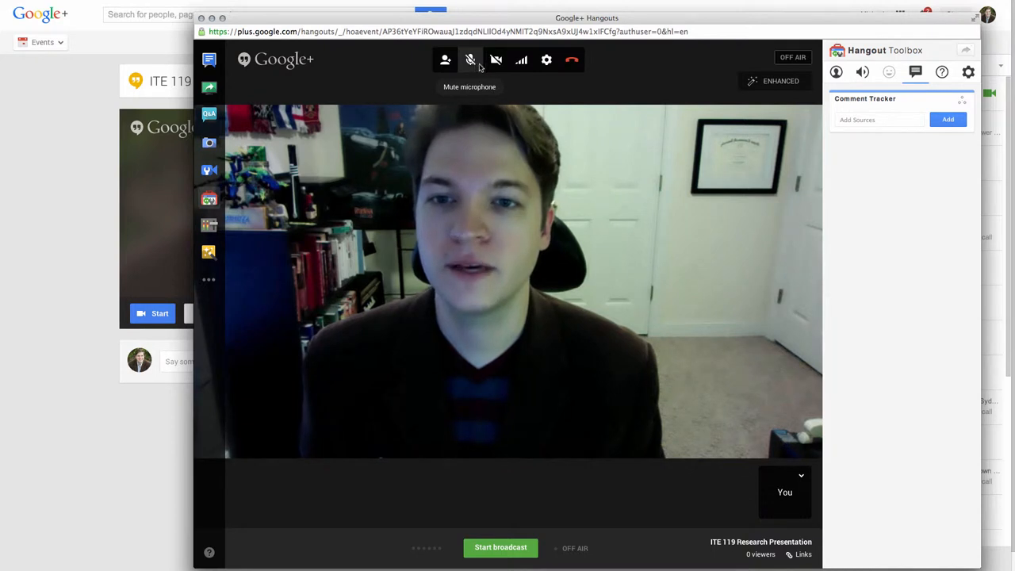
mouse_move(521, 60)
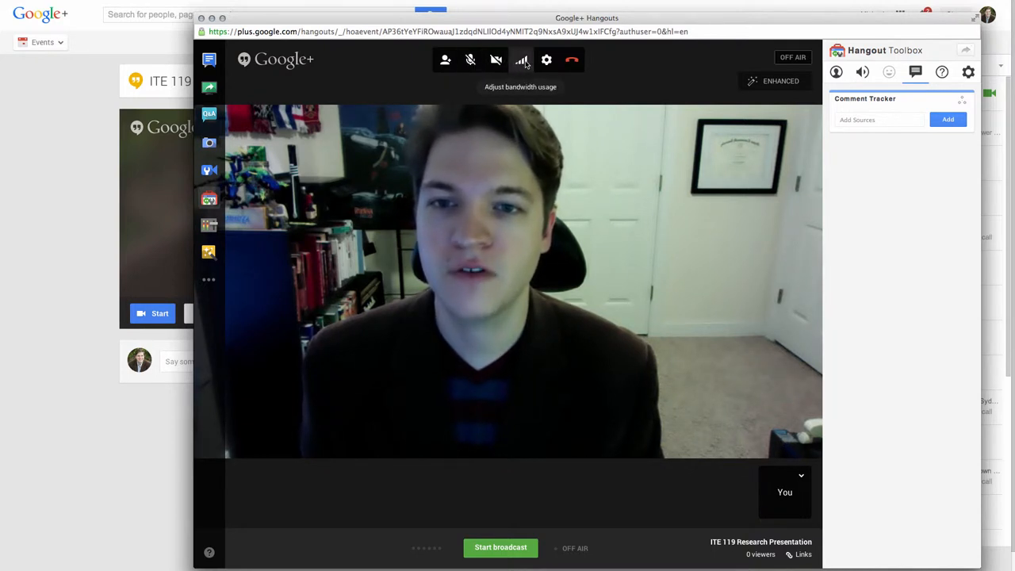
Step: Show the bandwidth usage options with video quality at Auto HD
left_click(521, 59)
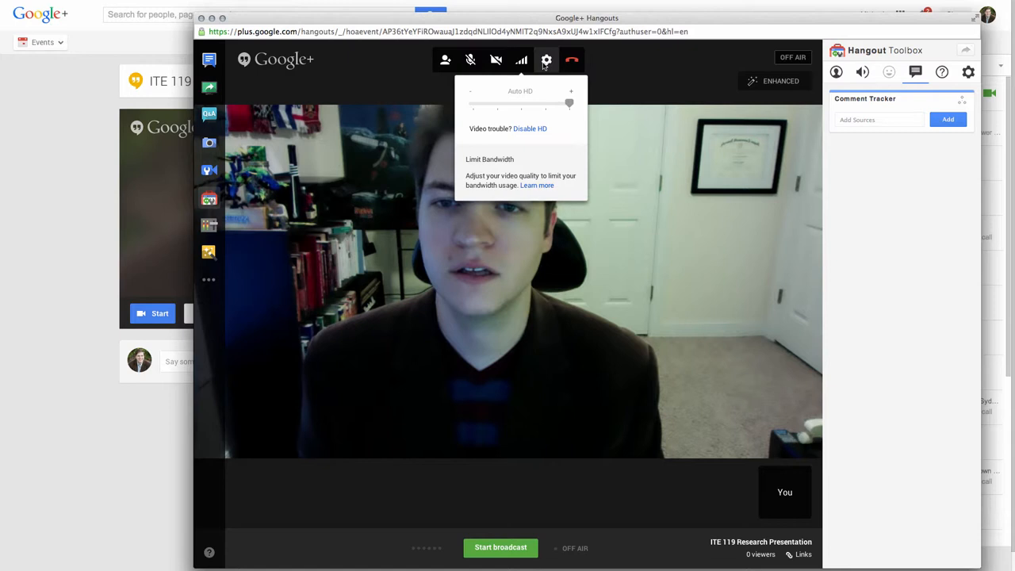
Step: Review device settings, keeping built-in camera, default microphone and Default speakers
left_click(546, 59)
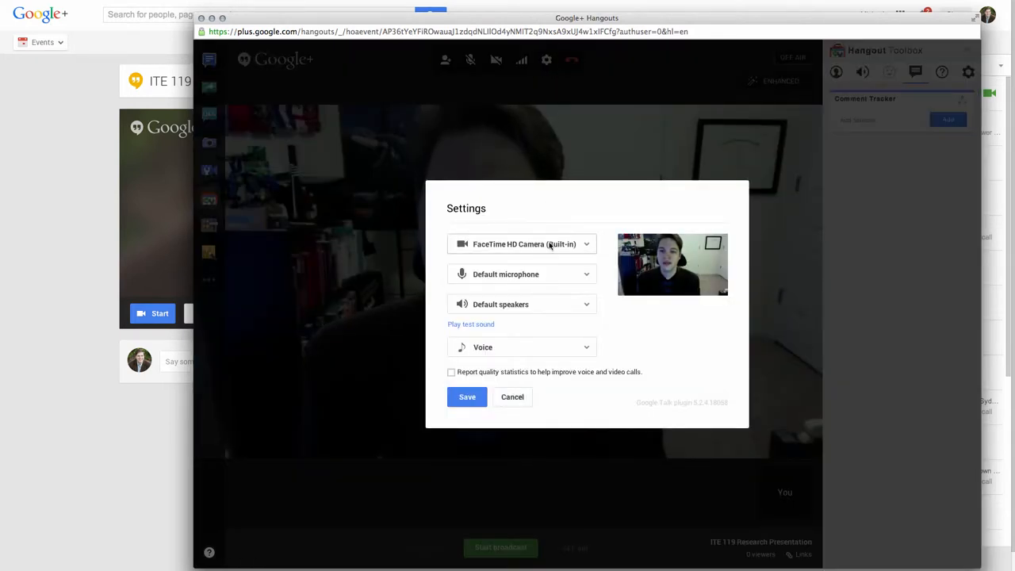
mouse_move(555, 274)
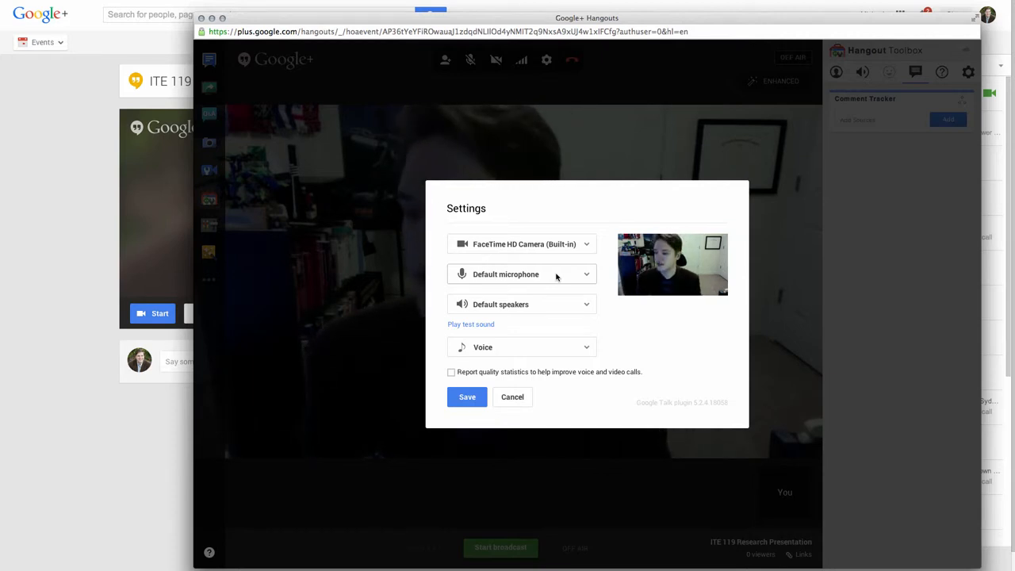
left_click(521, 273)
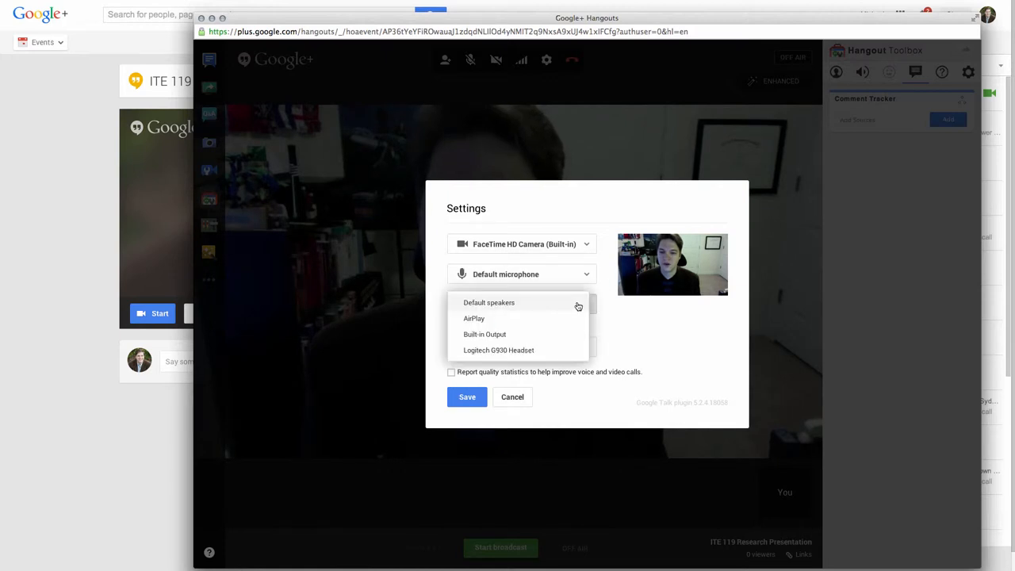
left_click(488, 302)
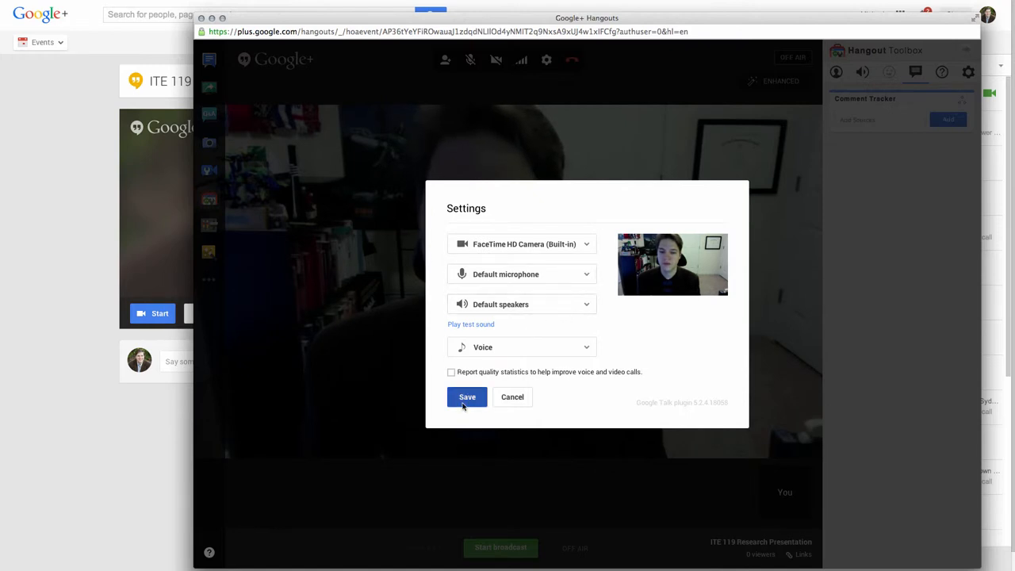
left_click(467, 397)
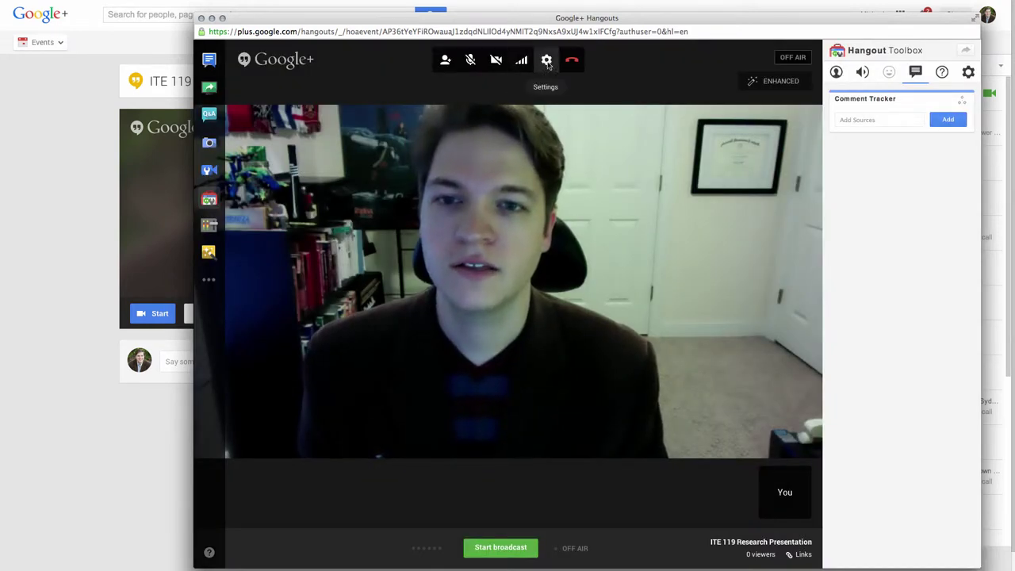
left_click(546, 59)
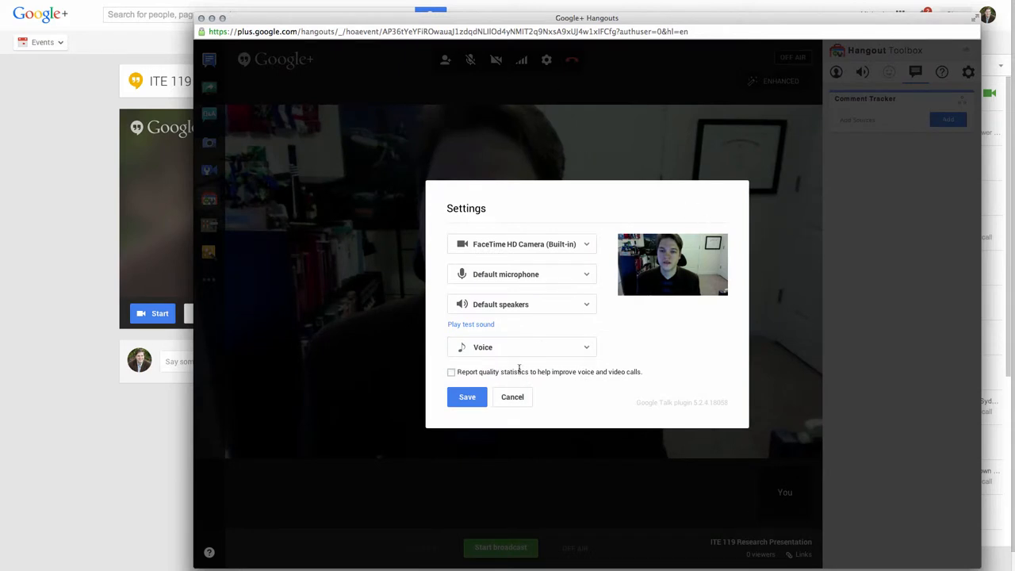
left_click(512, 397)
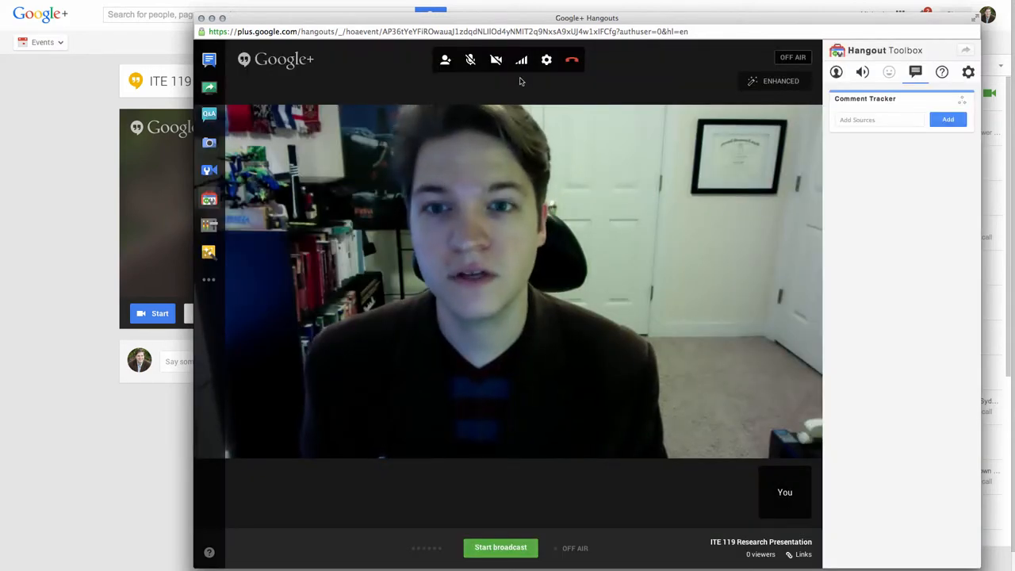
mouse_move(546, 60)
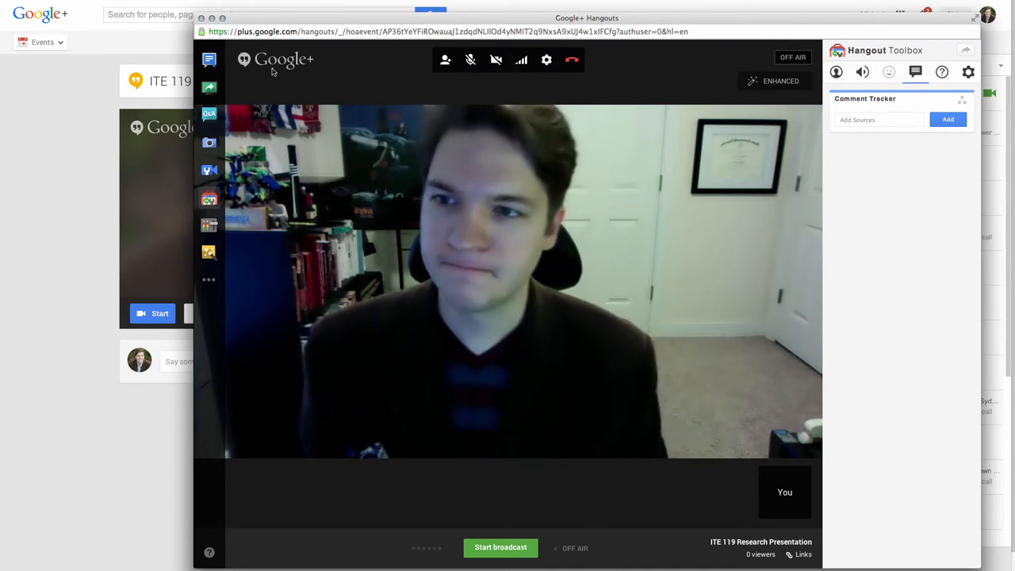
mouse_move(209, 59)
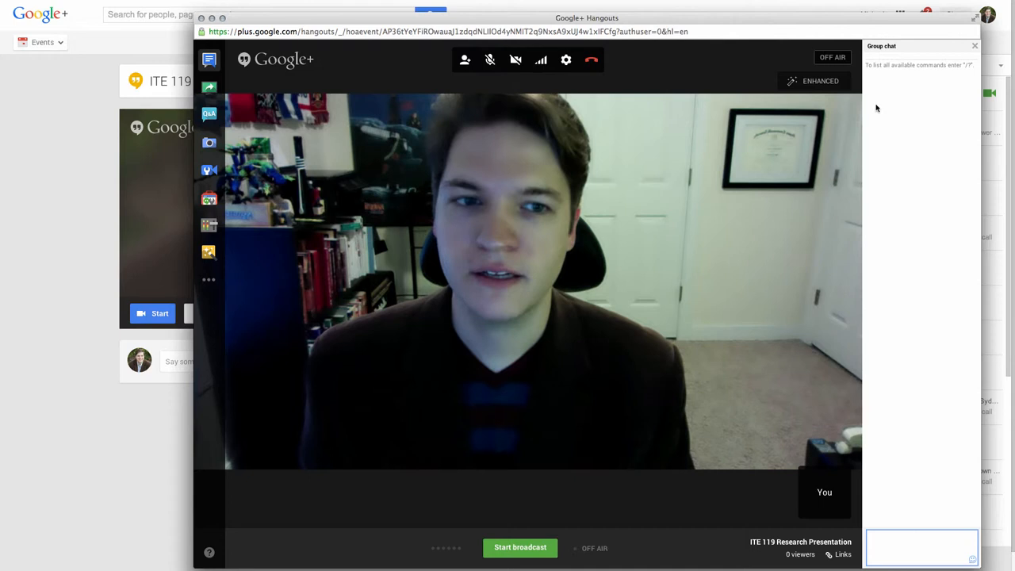
mouse_move(208, 87)
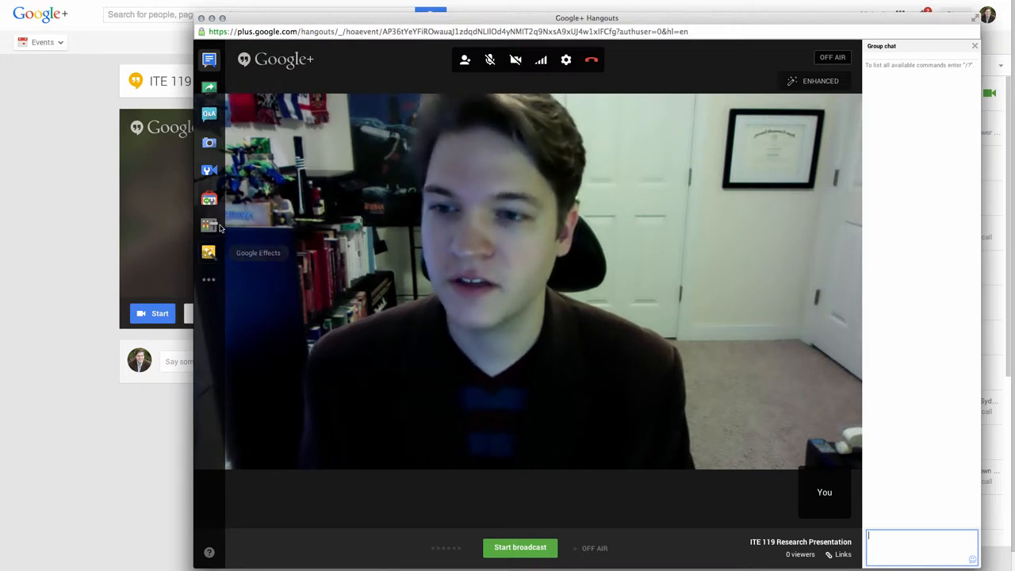
mouse_move(208, 169)
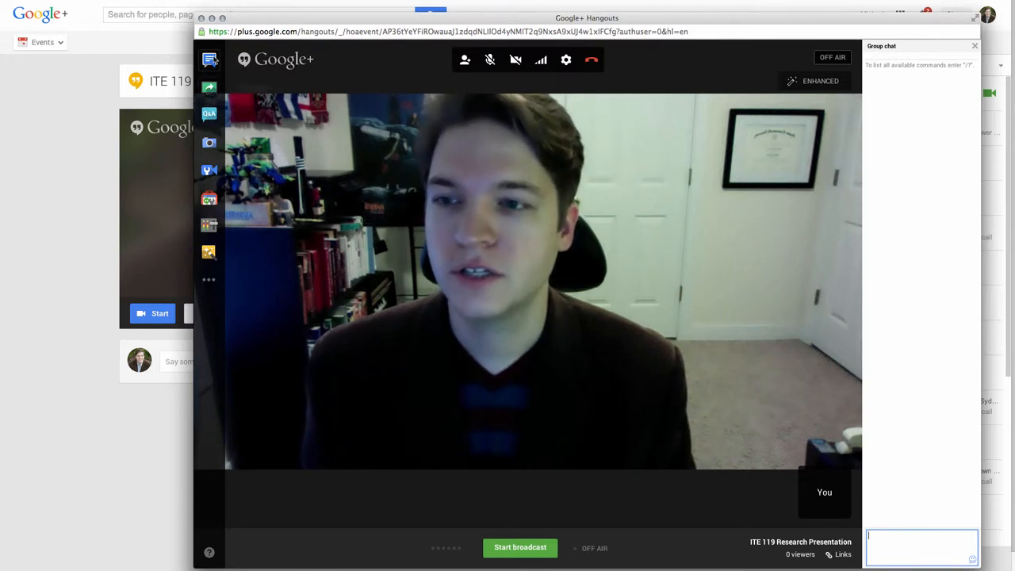
mouse_move(209, 88)
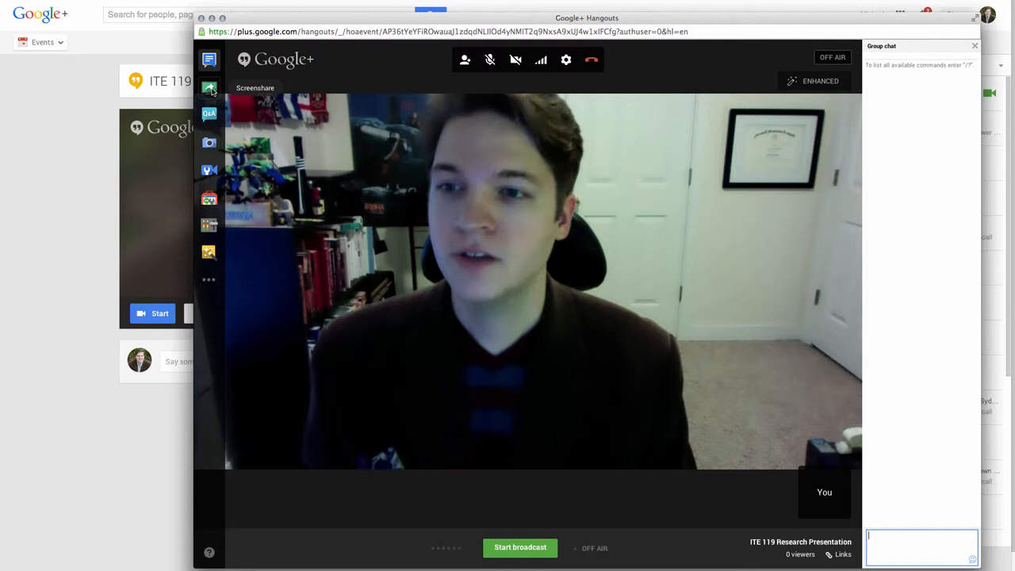
Step: Open the Screenshare picker listing desktops and windows to share
left_click(208, 87)
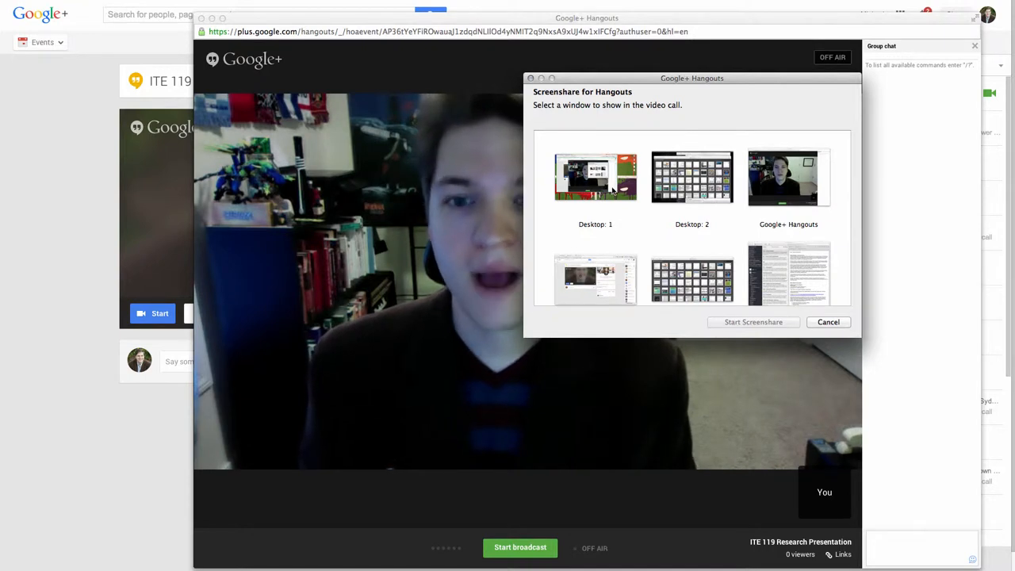
Step: Screenshare Desktop 1 into the hangout, then return to the Hangout window
left_click(595, 176)
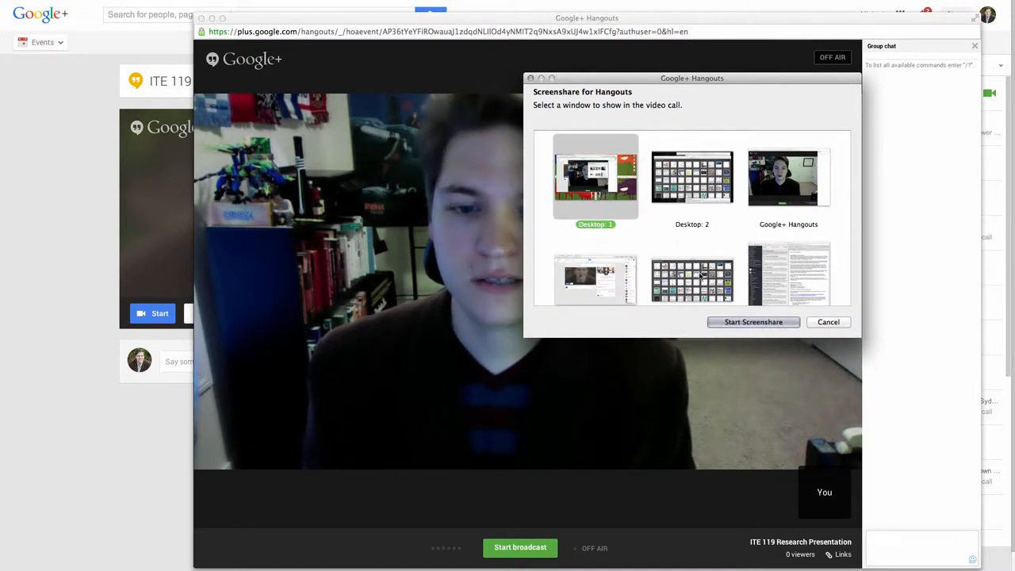
left_click(752, 321)
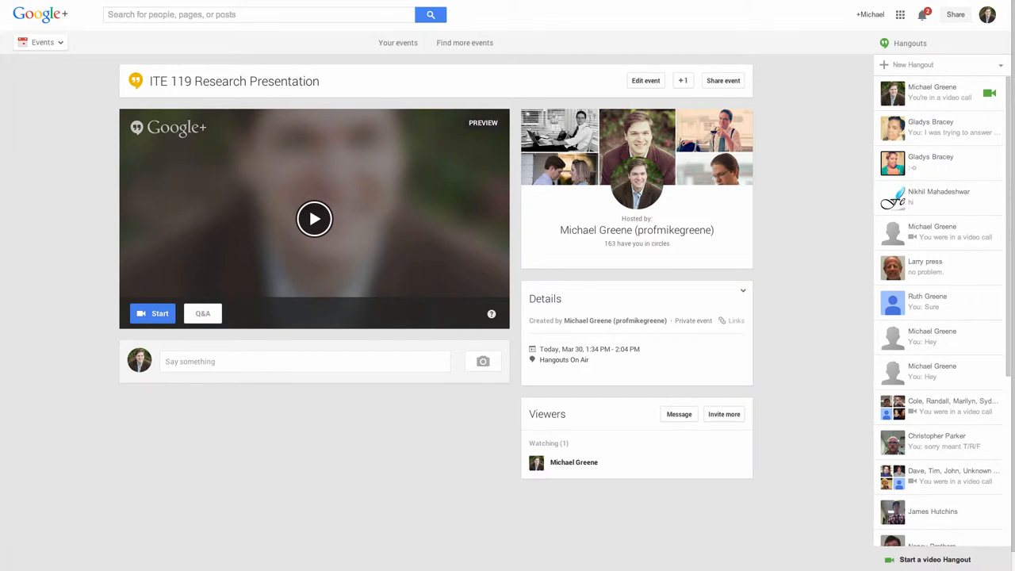
mouse_move(310, 426)
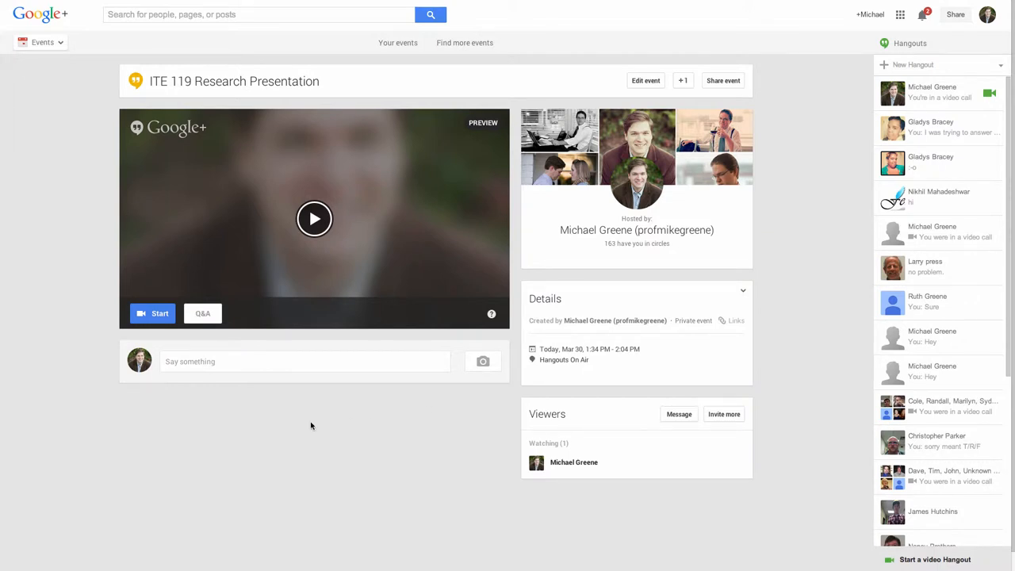
mouse_move(198, 153)
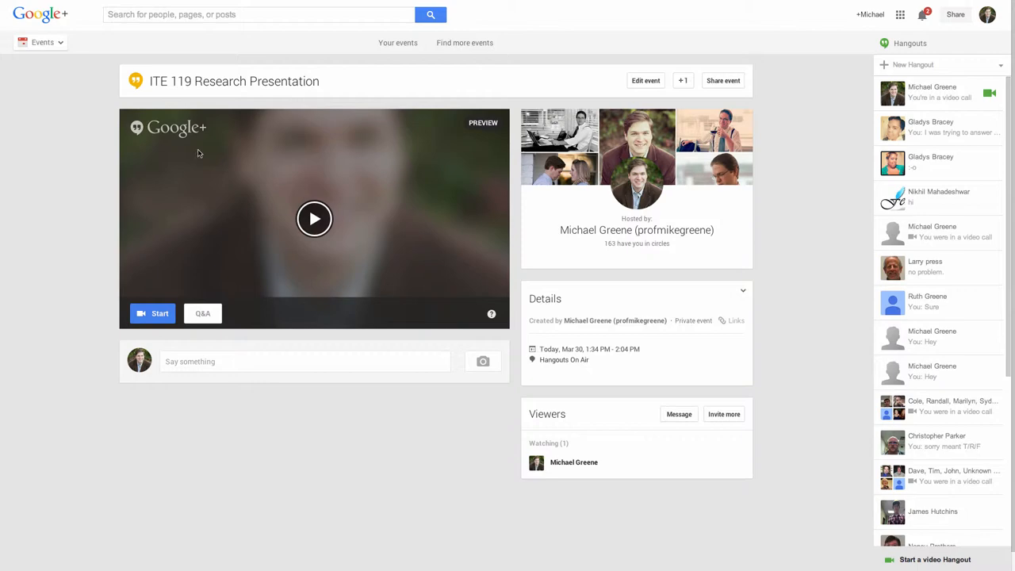
mouse_move(199, 153)
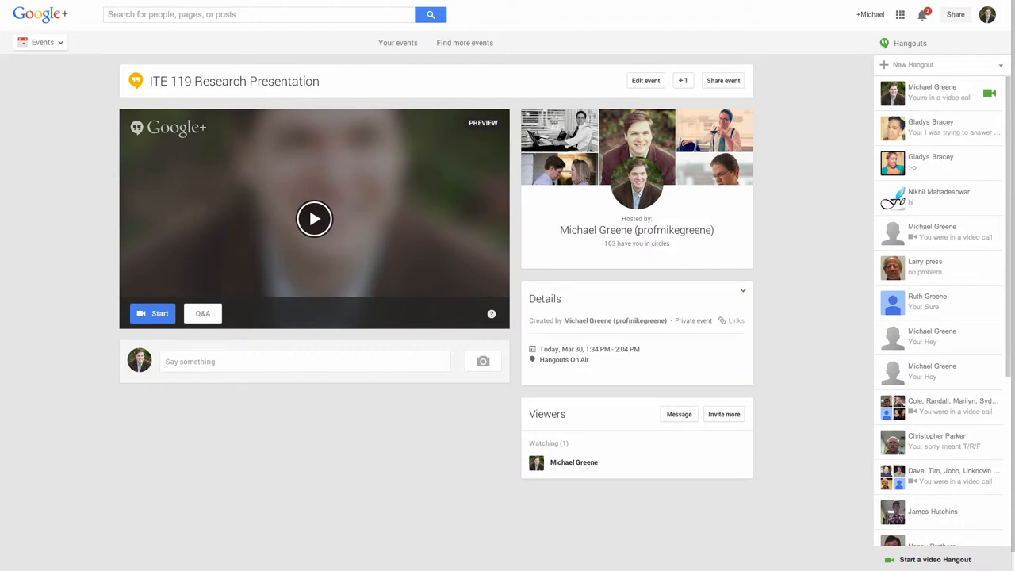
left_click(152, 313)
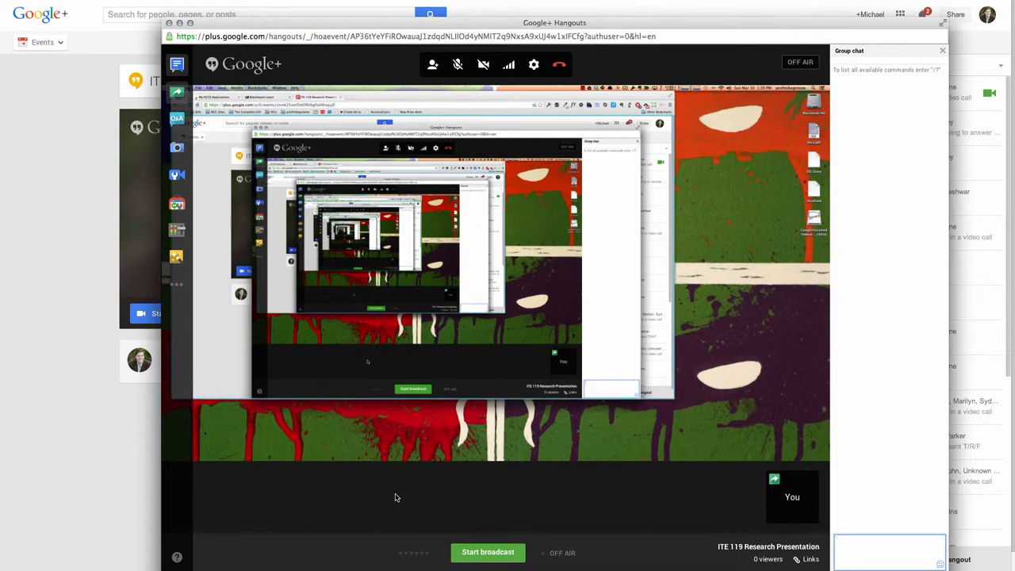
mouse_move(448, 556)
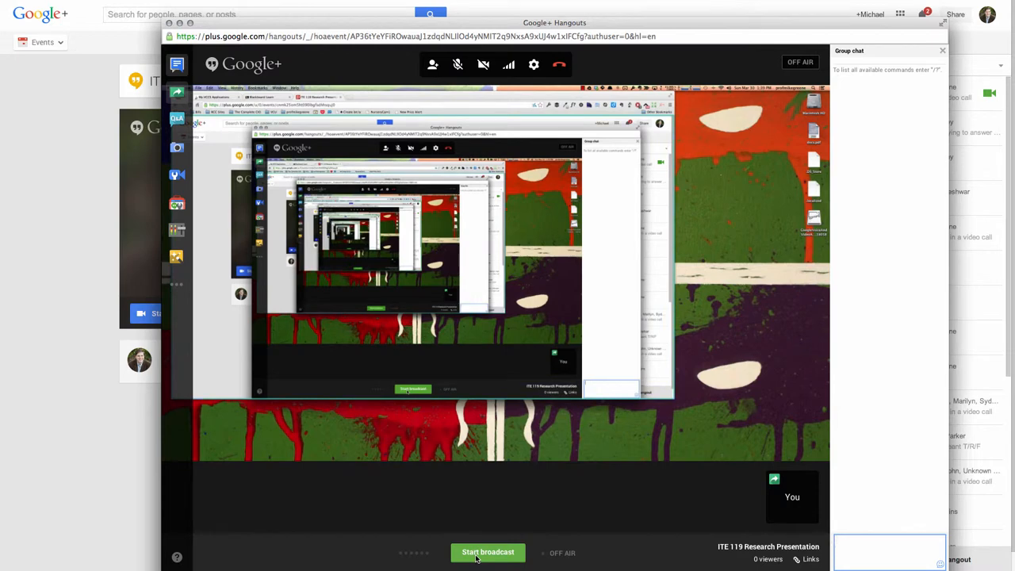
Step: Start the broadcast and confirm going live on Google+ and YouTube
left_click(488, 552)
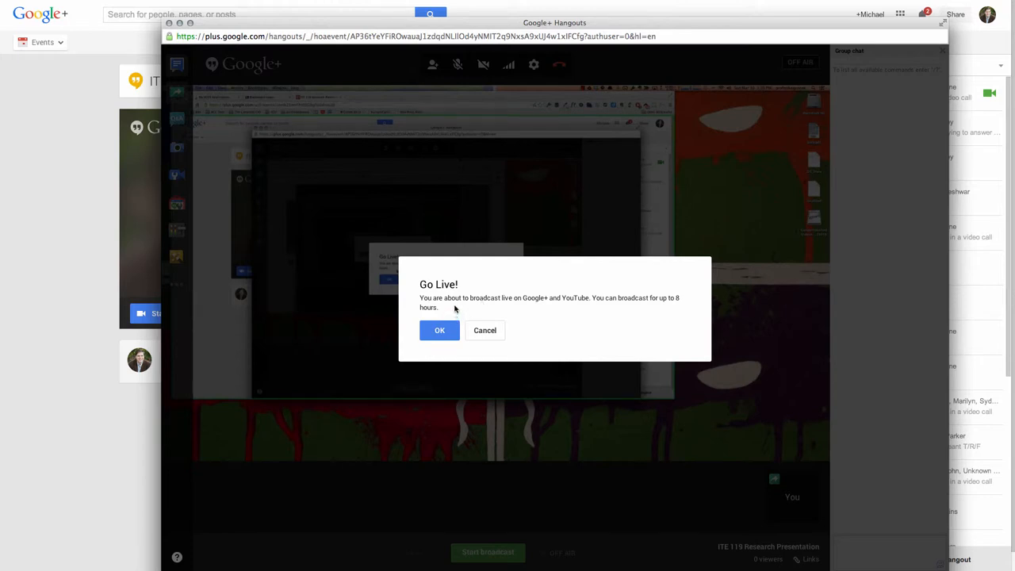
mouse_move(494, 327)
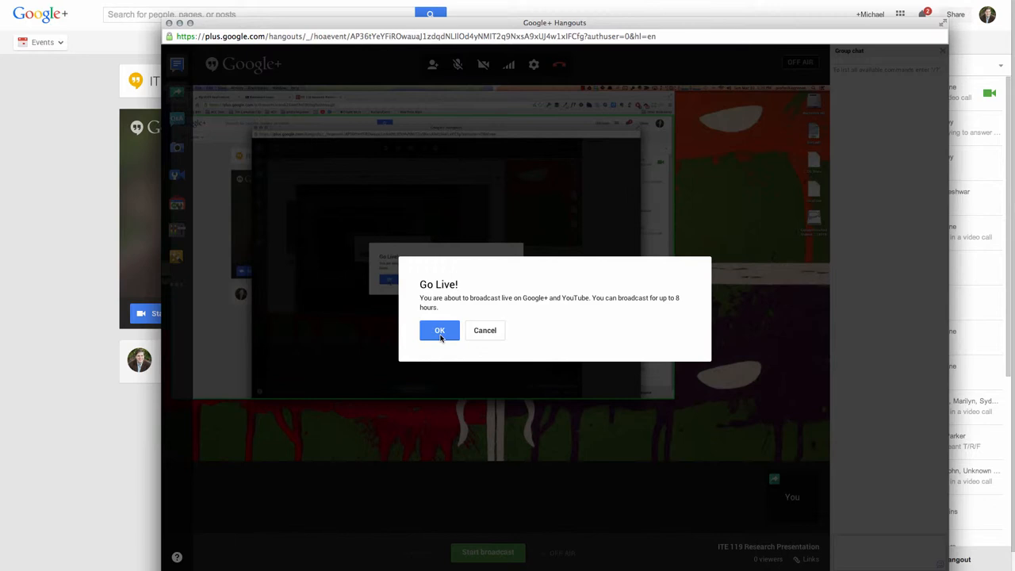
left_click(439, 330)
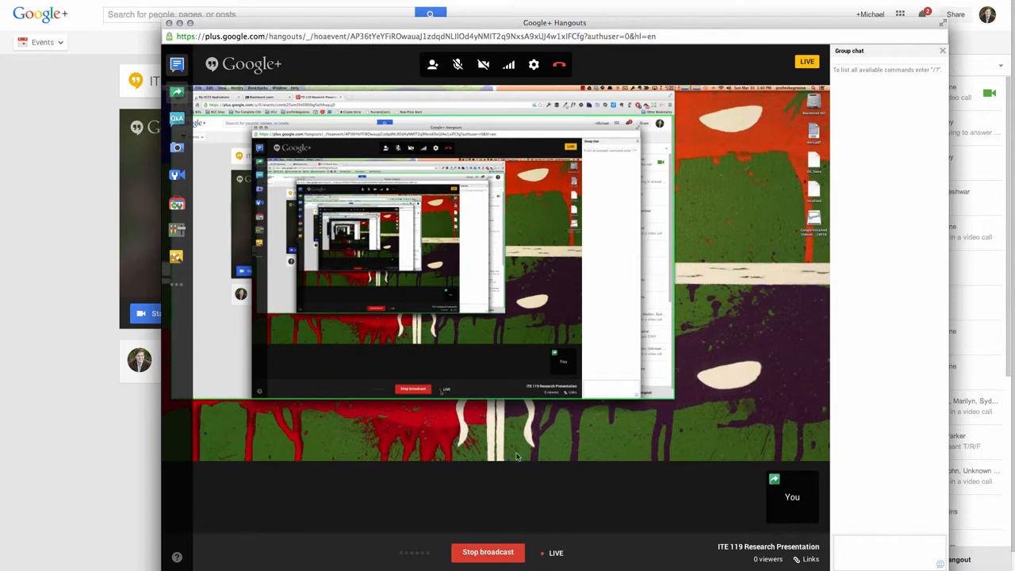
mouse_move(322, 435)
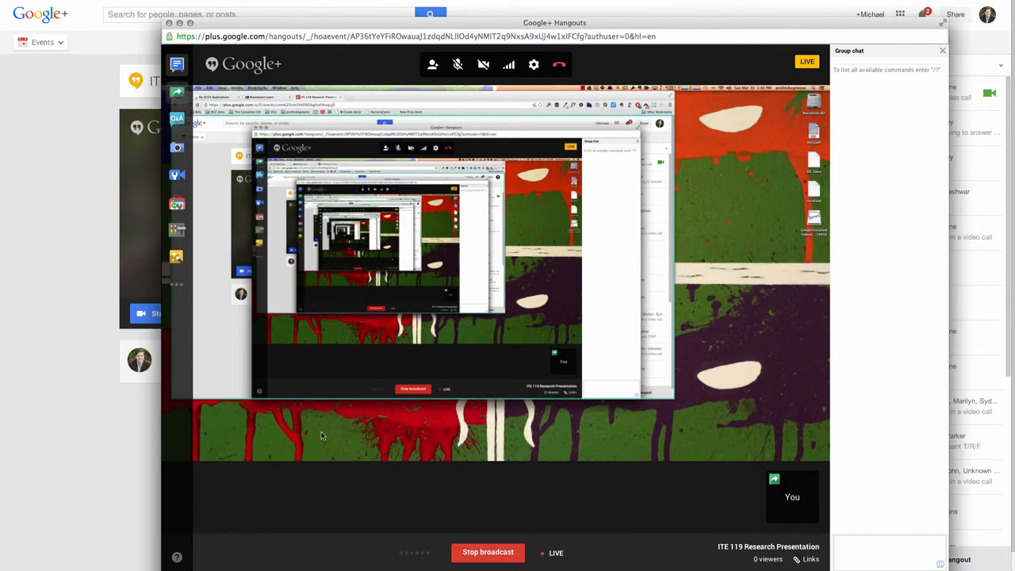
mouse_move(284, 328)
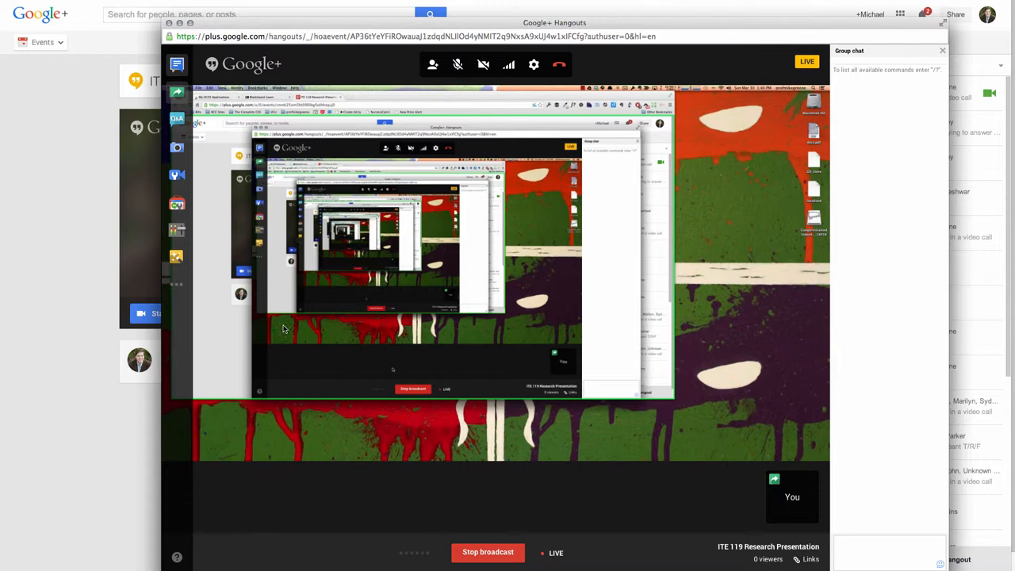
mouse_move(177, 93)
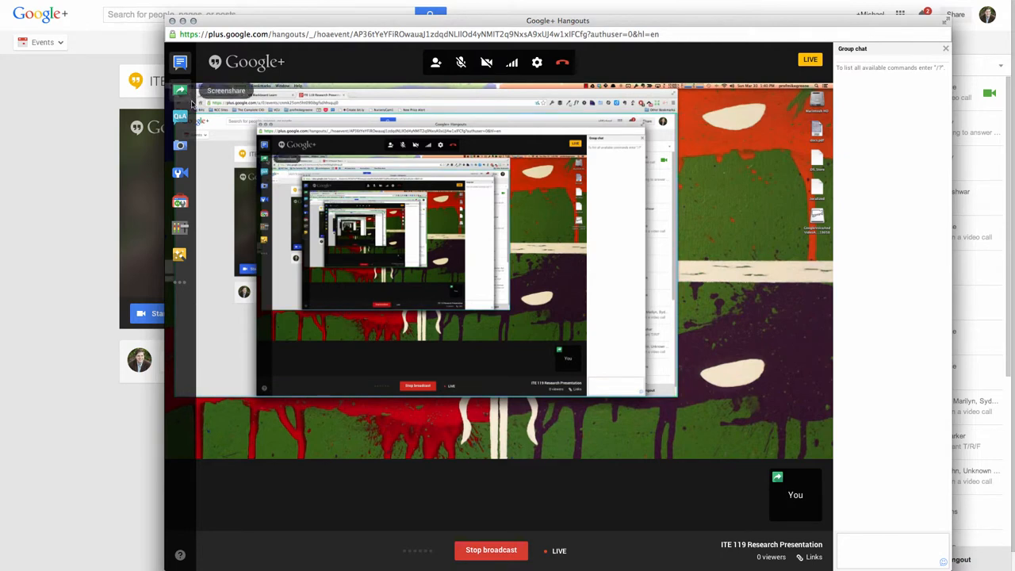
Step: Stop the live broadcast so the hangout shows OFF AIR
left_click(490, 549)
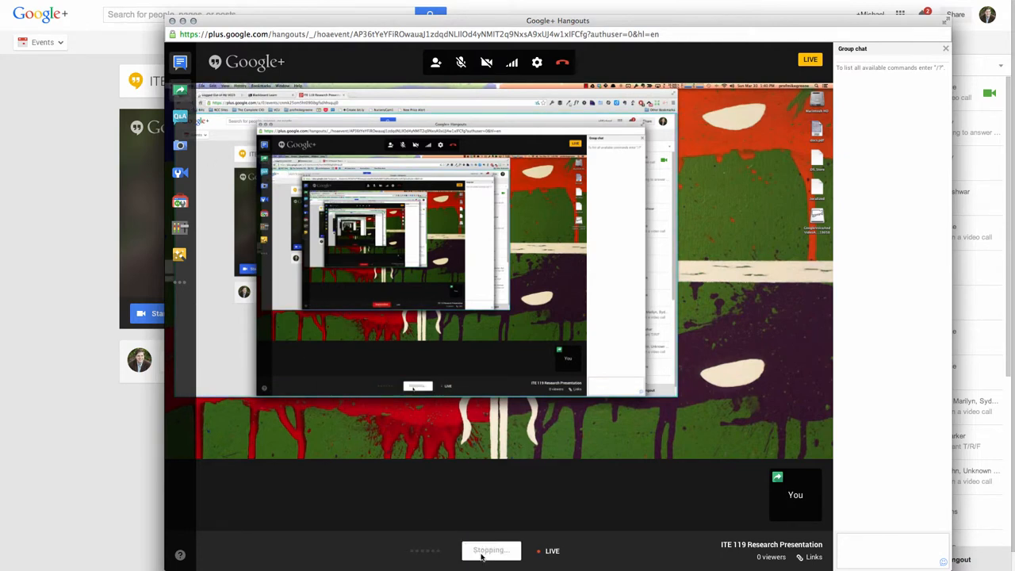
left_click(491, 550)
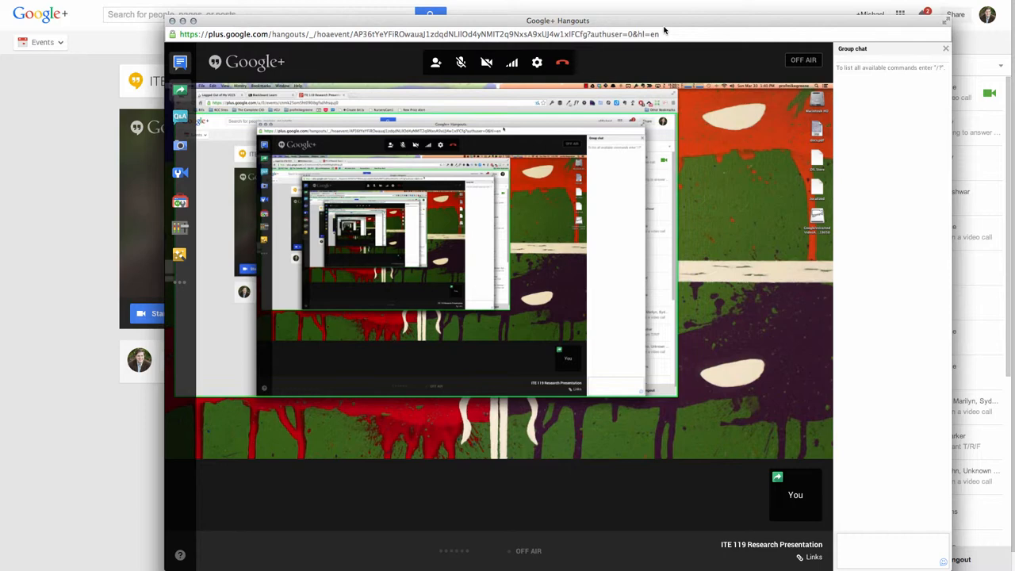
mouse_move(537, 62)
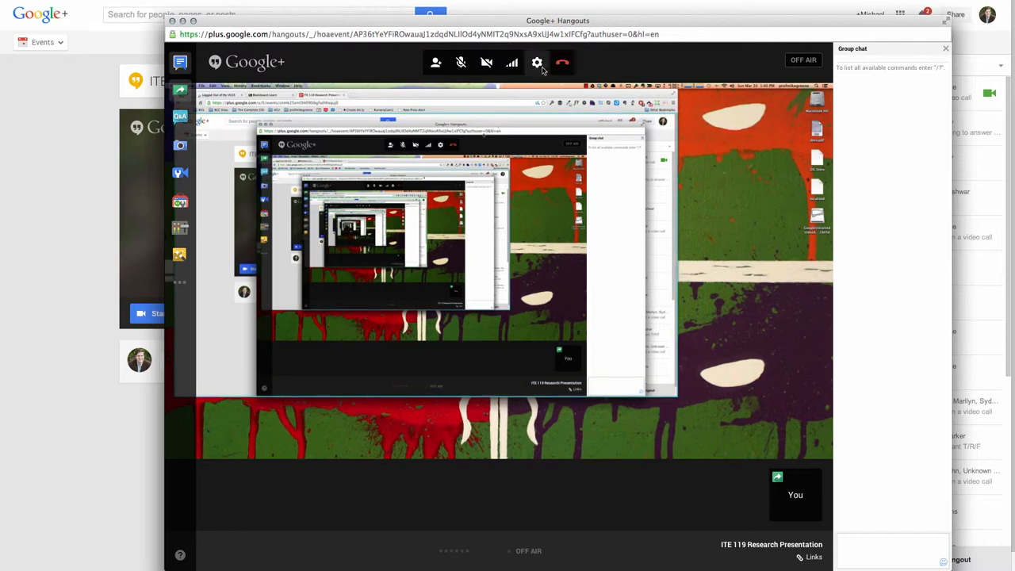
mouse_move(561, 62)
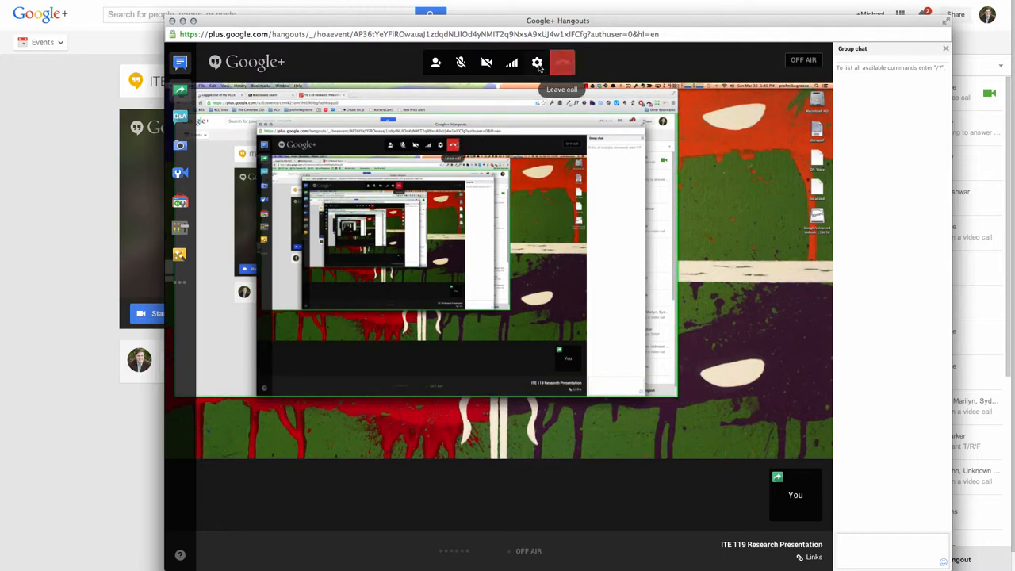
mouse_move(562, 63)
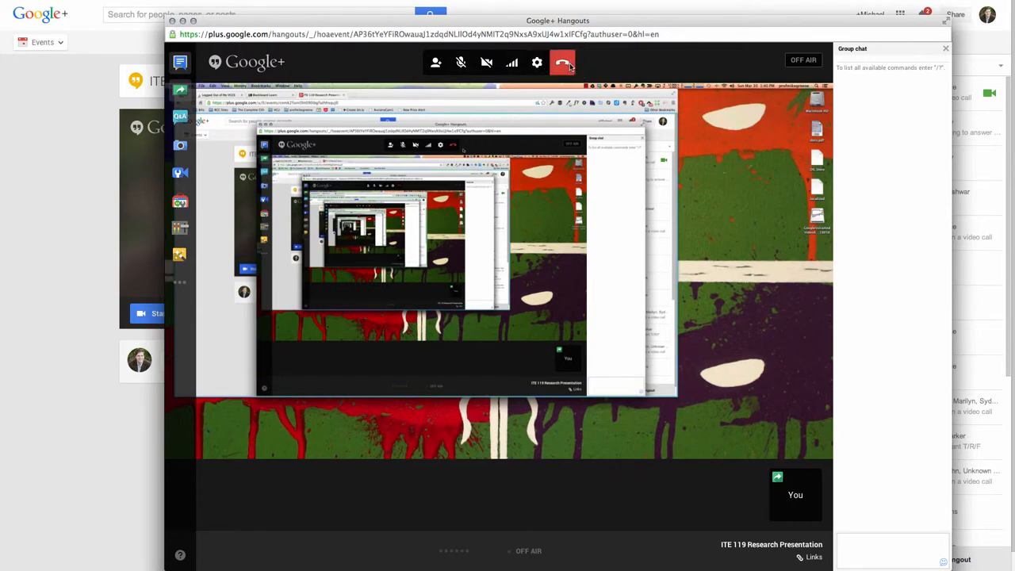
Step: Leave the hangout call and close the 'This Hangout On Air is now over' notice
left_click(562, 62)
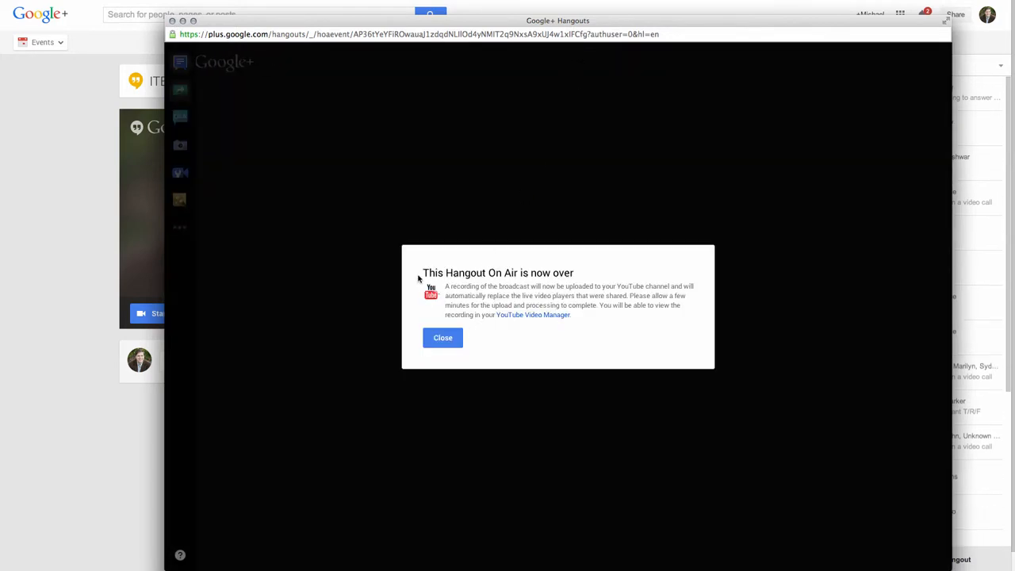
left_click(442, 337)
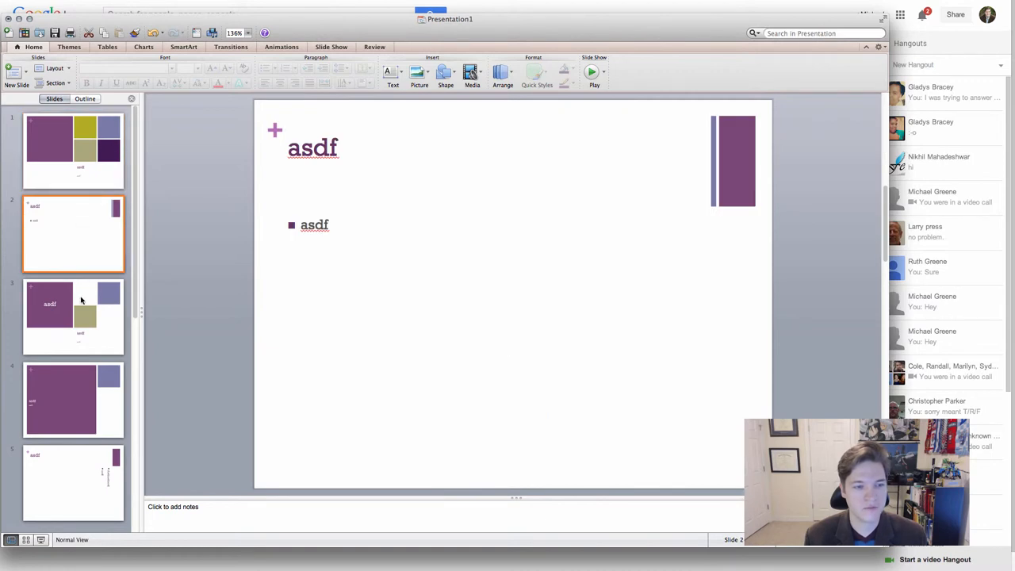
Step: Select slide 1 in PowerPoint, then bring Google Chrome to the front
left_click(72, 151)
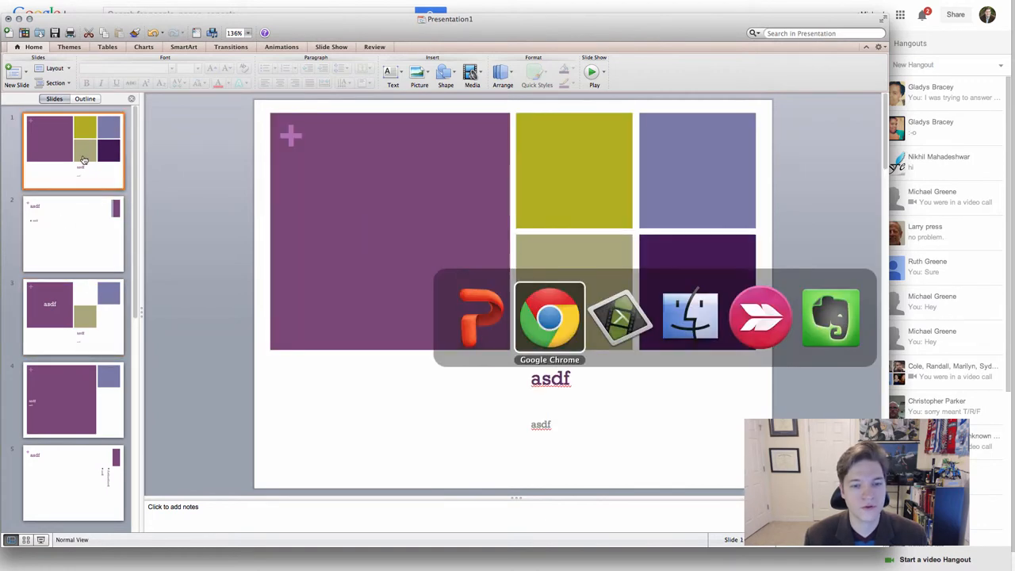
left_click(550, 317)
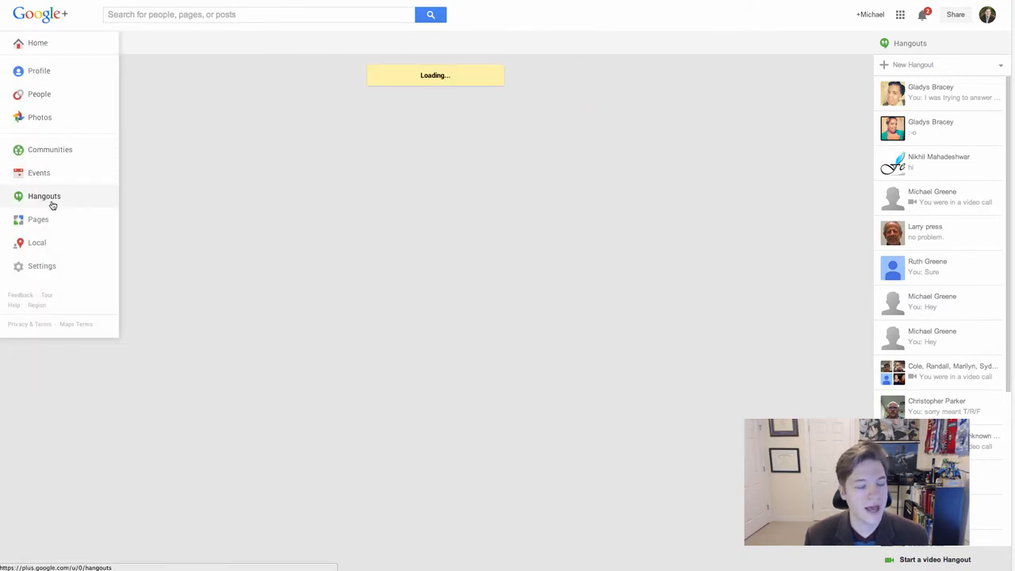
Step: Start a new Hangout On Air named 'ITE 119 Research Presentation'
left_click(44, 196)
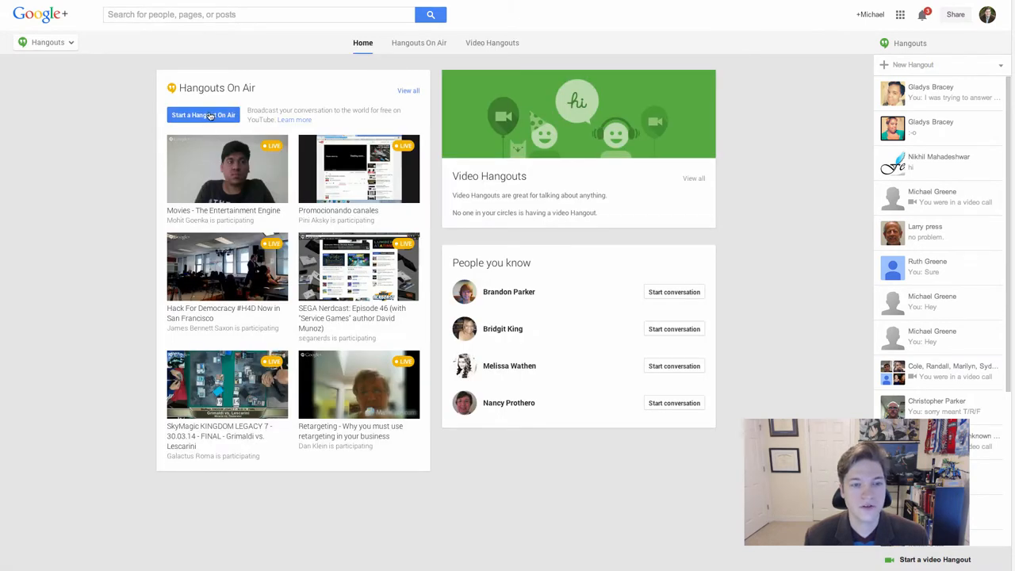
left_click(203, 115)
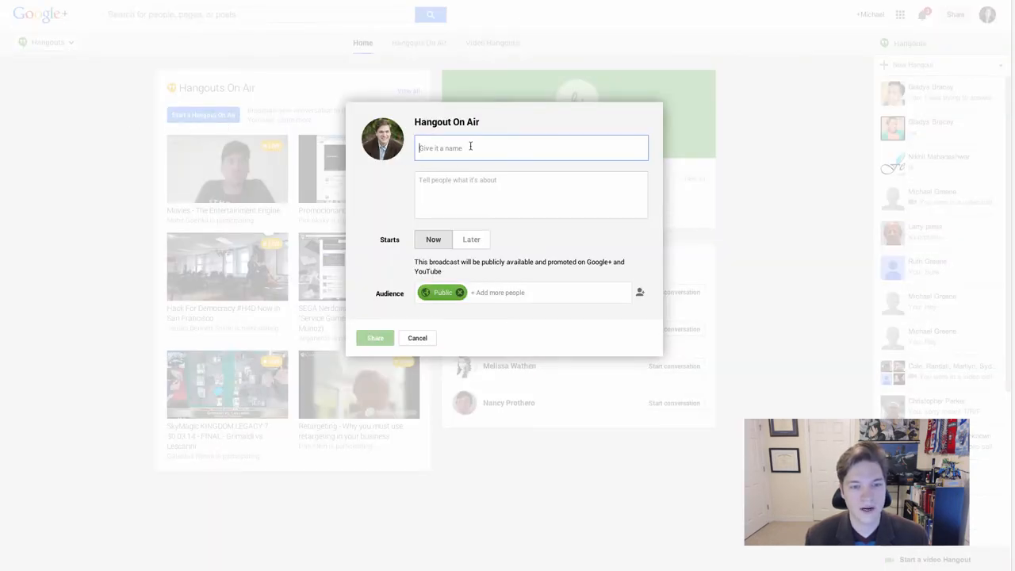
type("te")
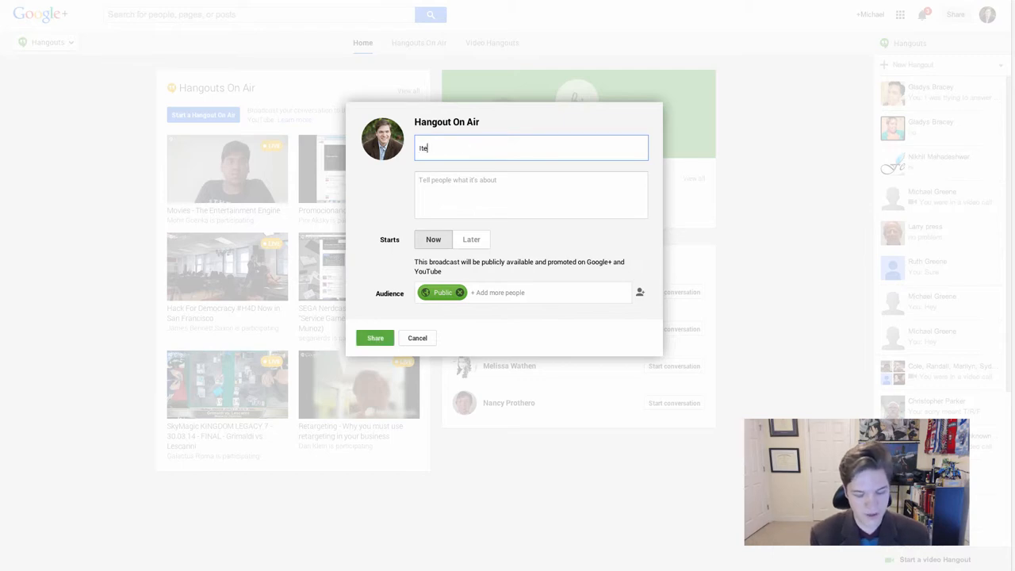
type("ITE 119 Rese")
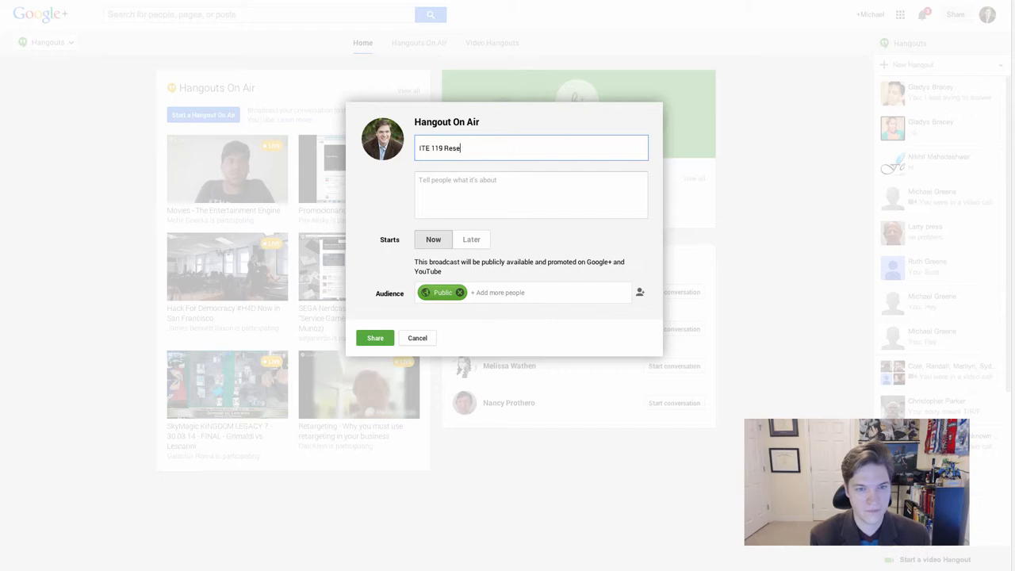
type("arch Presentation")
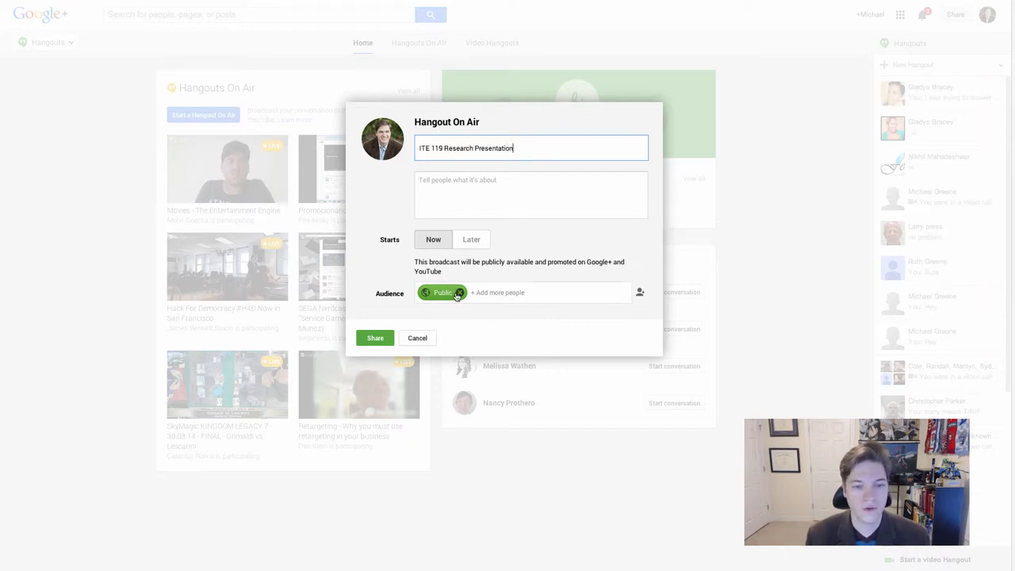
Step: Replace the Public audience with Michael Greene's own account and share the event
left_click(458, 293)
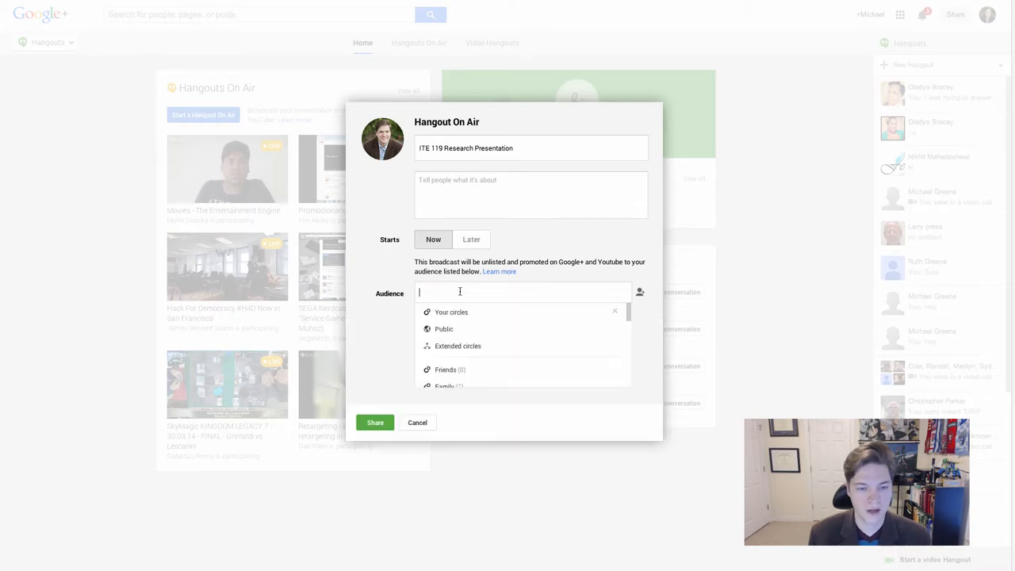
type("Michael")
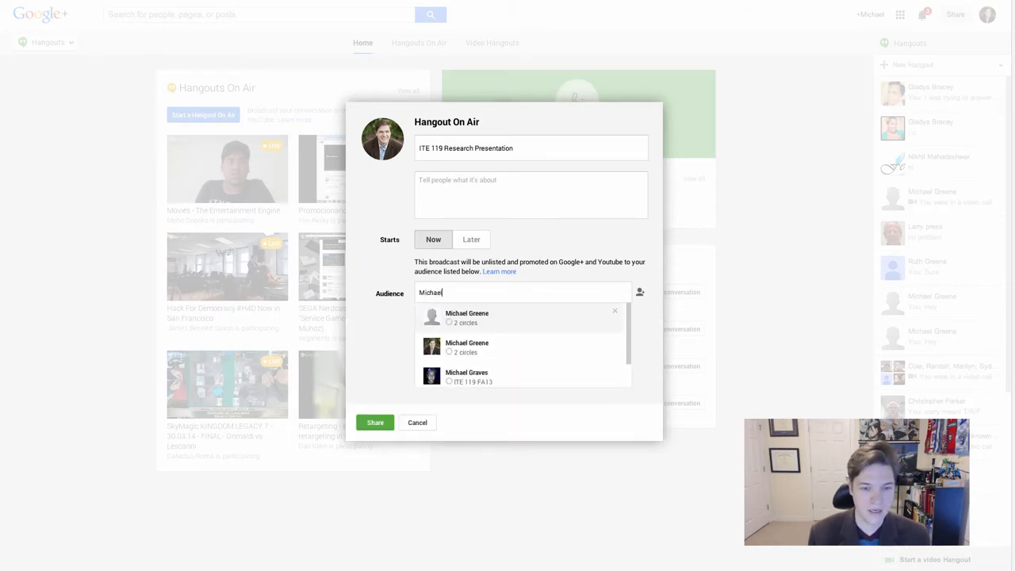
left_click(467, 316)
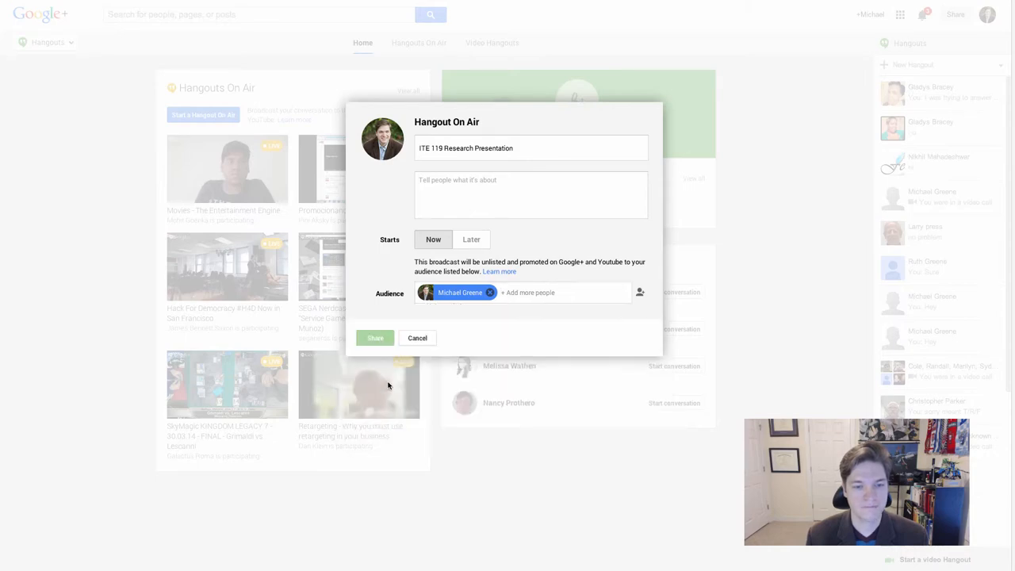
left_click(374, 338)
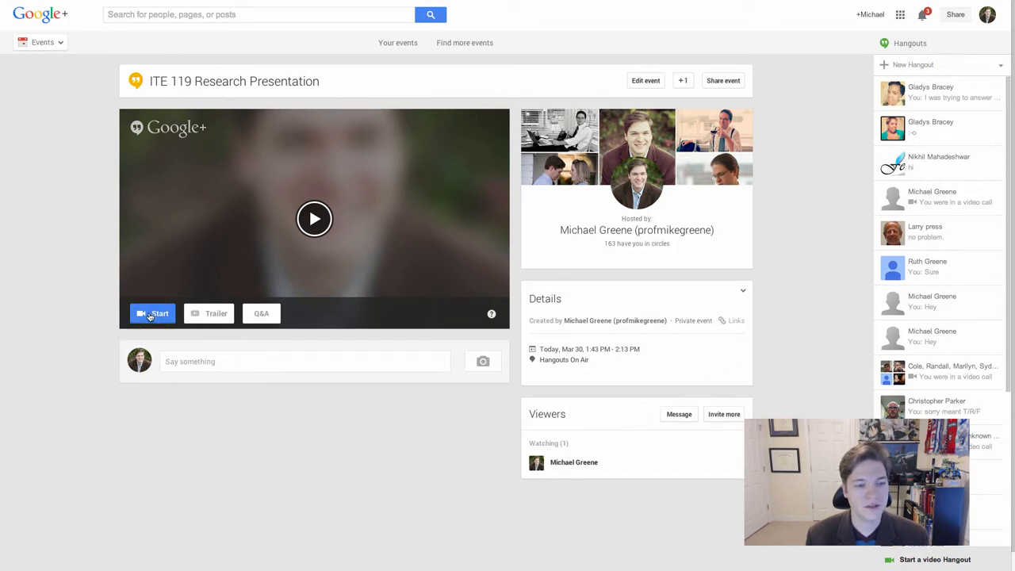
Step: Launch the hangout from the event page, skip inviting guests, and dismiss the microphone warning
left_click(152, 313)
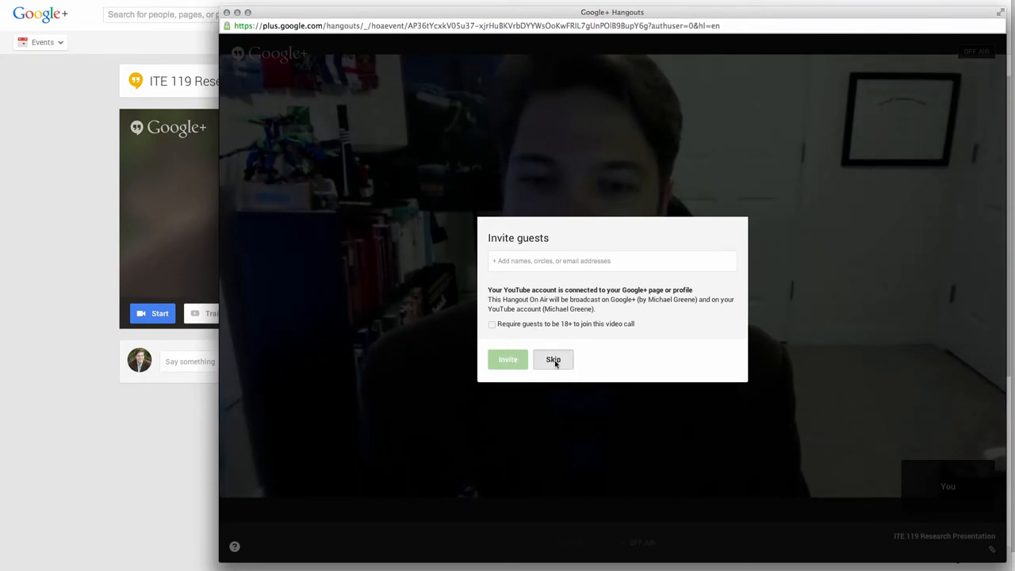
left_click(552, 359)
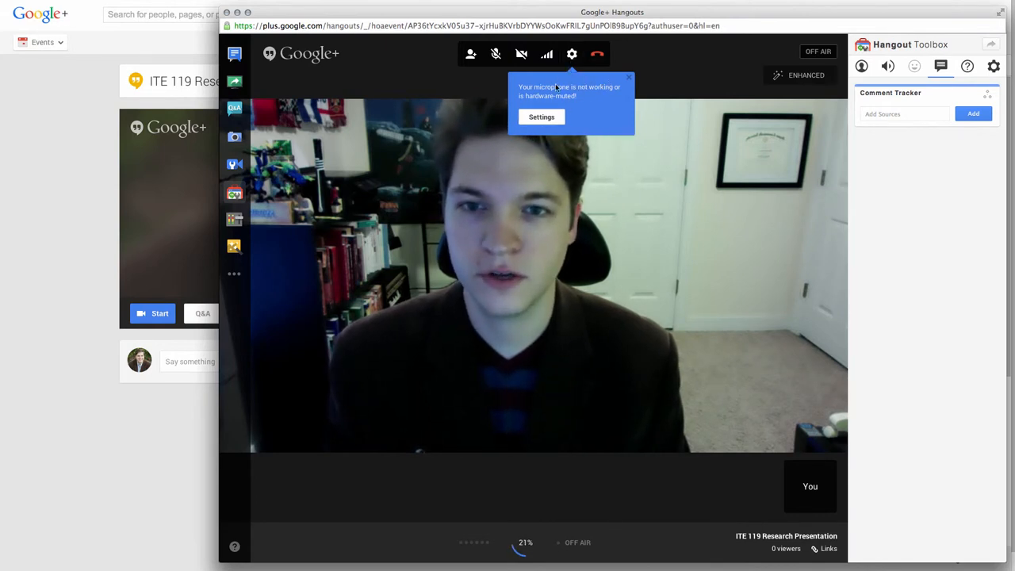
left_click(541, 117)
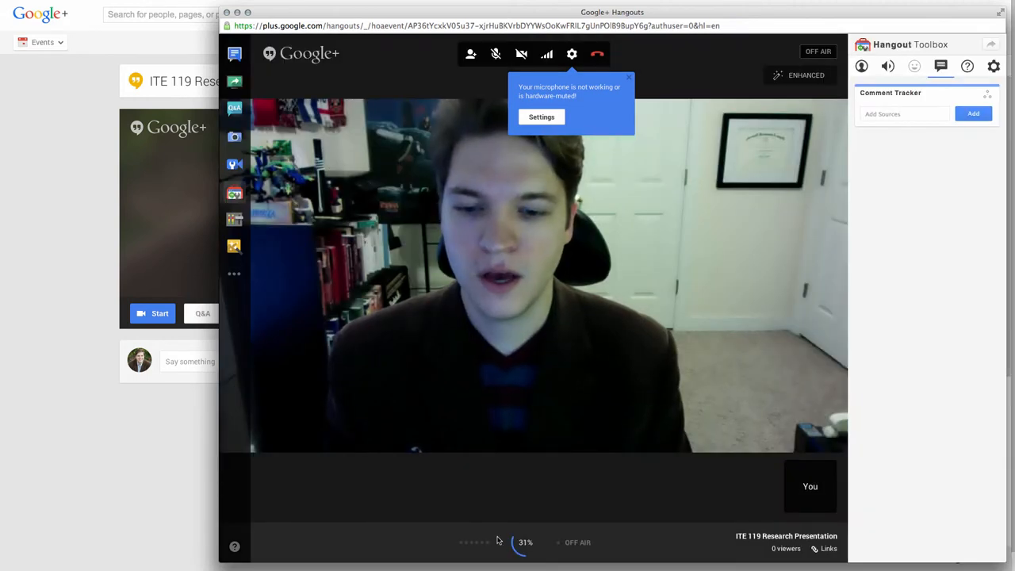
mouse_move(457, 547)
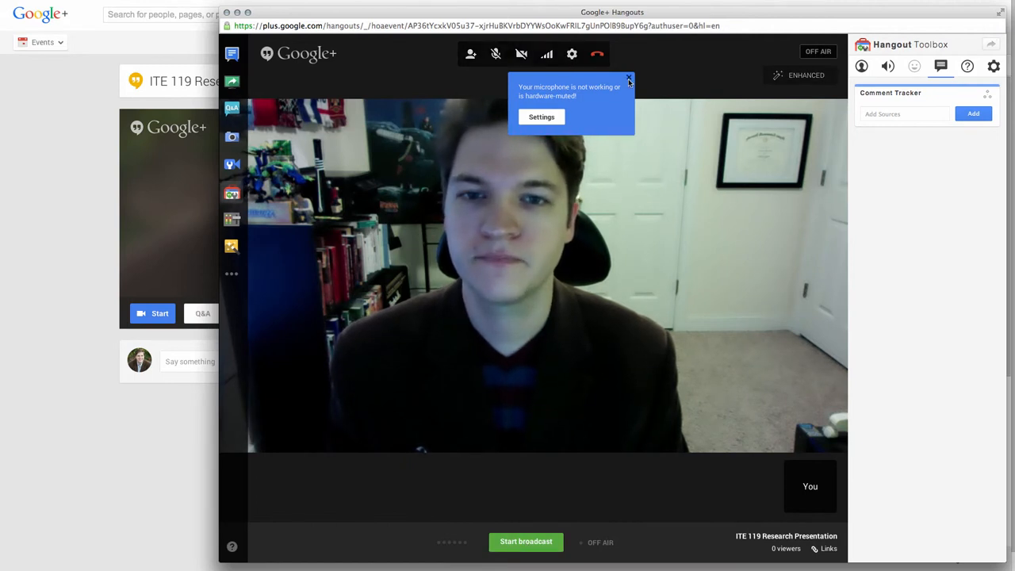
left_click(628, 79)
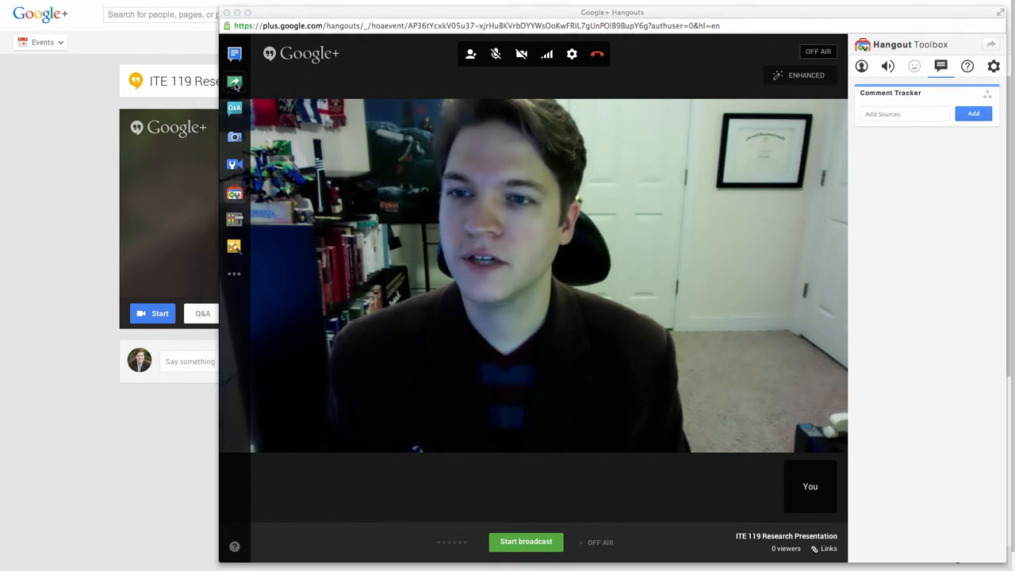
Step: Screenshare Desktop 1 in the new hangout and request Start broadcast
left_click(234, 82)
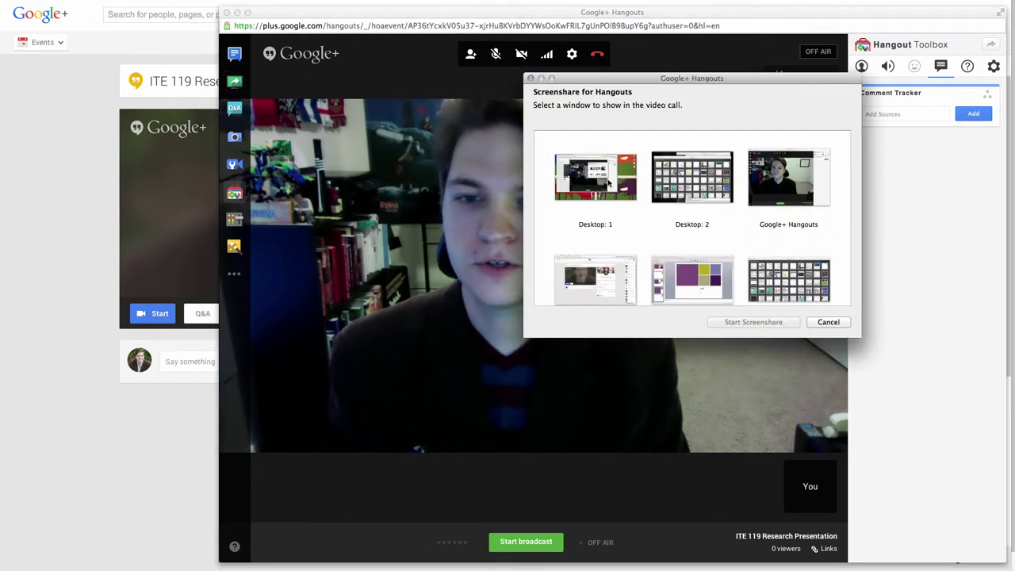
scroll("down", 3)
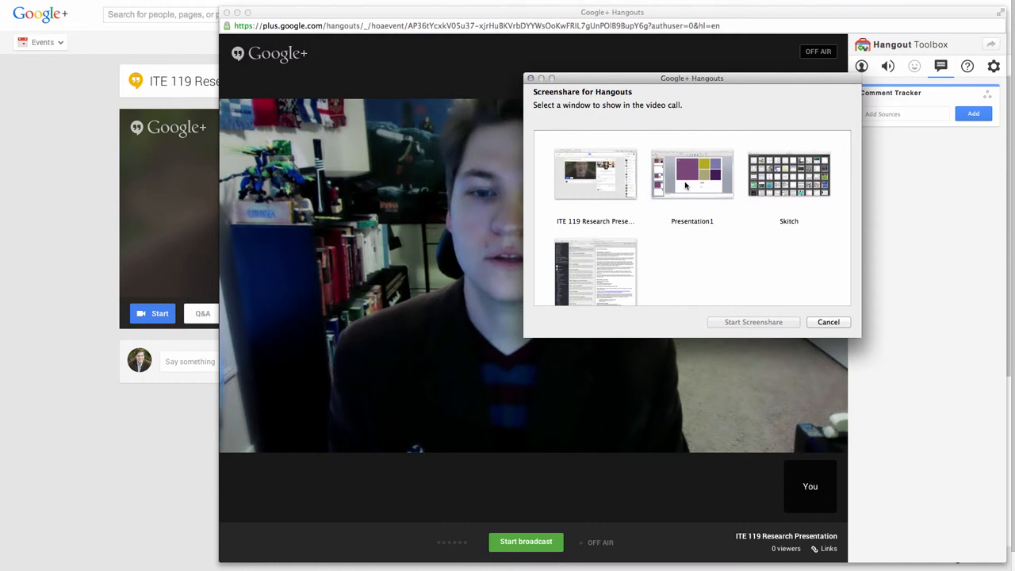
scroll("up", 3)
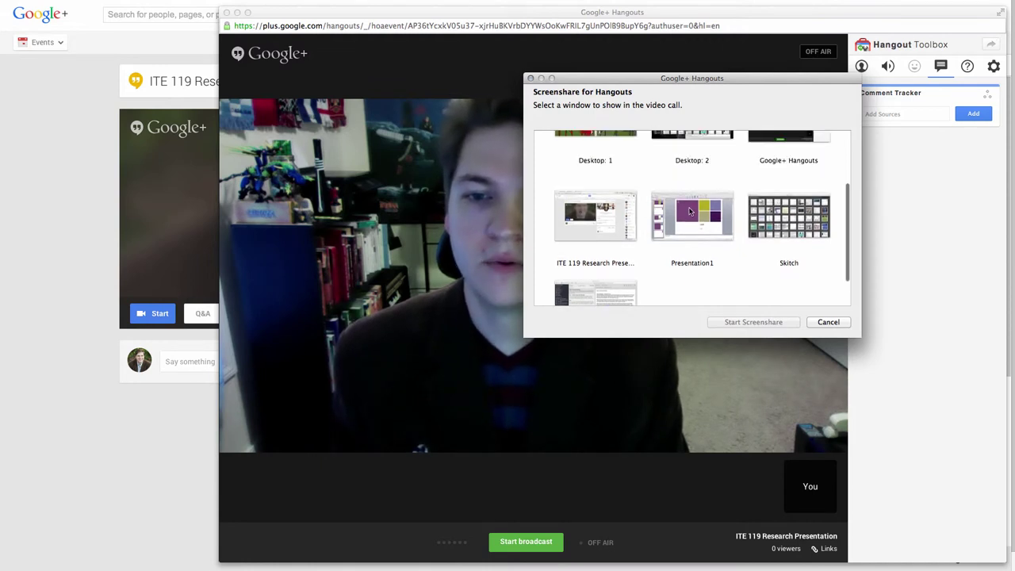
scroll("up", 3)
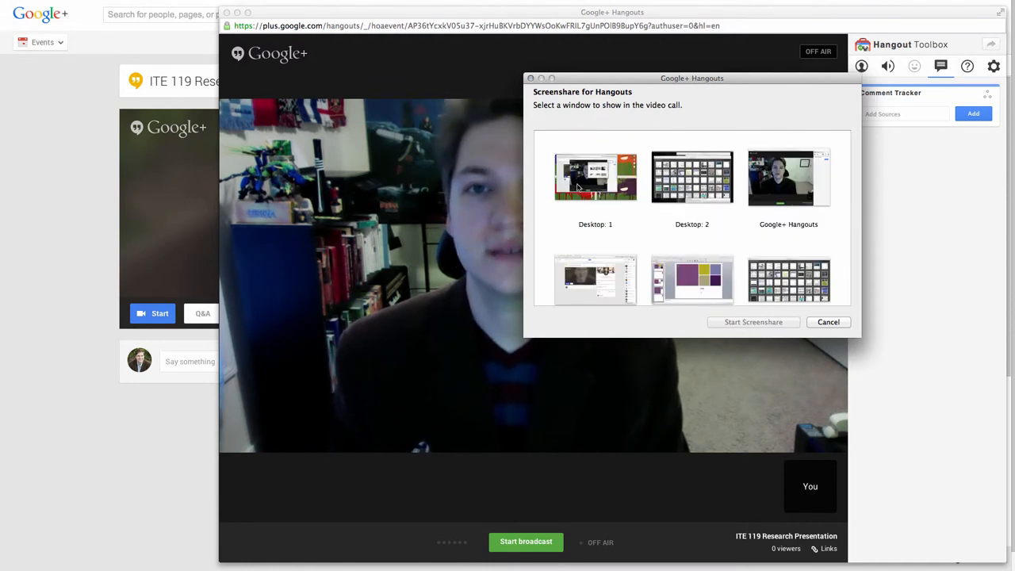
left_click(828, 321)
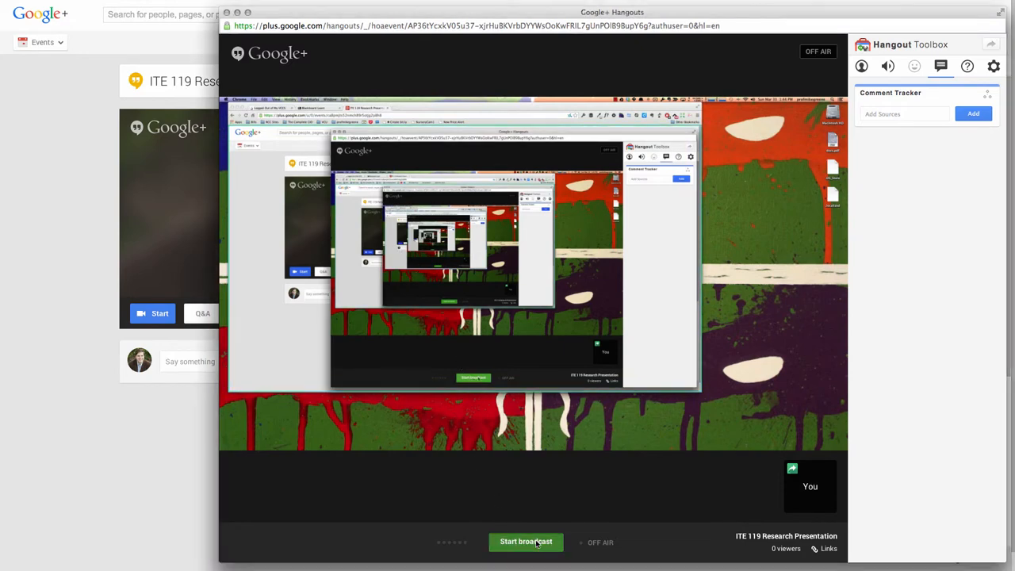
left_click(525, 541)
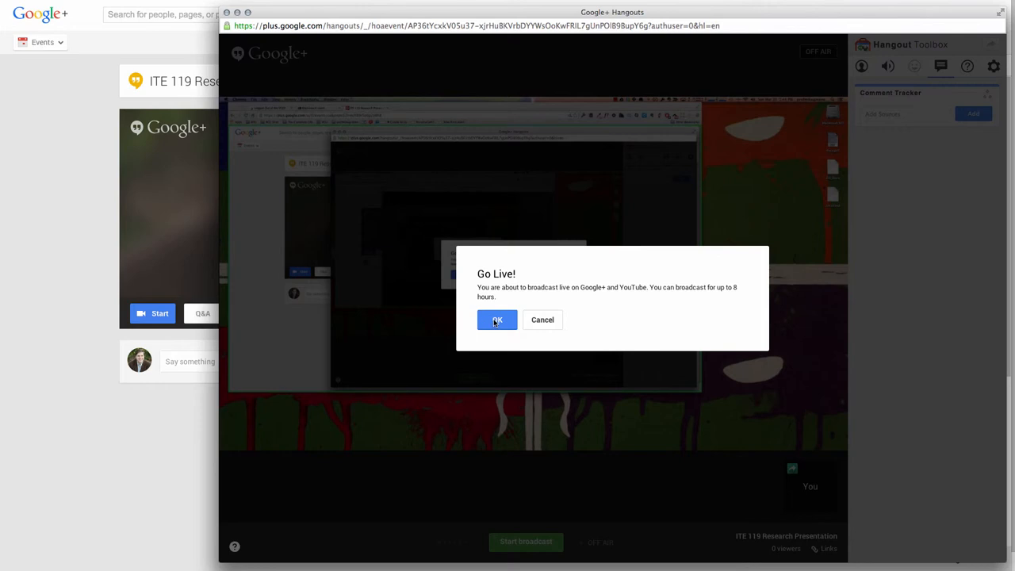
Step: Confirm going live, then run the PowerPoint deck as a slide show
left_click(496, 319)
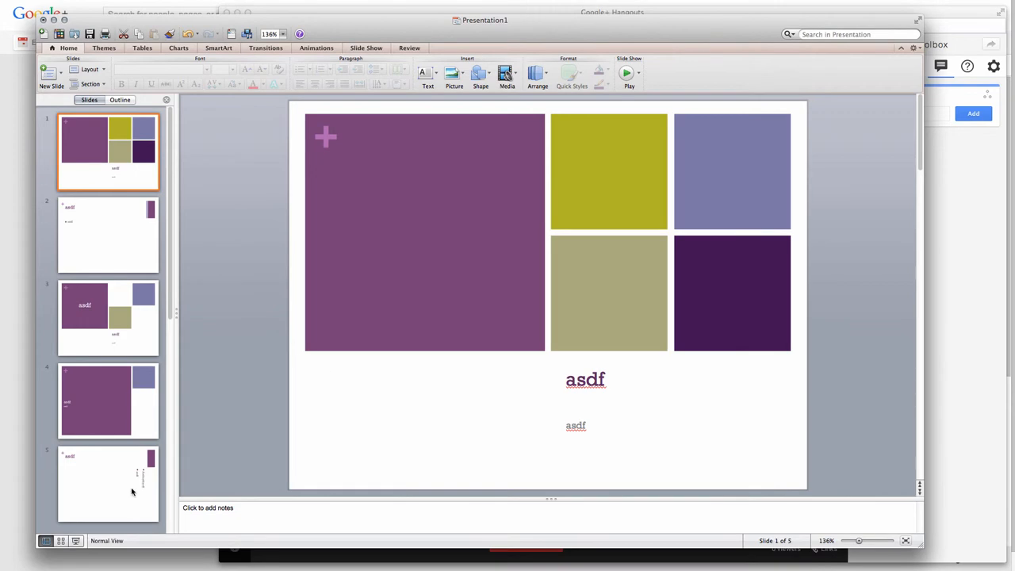
mouse_move(75, 540)
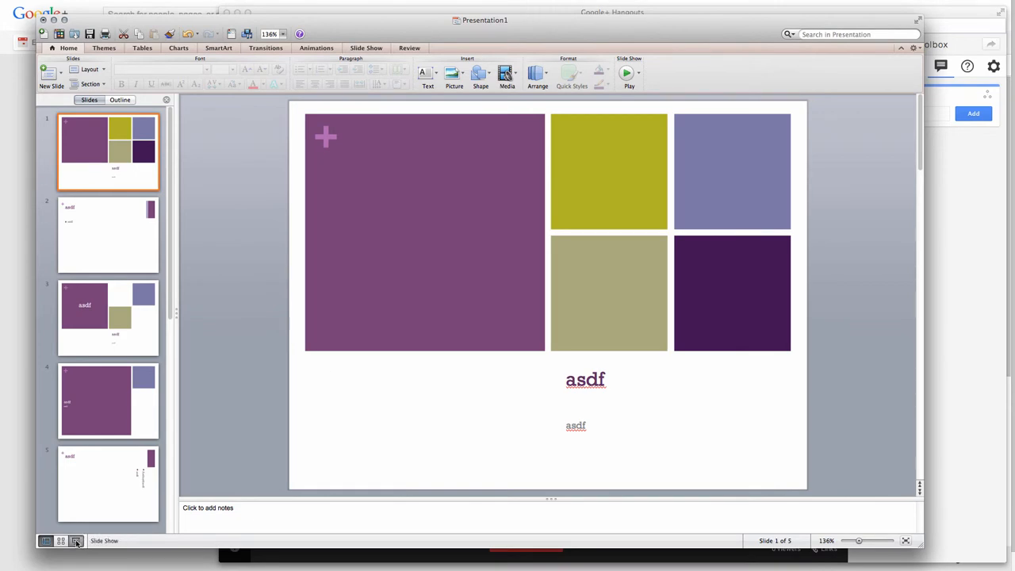
left_click(74, 540)
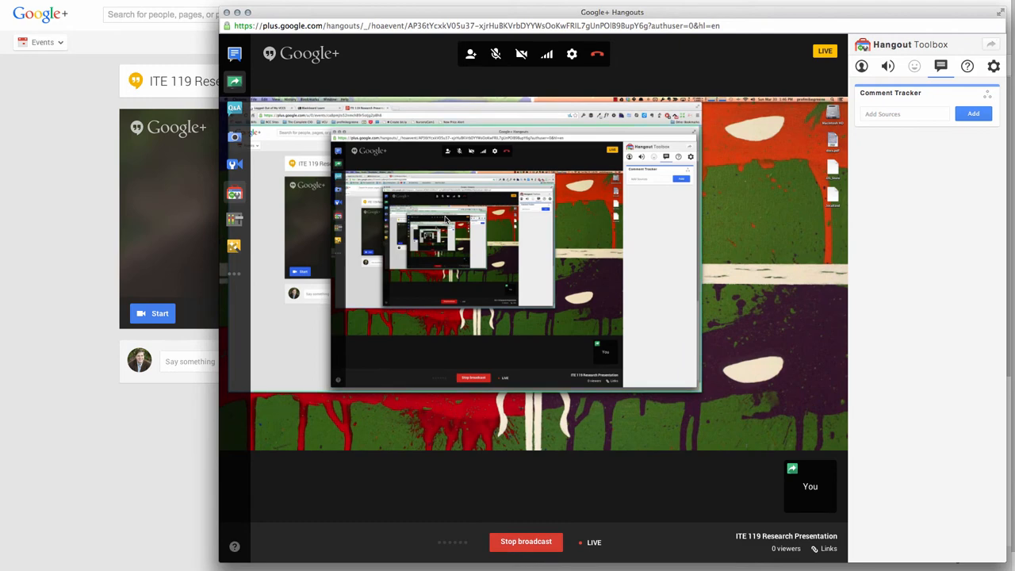
mouse_move(478, 350)
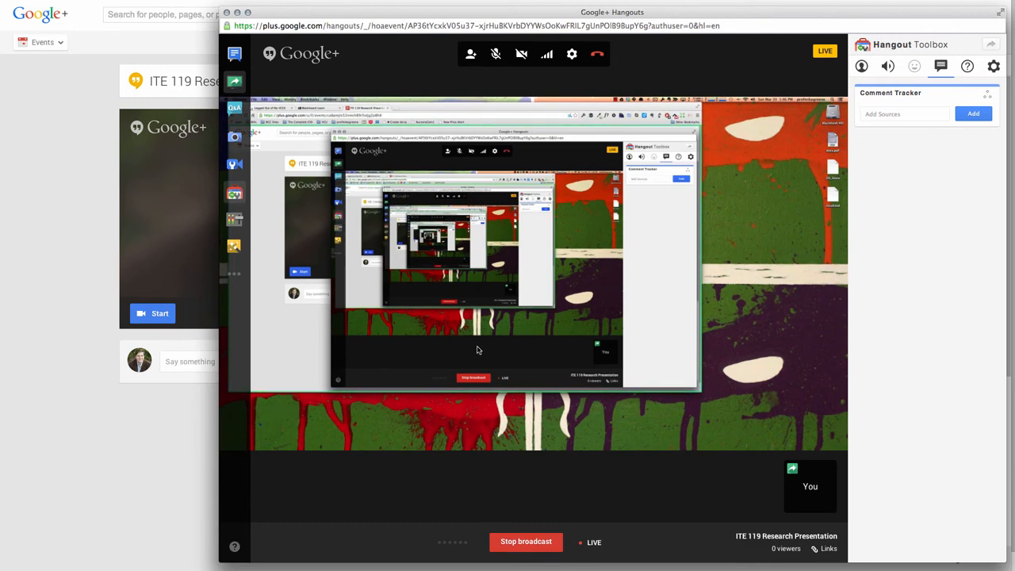
Step: Stop the second broadcast, leave the call, and close the broadcast-over notice
left_click(525, 542)
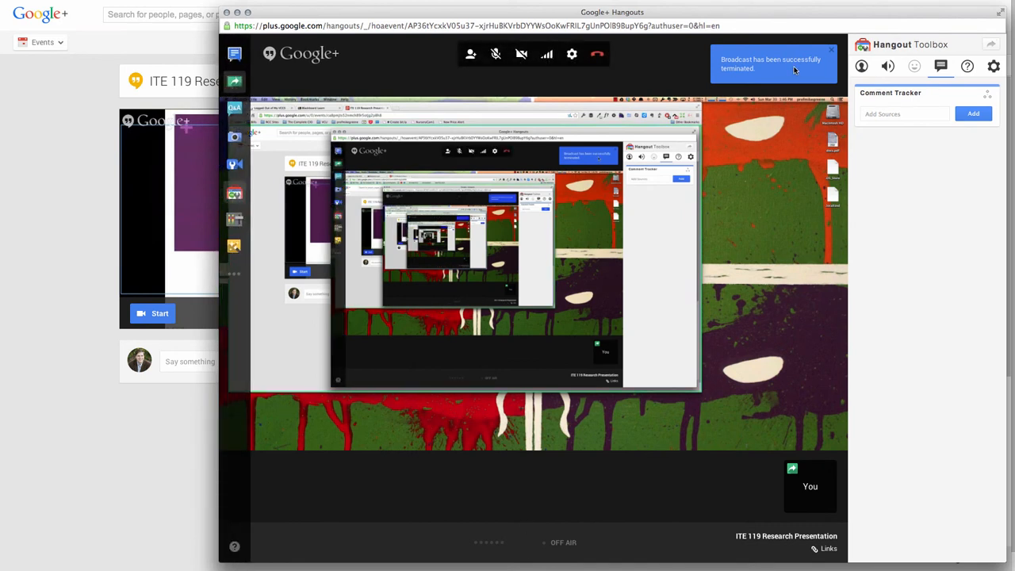
mouse_move(658, 87)
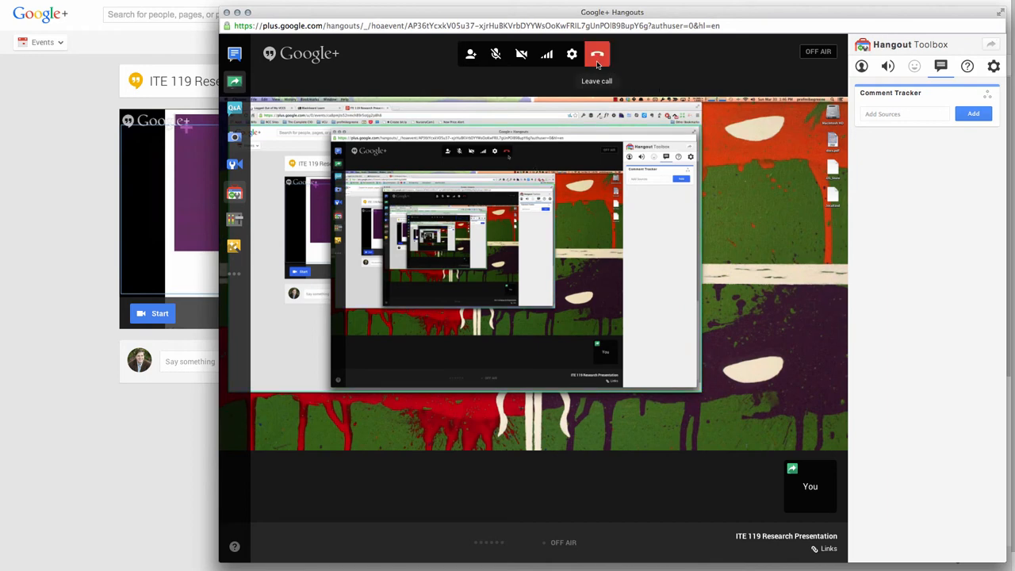
left_click(597, 53)
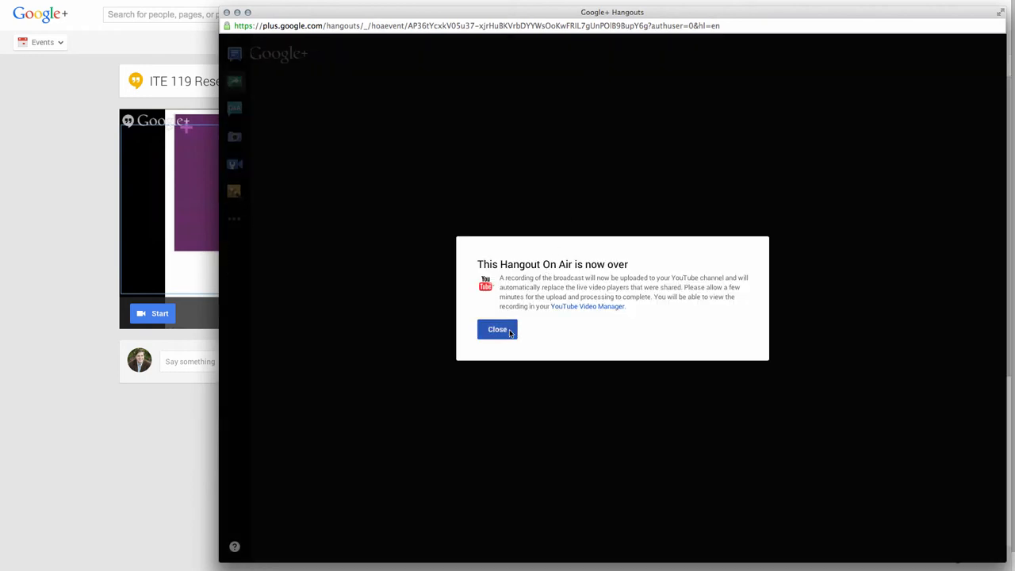
left_click(497, 329)
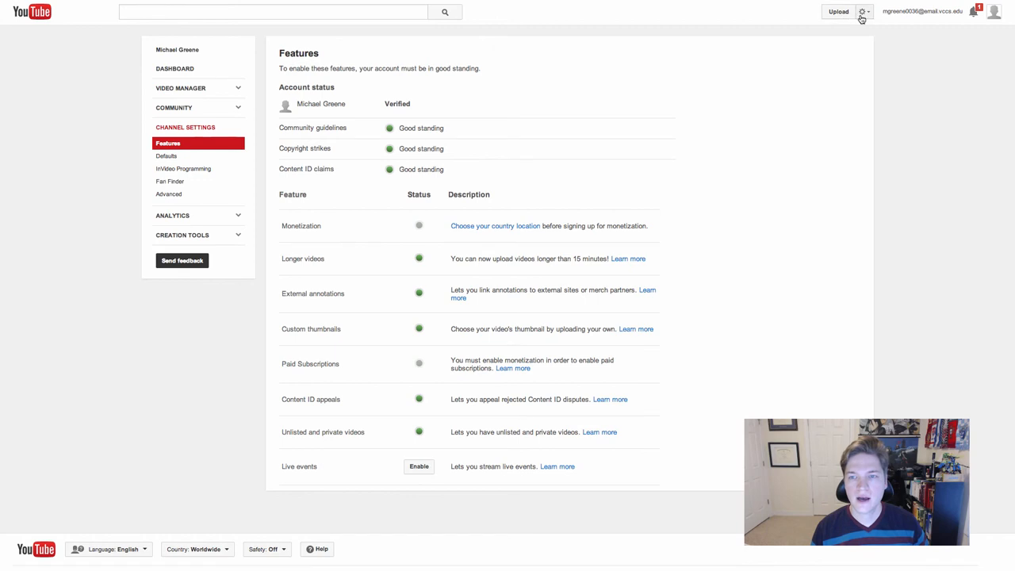
Step: Go to YouTube Video Manager and play the newest ITE 119 Research Presentation upload
left_click(861, 11)
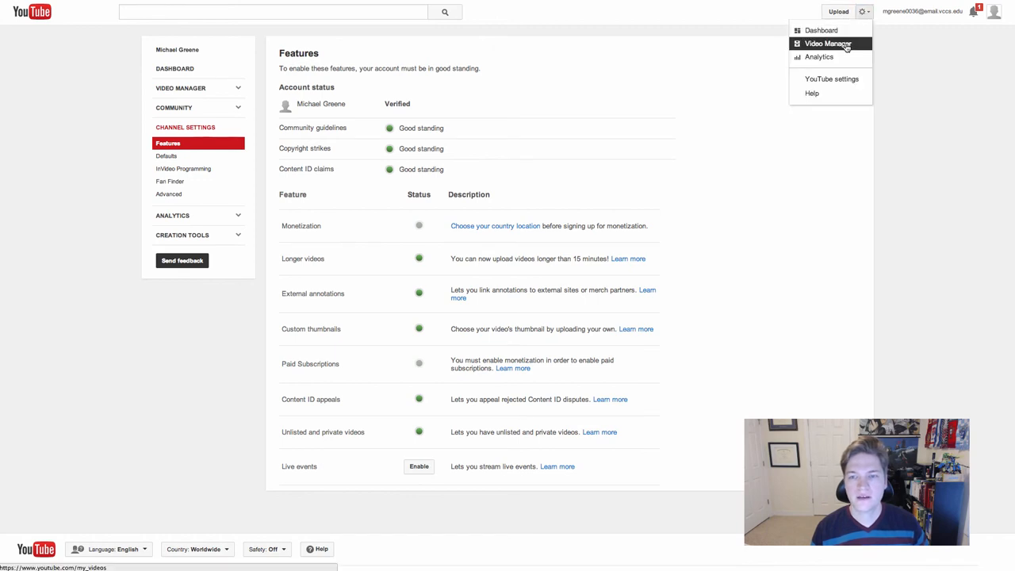
left_click(827, 44)
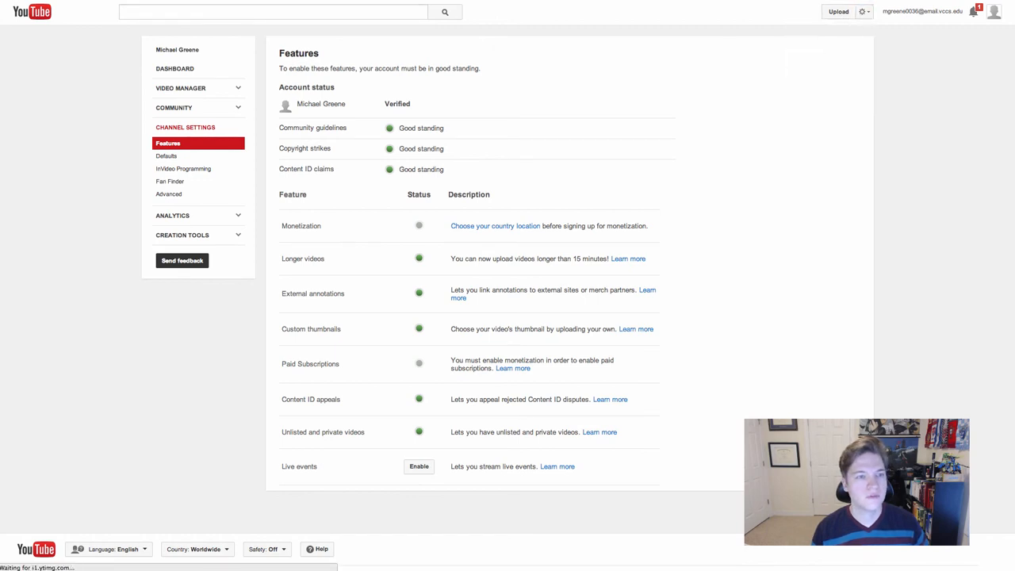
left_click(180, 88)
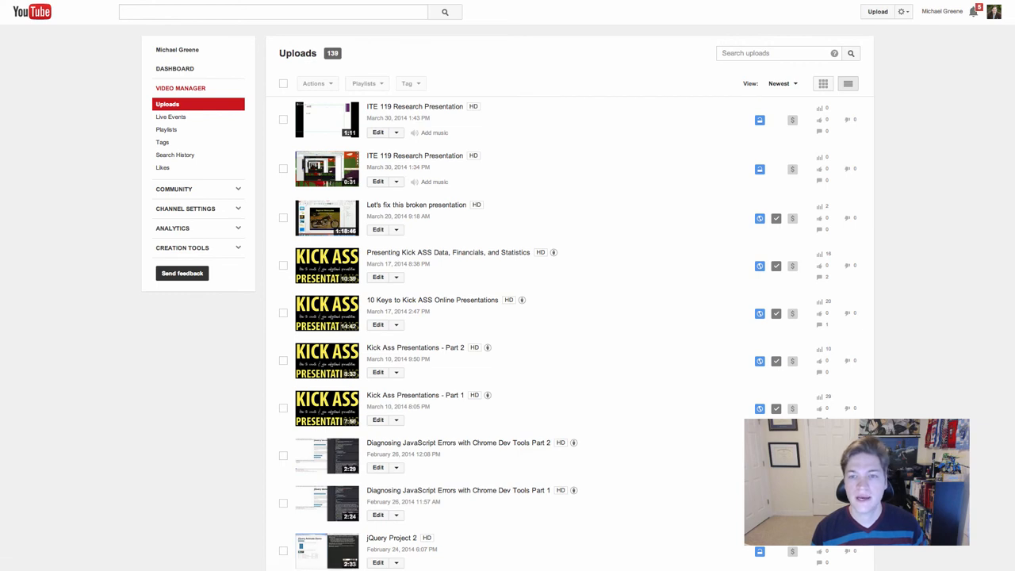
mouse_move(854, 16)
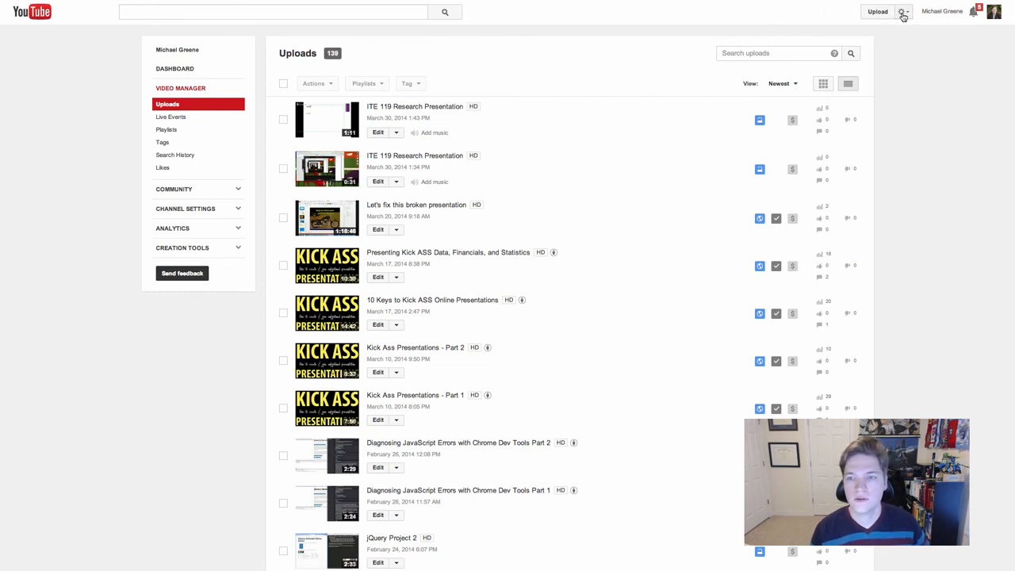
left_click(901, 11)
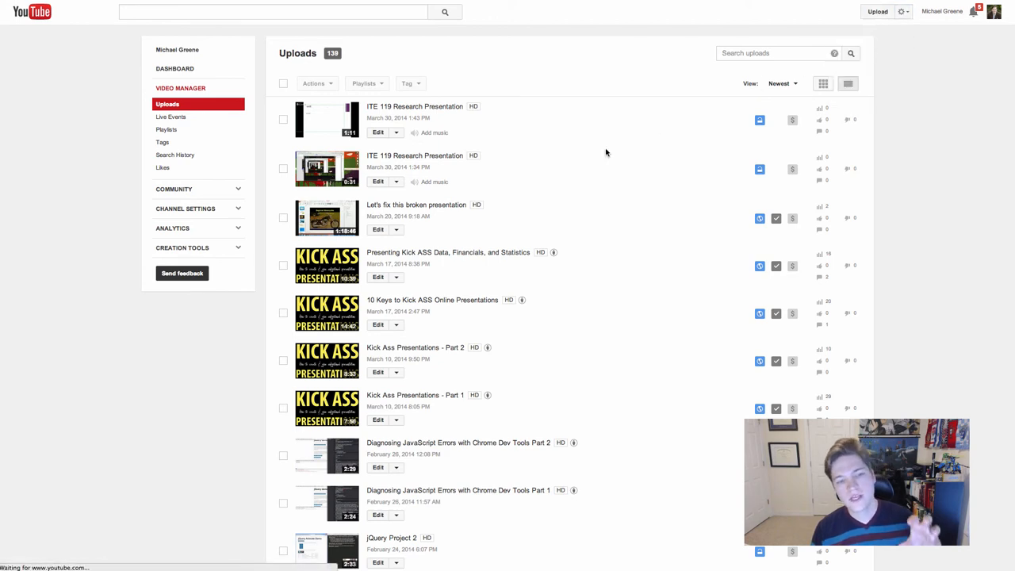
mouse_move(559, 179)
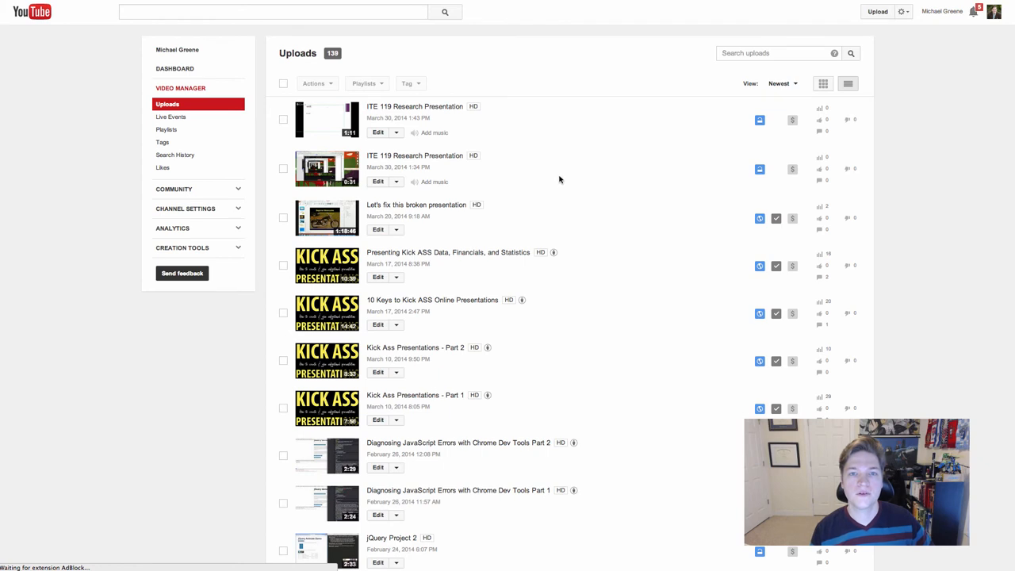
mouse_move(432, 204)
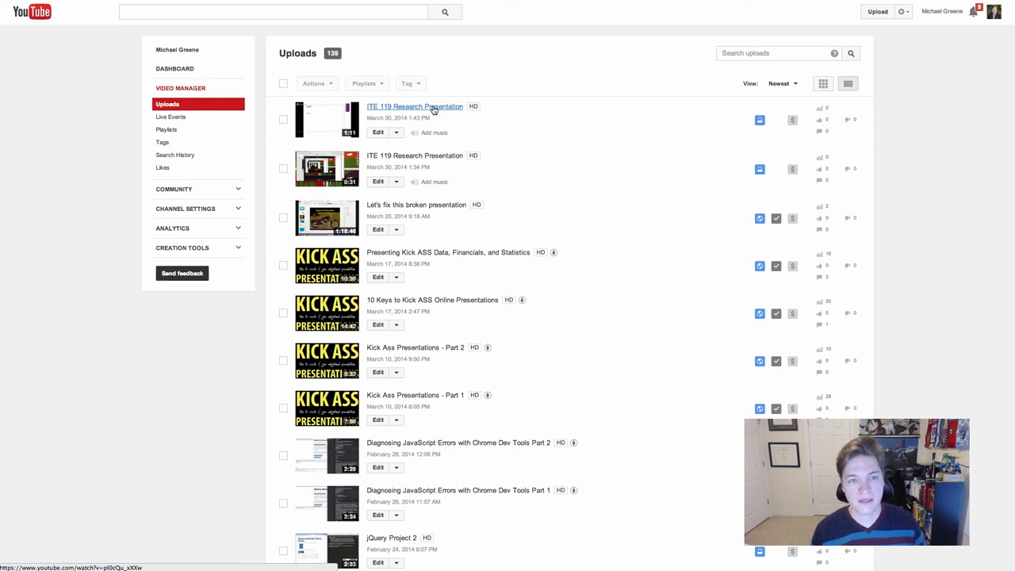
left_click(414, 106)
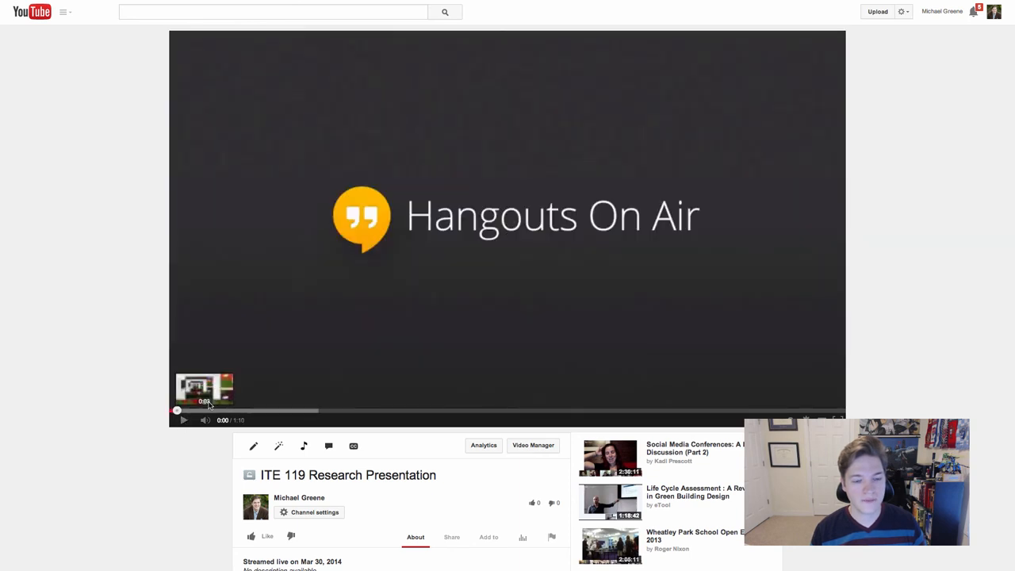
mouse_move(271, 131)
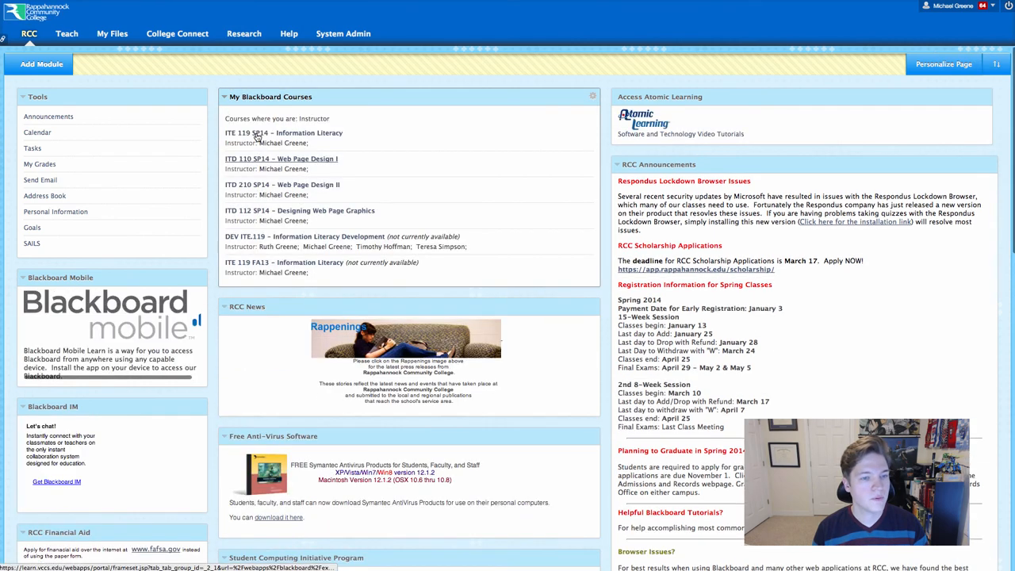
Step: Open ITE 119 SP14 – Information Literacy, then Research Project's RP 3-4 Executive Presentation
left_click(280, 159)
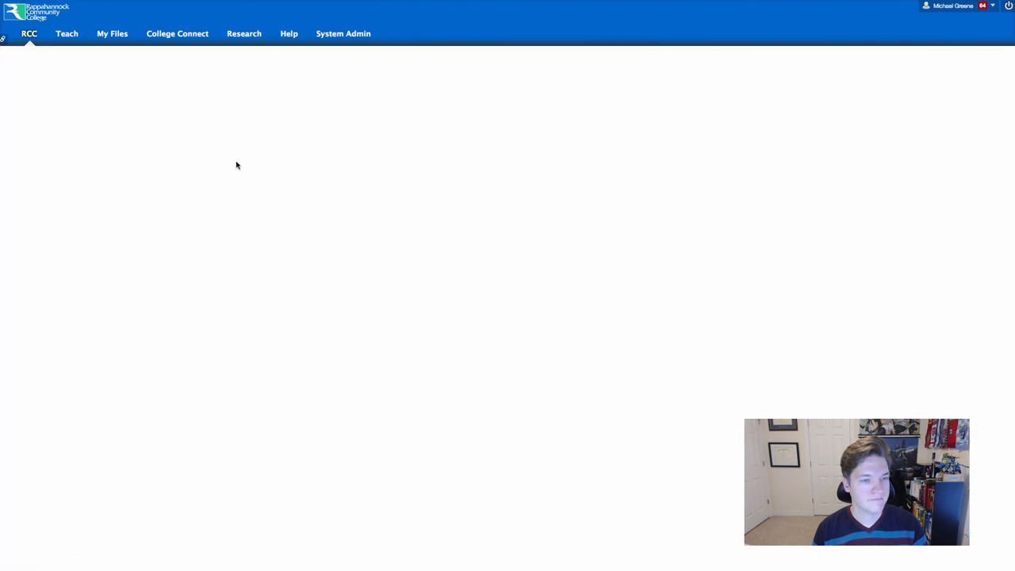
left_click(25, 237)
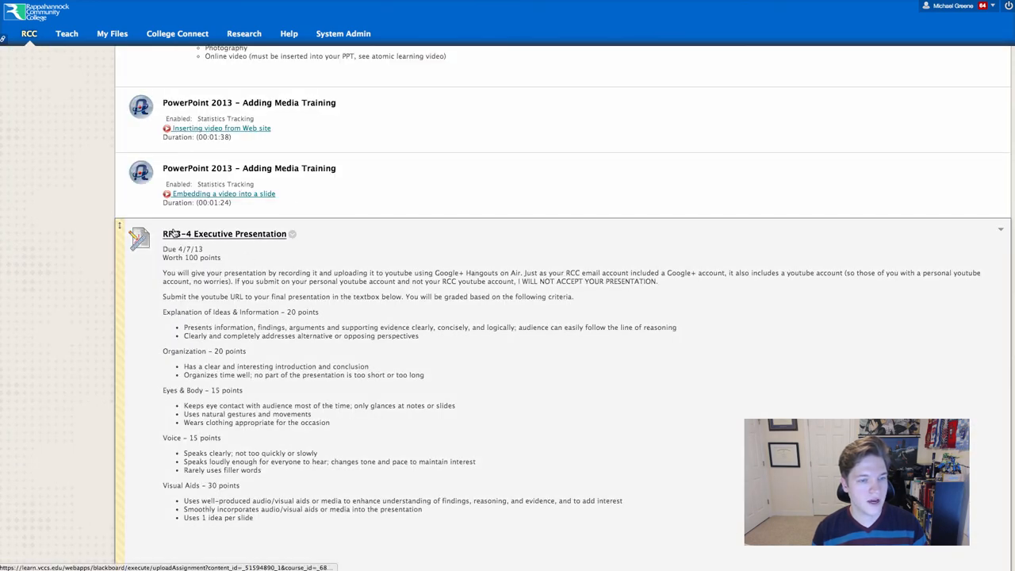
left_click(225, 233)
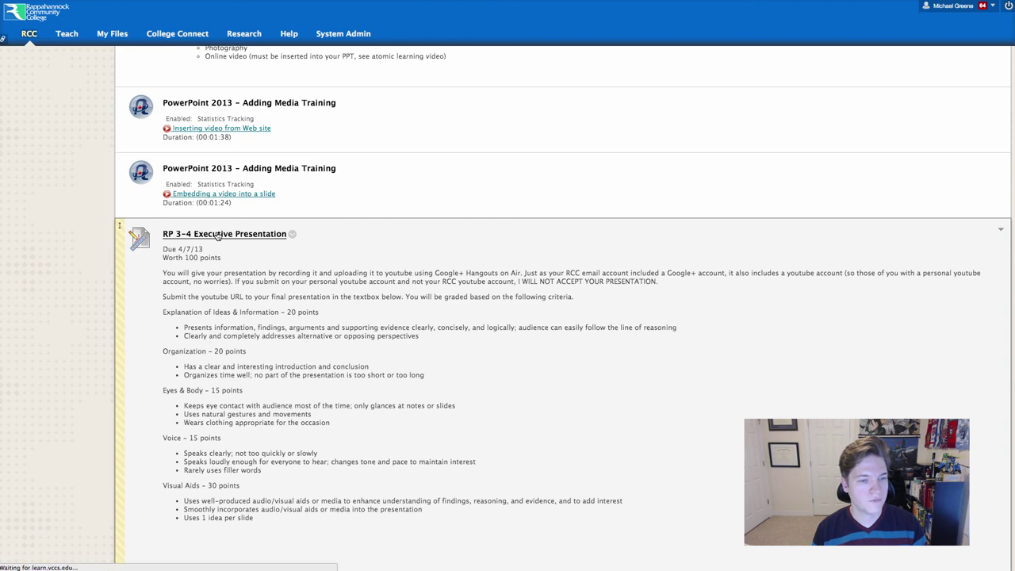
left_click(224, 233)
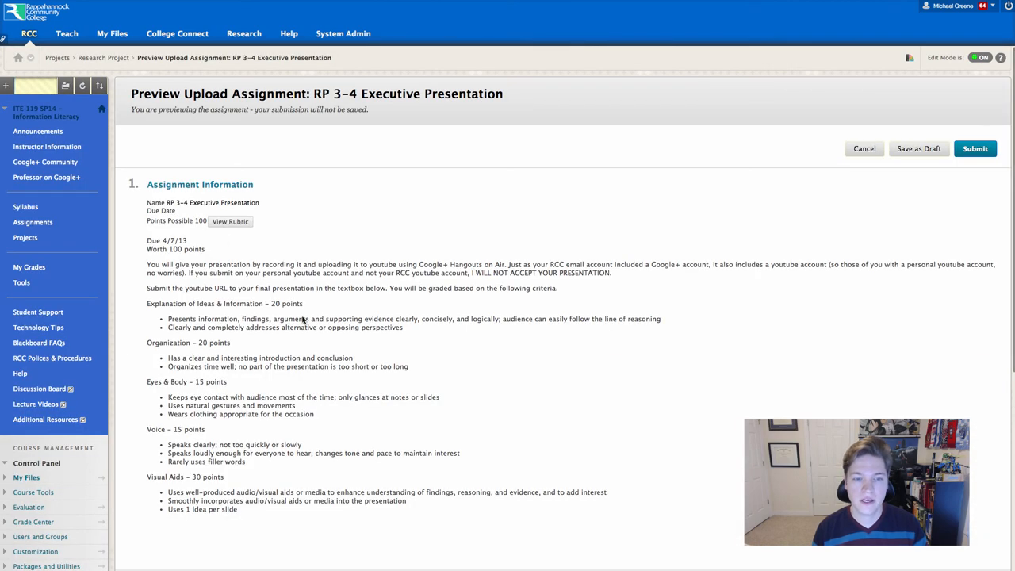
scroll("down", 3)
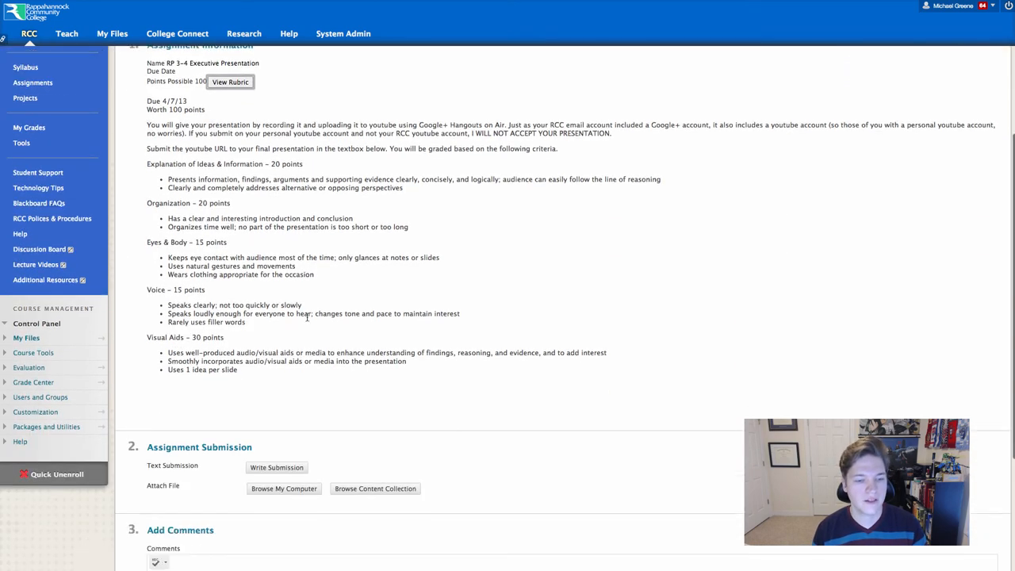
scroll("down", 3)
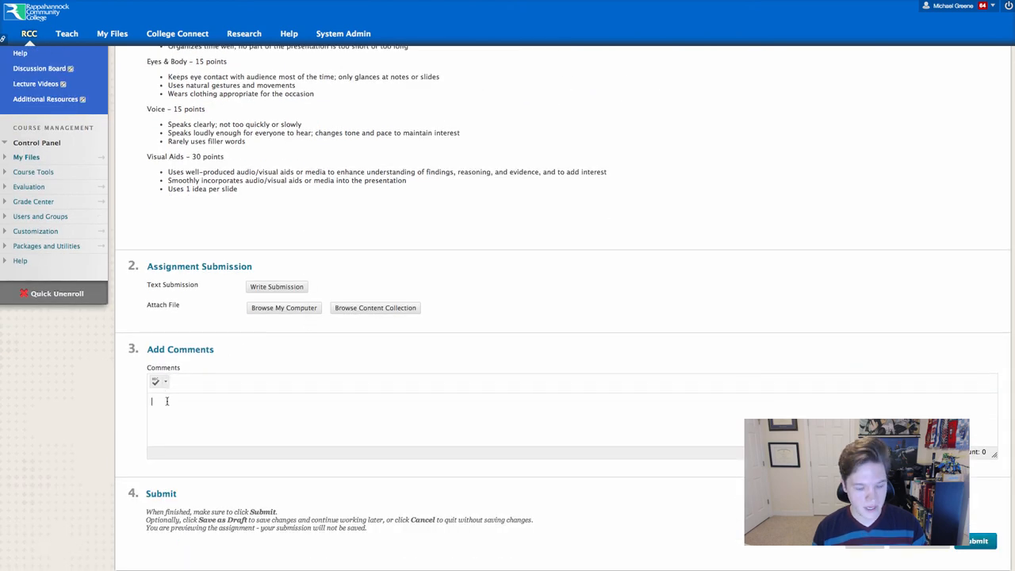
type("https://www.youtube.com/watch?v=pl0cQu_xXXw")
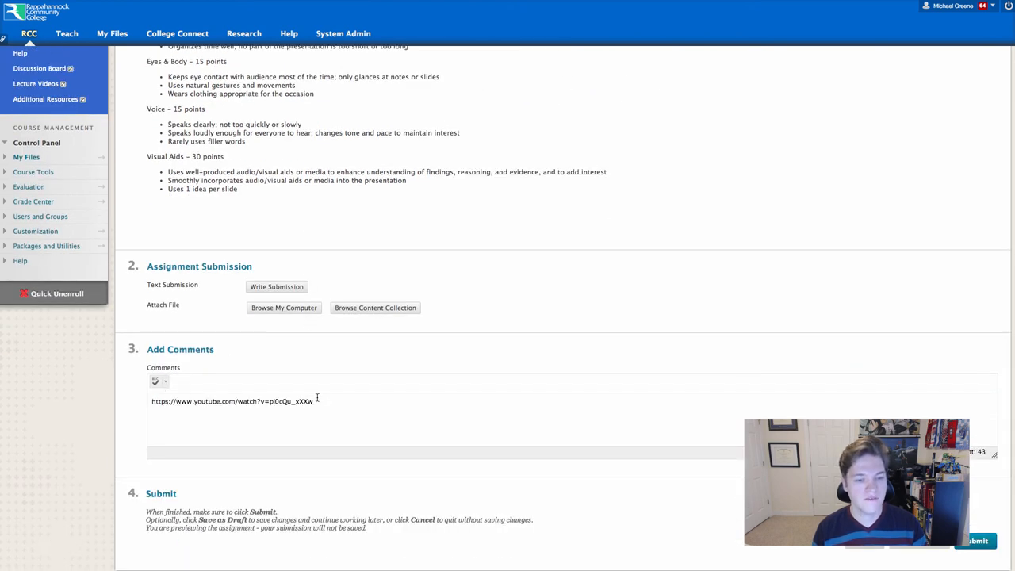
triple_click(233, 400)
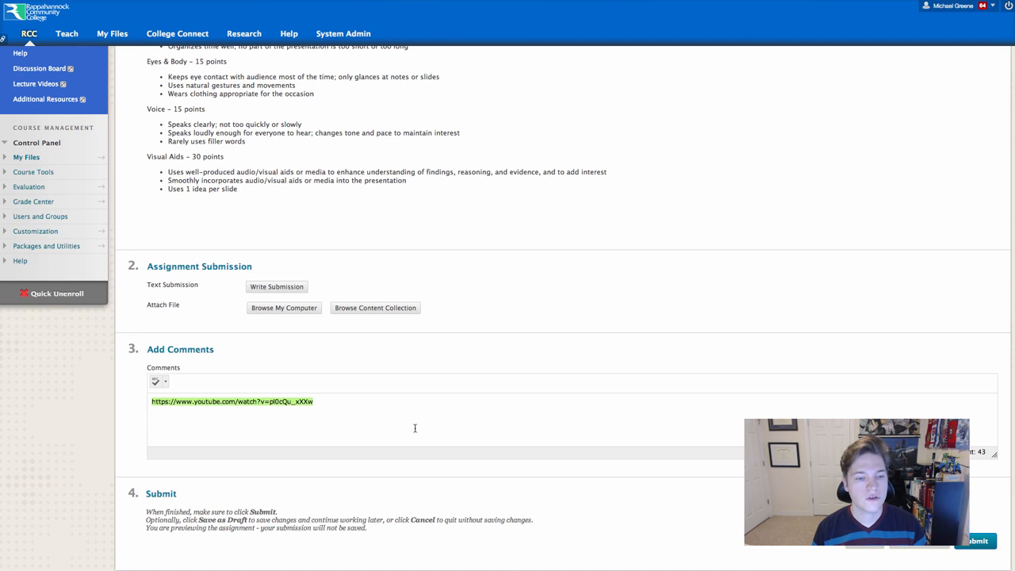
mouse_move(722, 411)
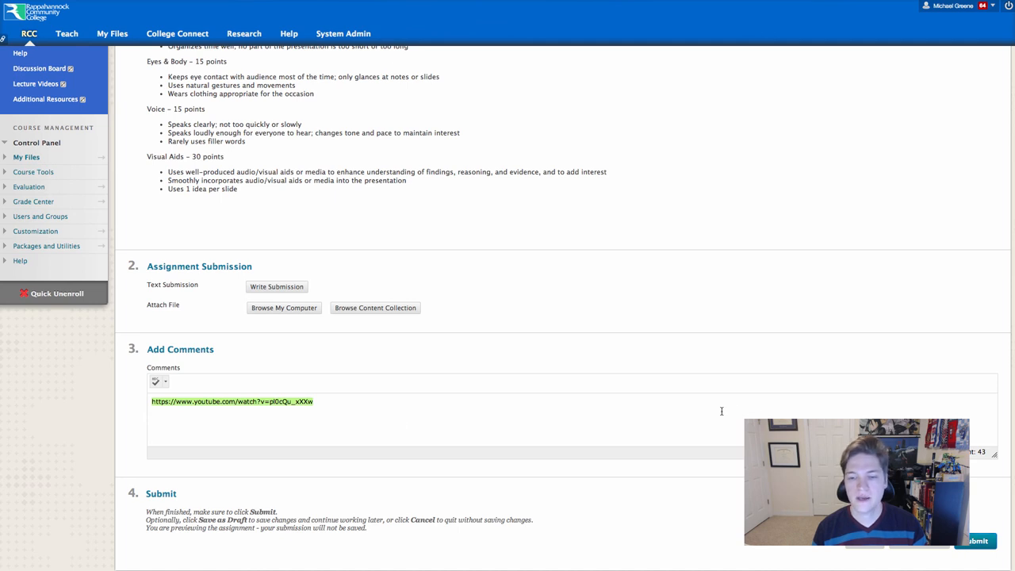
left_click(281, 412)
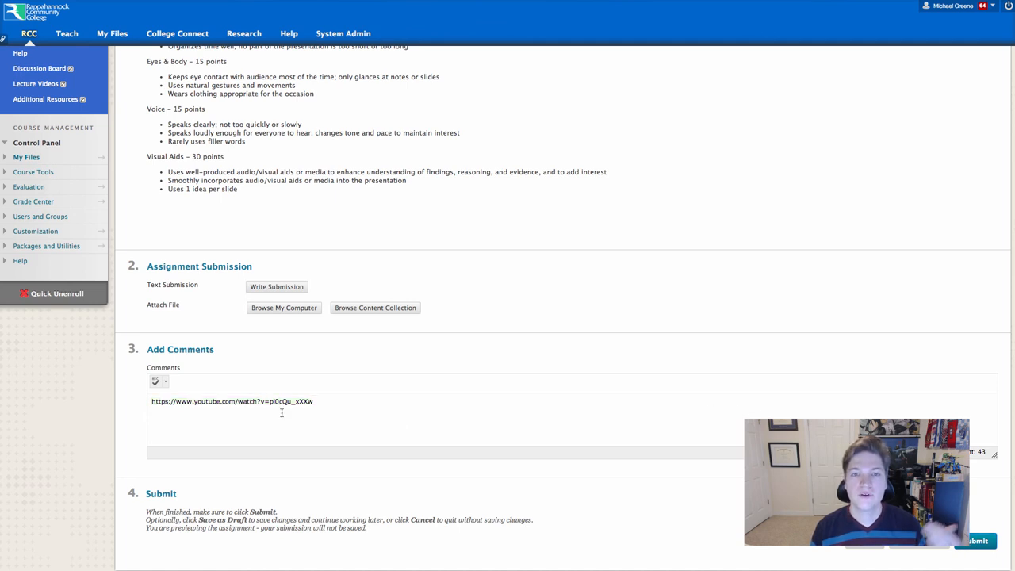